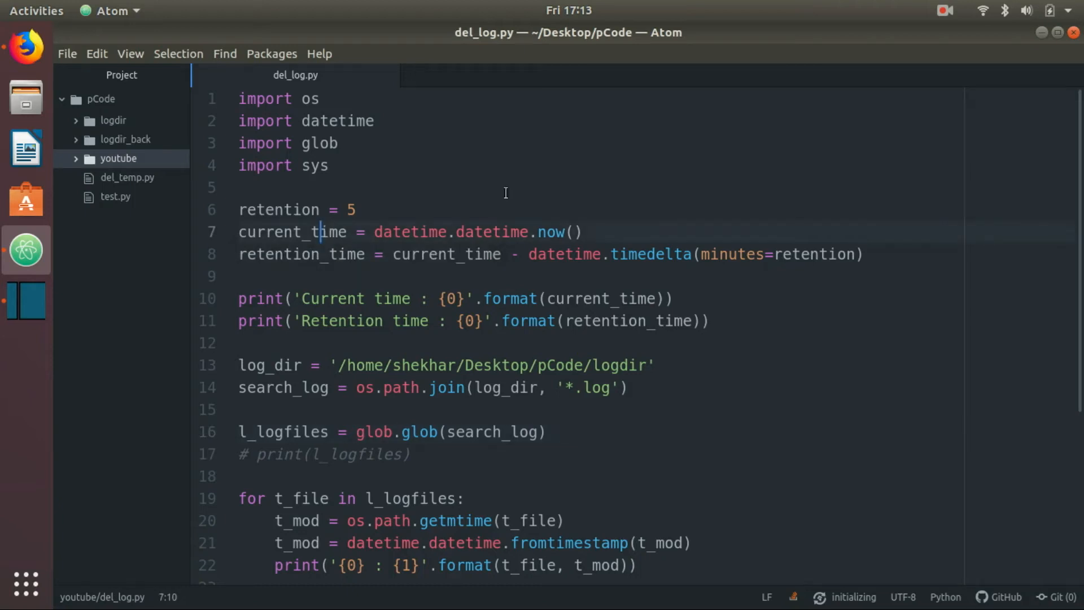
mouse_move(430, 191)
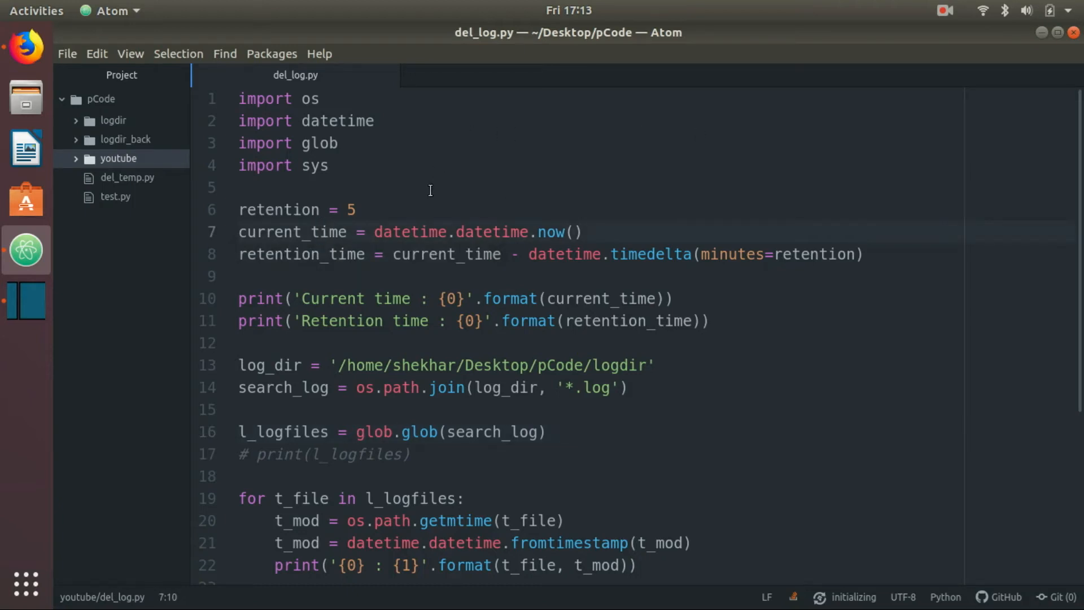
- Scroll through the existing del_log.py script to review its contents
scroll("down", 3)
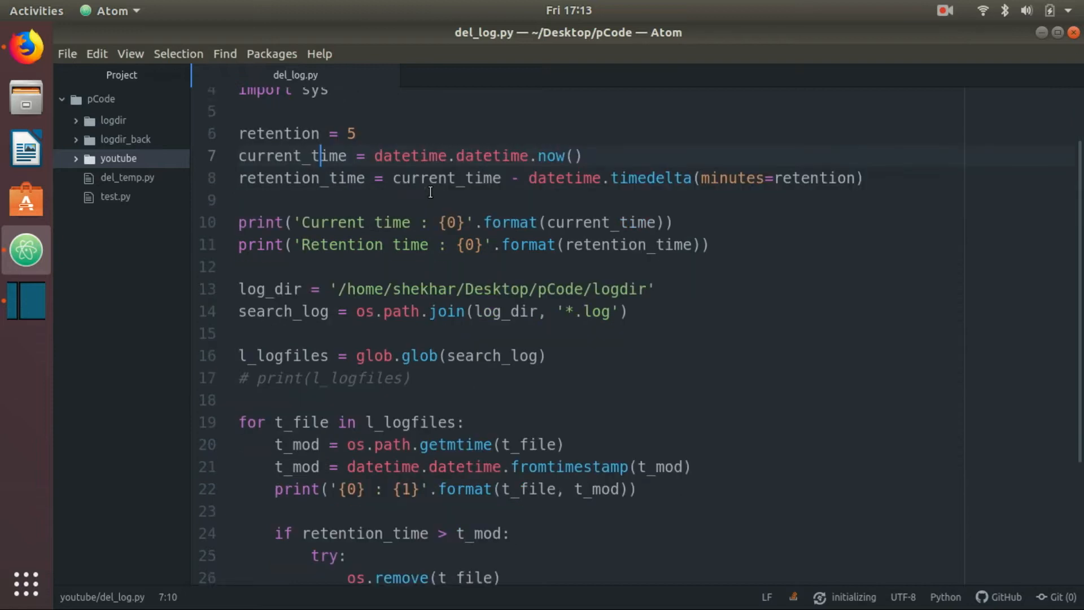
scroll("down", 3)
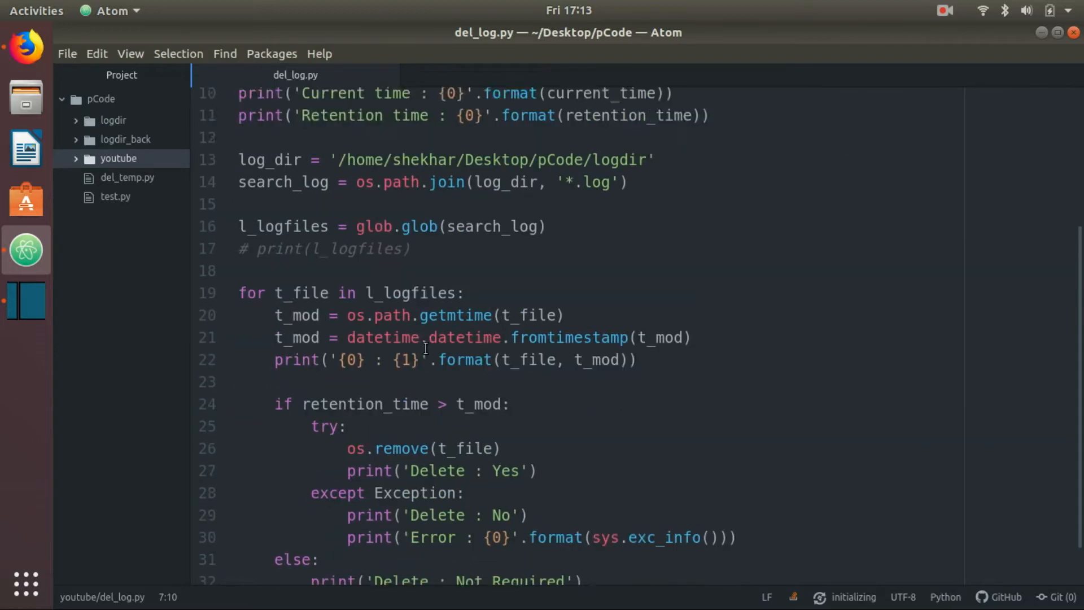
scroll("up", 3)
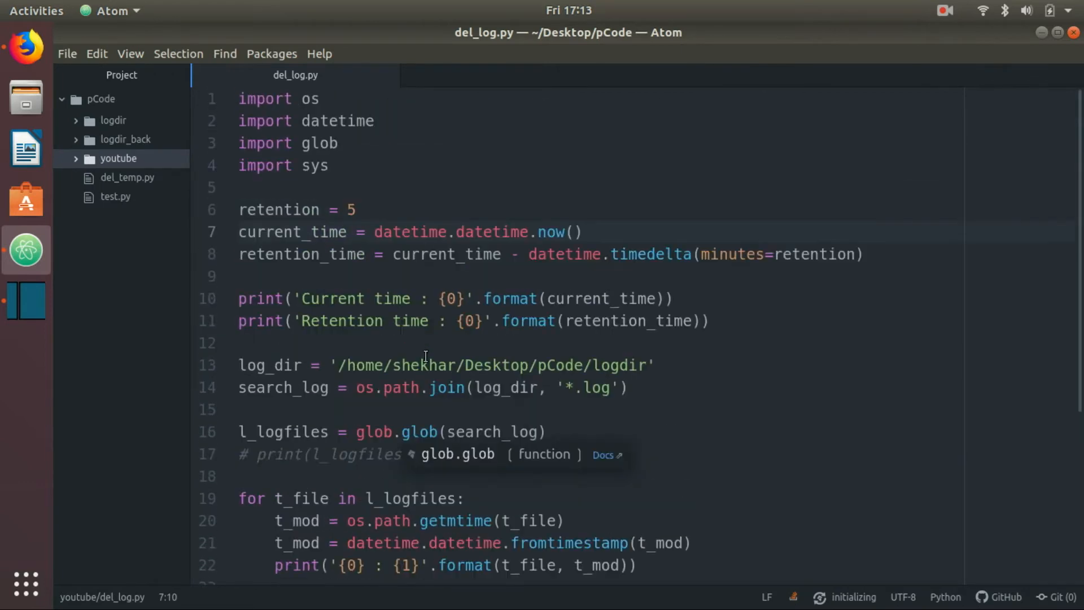
left_click(328, 165)
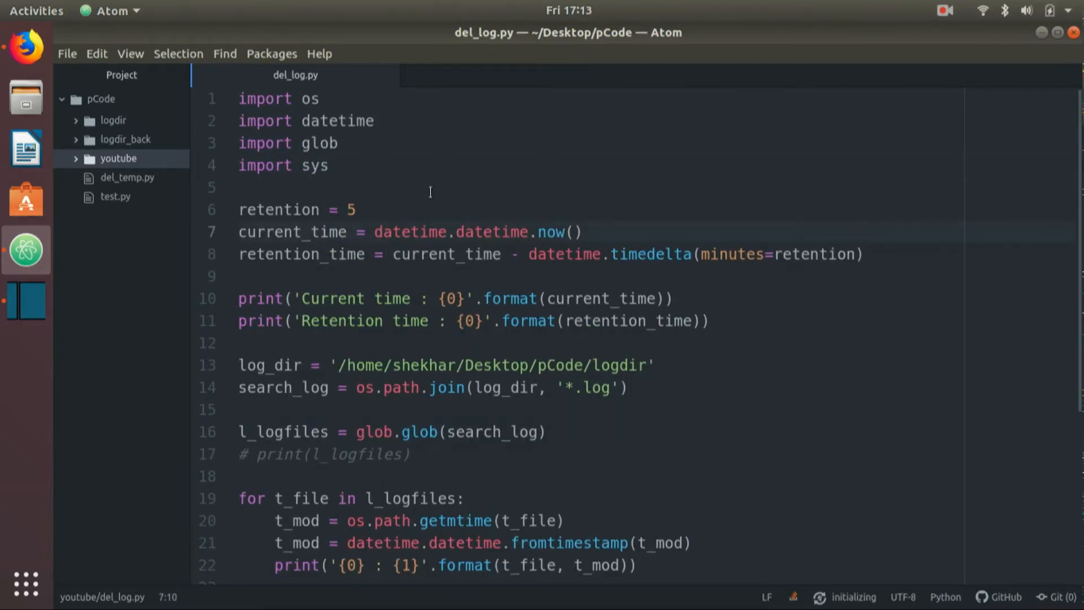
scroll("down", 3)
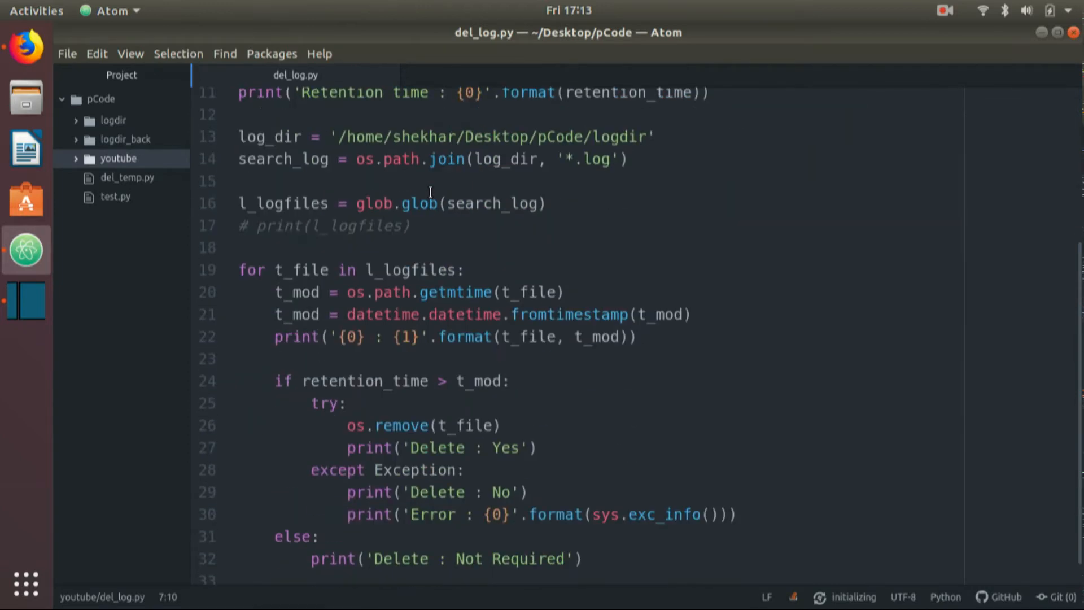
scroll("up", 3)
type("import sys")
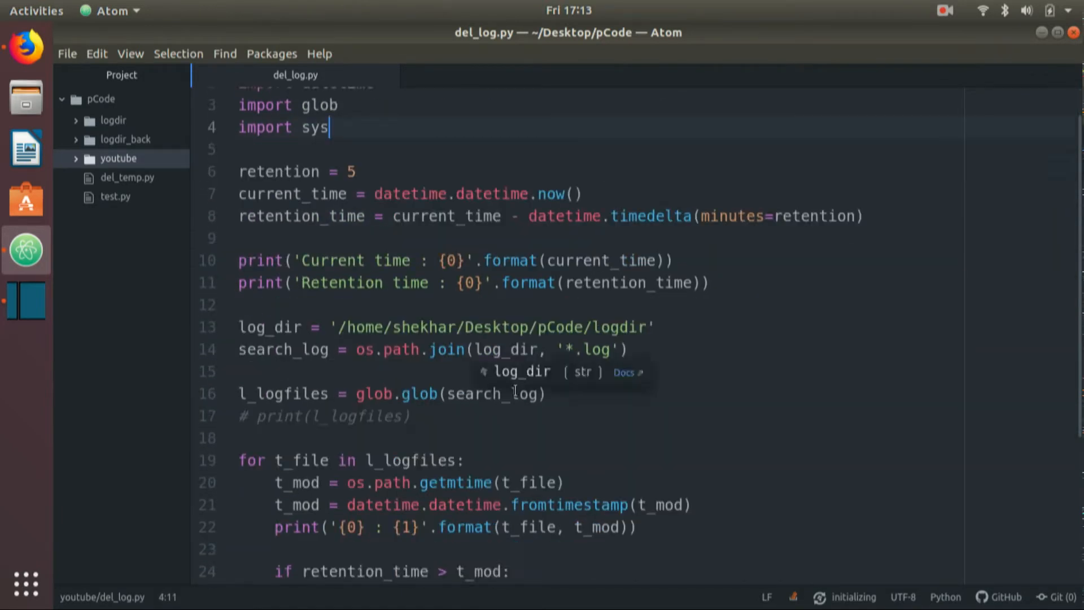
- Run python3 del_log.py in Terminal and highlight 1.log's modified time in the output
left_click(25, 301)
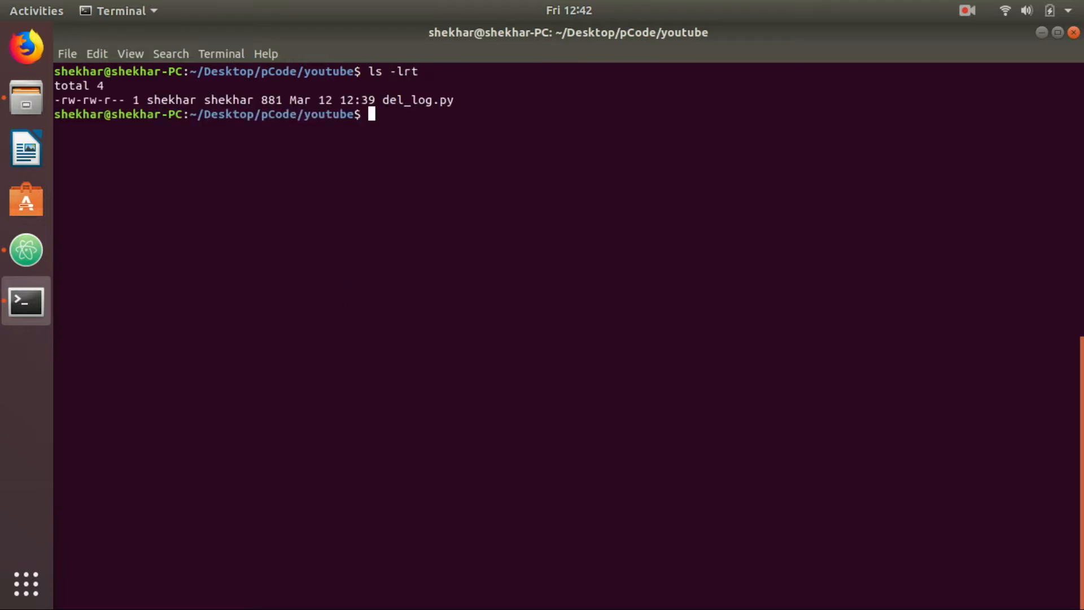
type("python")
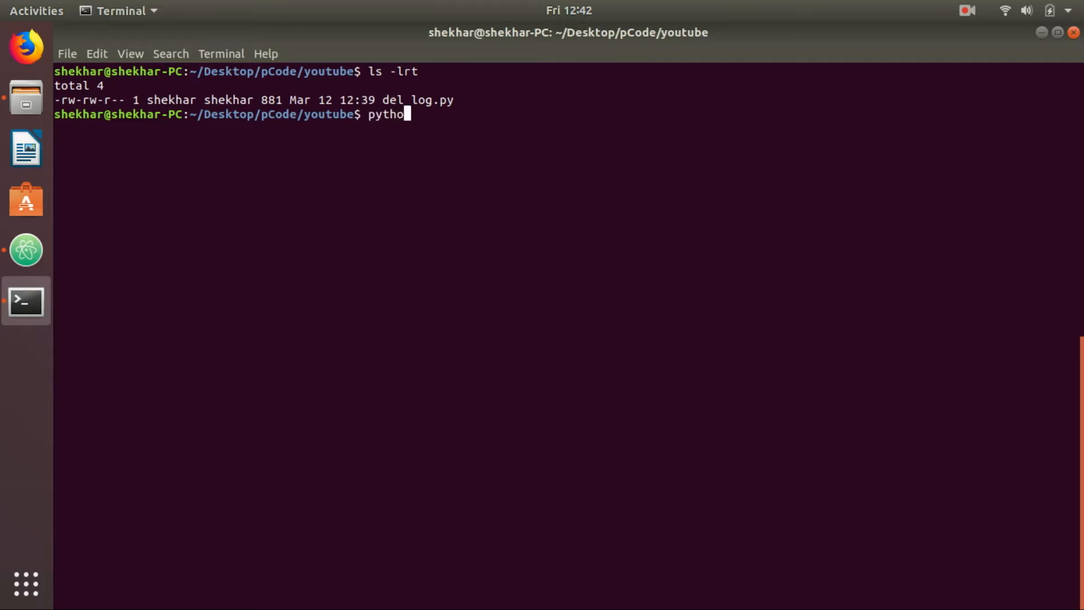
type("n3")
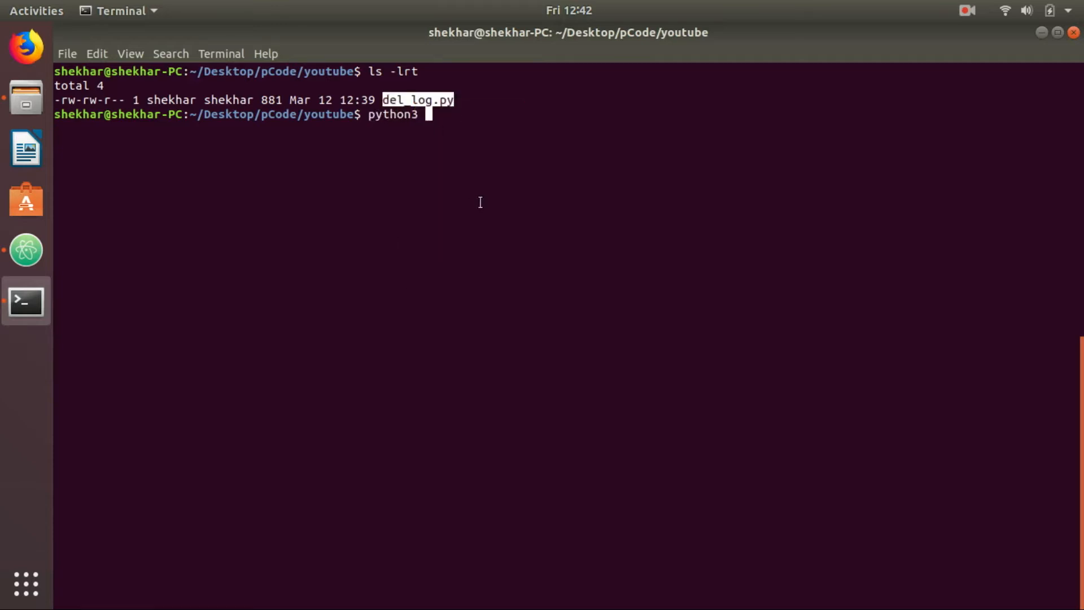
key("Return")
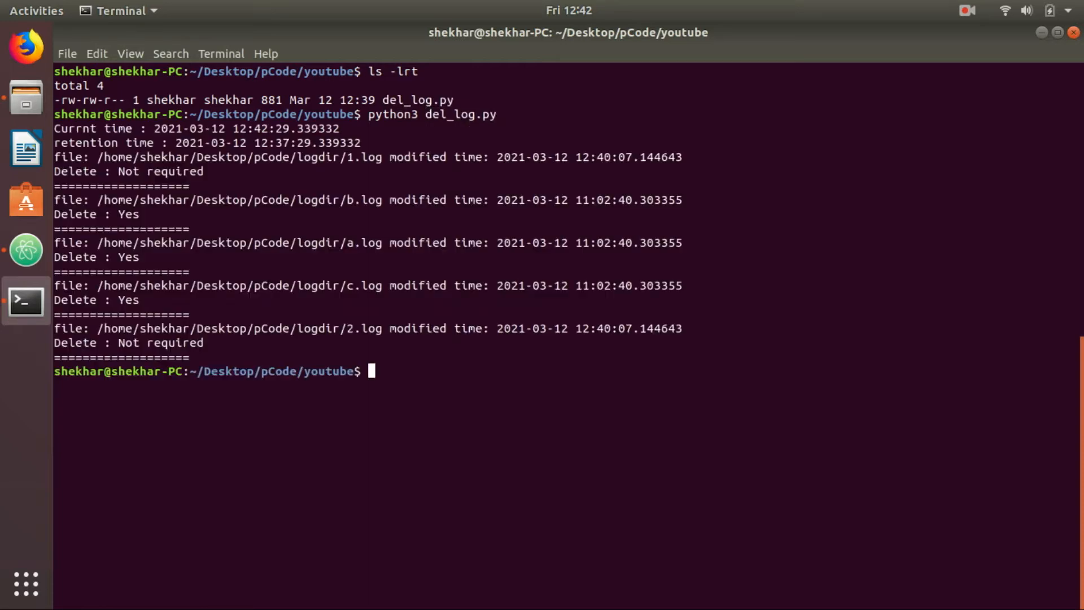
mouse_move(157, 119)
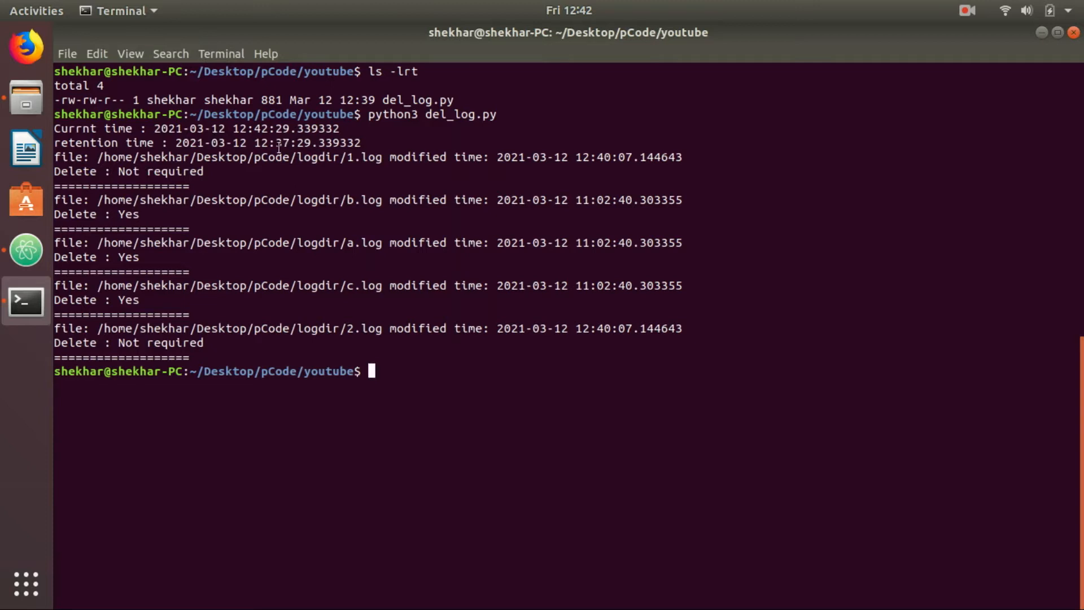
left_click_drag(96, 157, 446, 157)
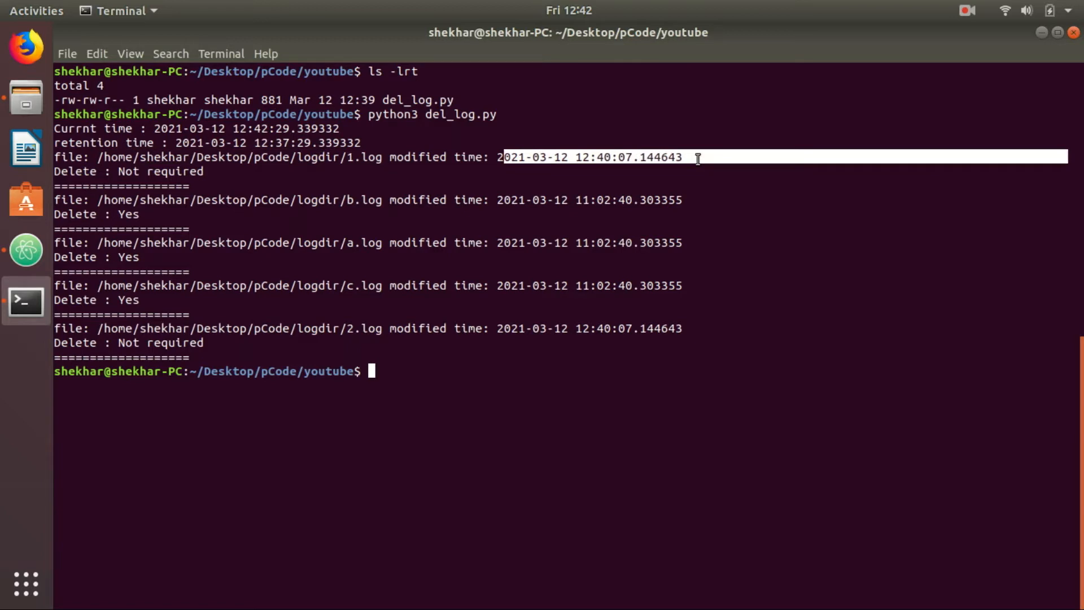
mouse_move(503, 157)
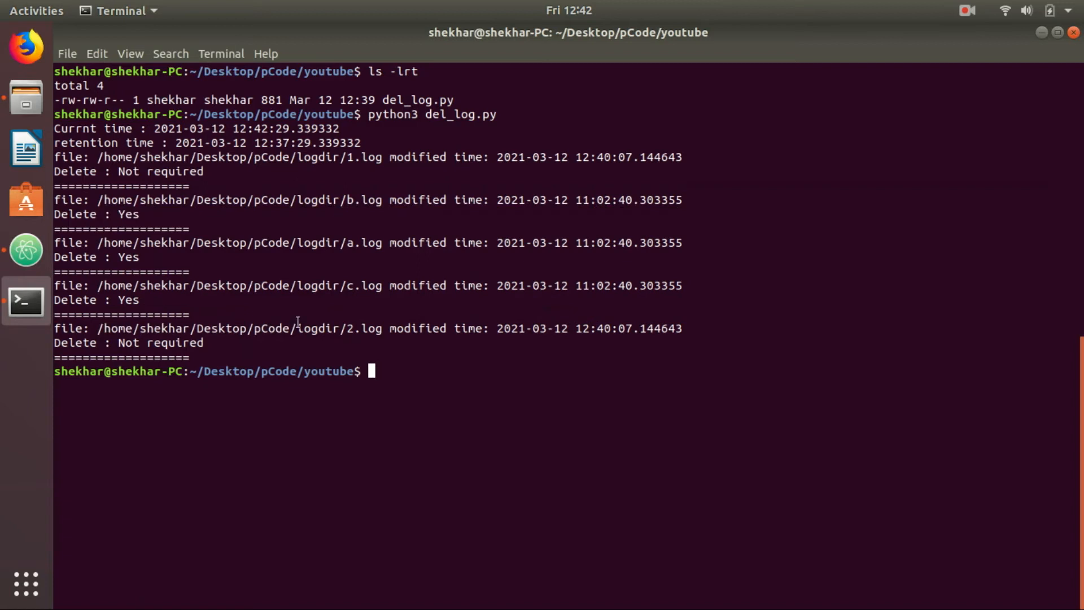
left_click(25, 250)
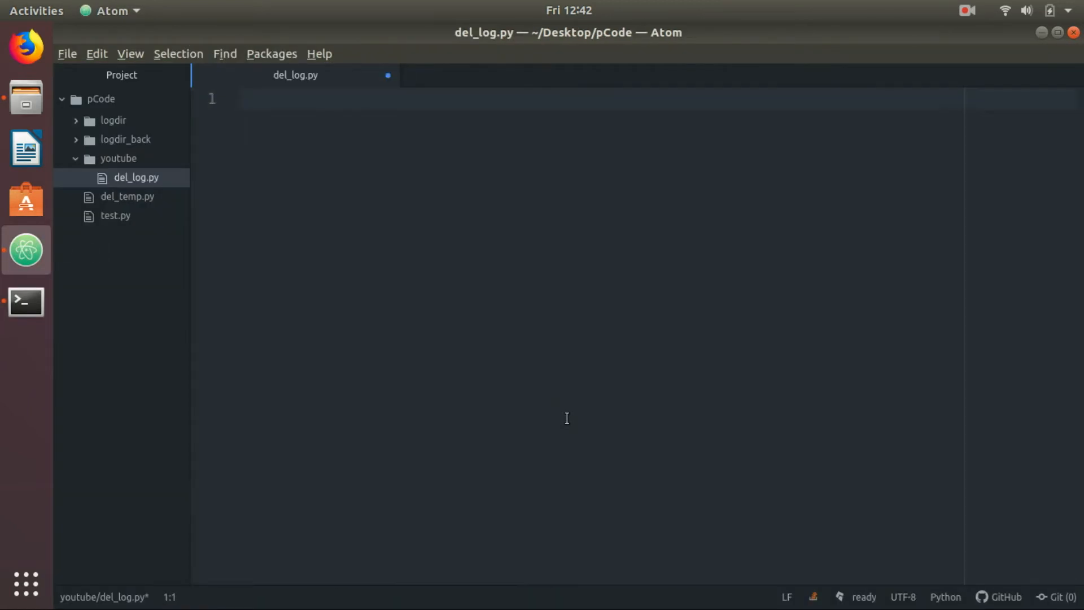
- Write import os, import datetime, import glob and import sys at the top of del_log.py
type("import os")
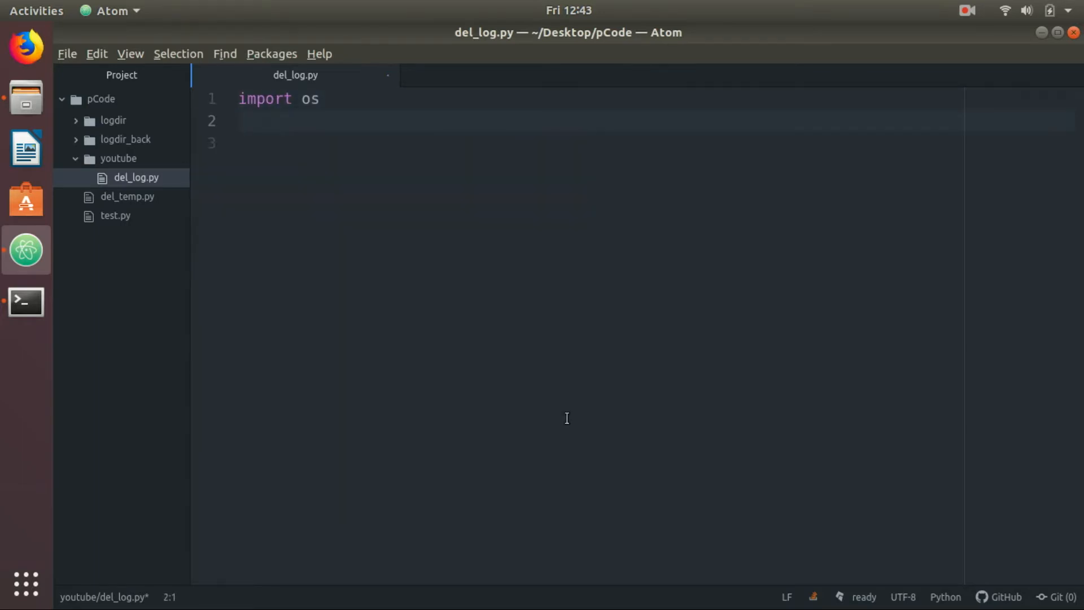
type("import datetime")
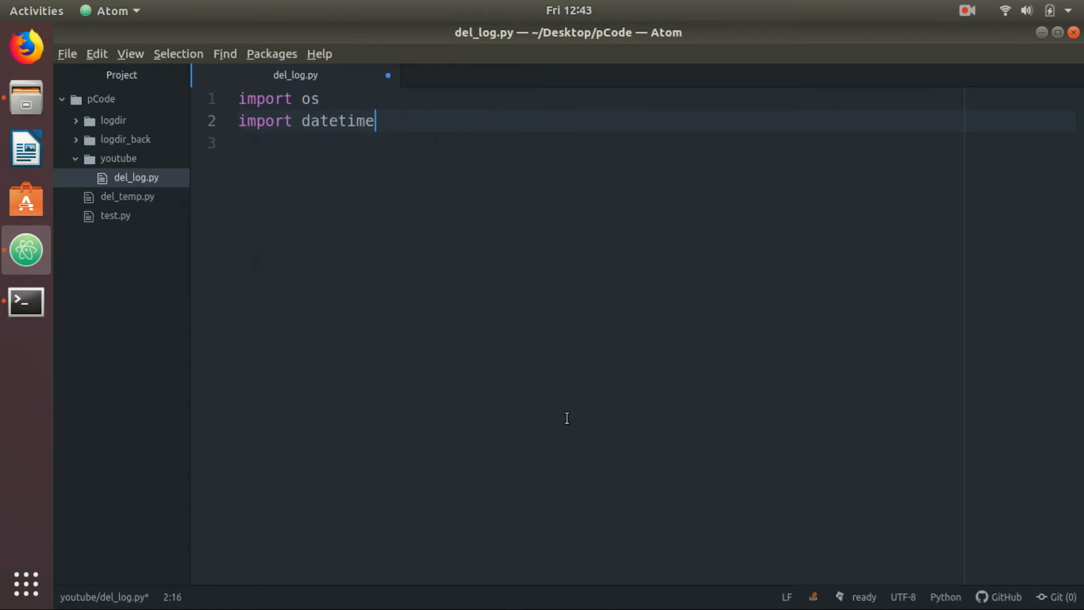
type("import glob")
type("import sys")
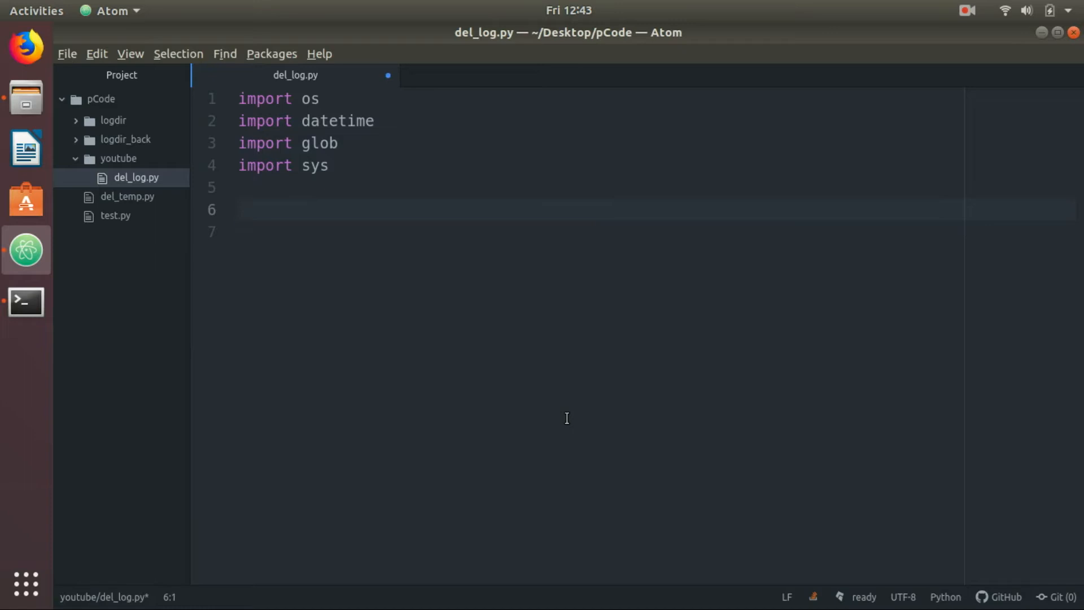
- Set retention = 1 and current_time = datetime.datetime.now()
type("re")
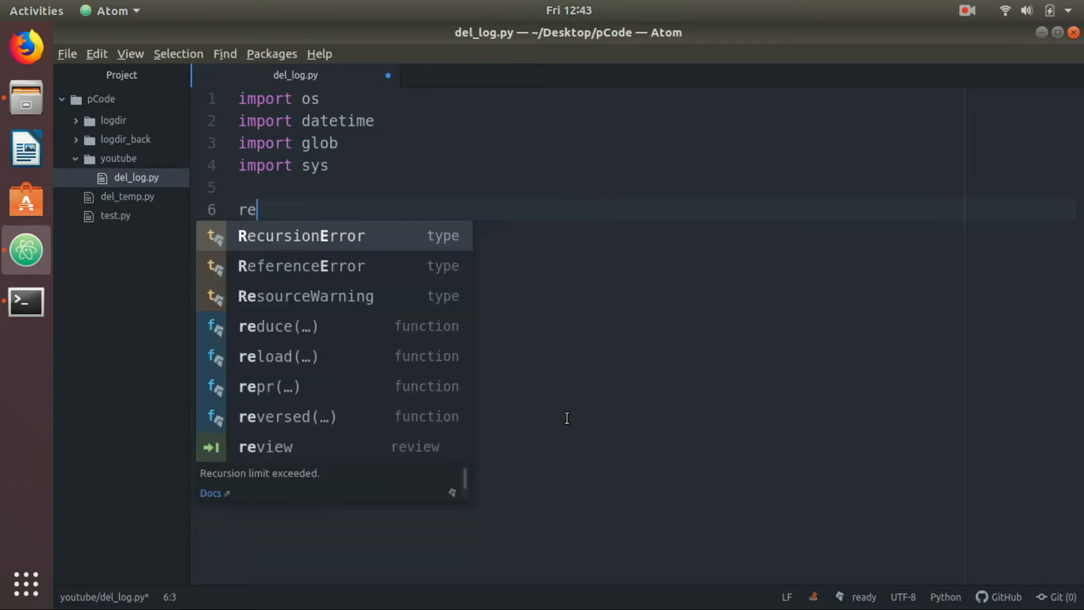
type("tention =")
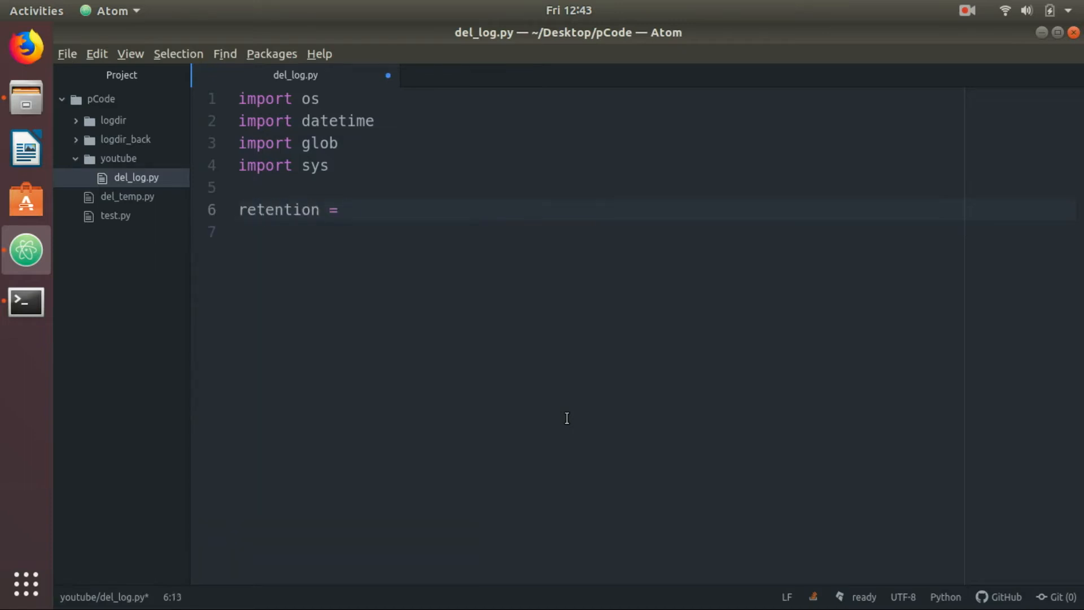
type("1")
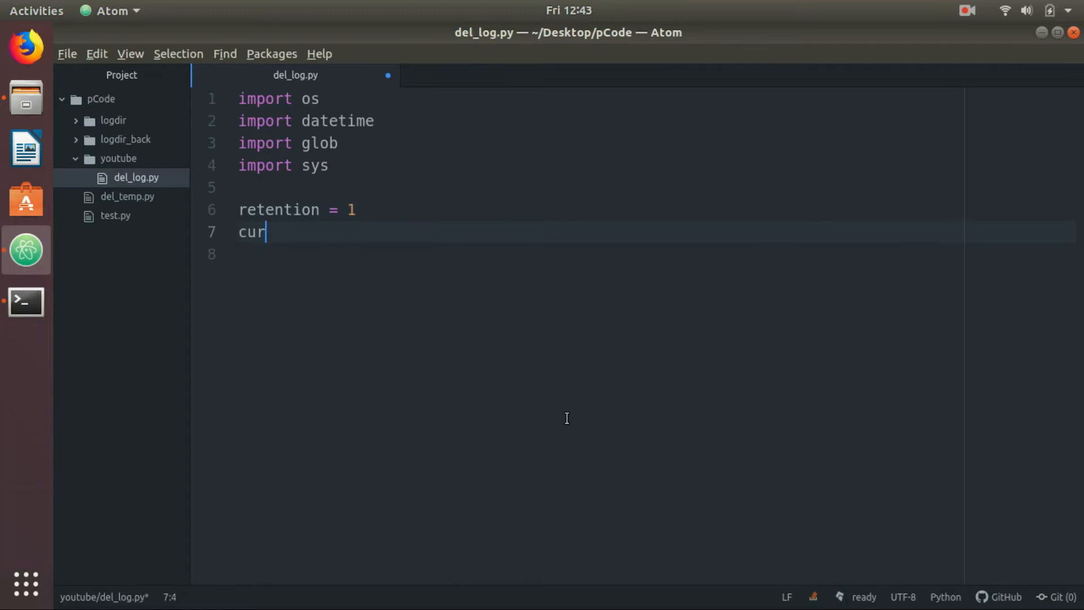
type("rent_time")
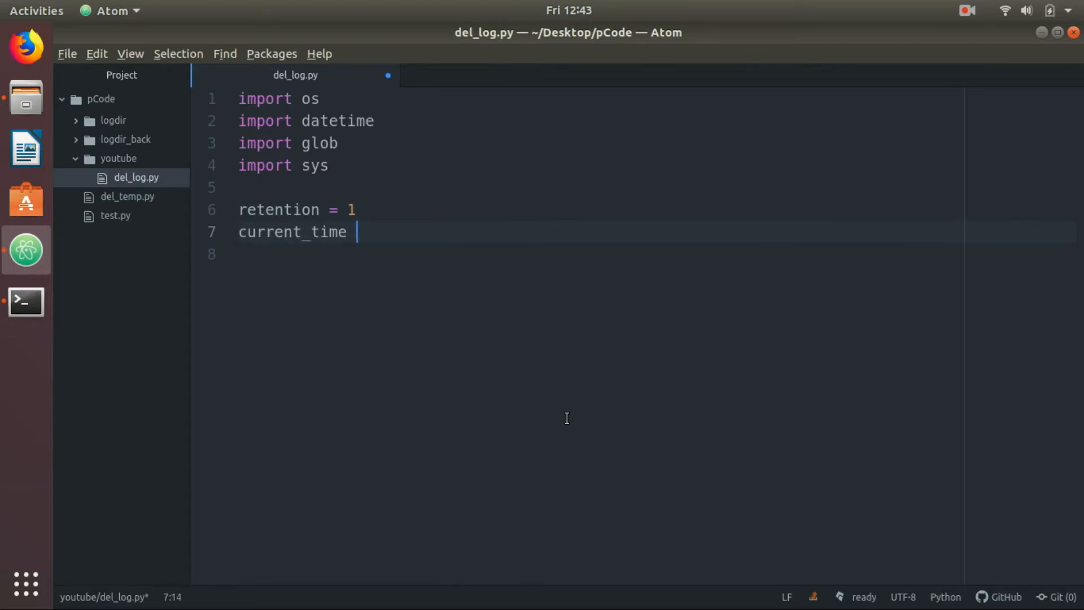
type("= datetime.")
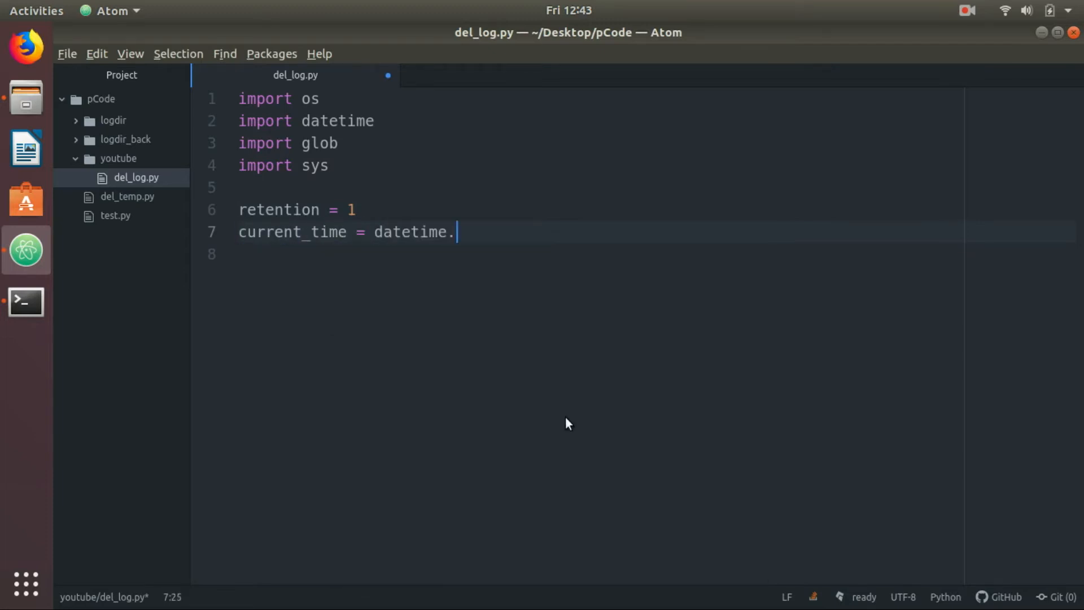
type("datetime.wnow(")
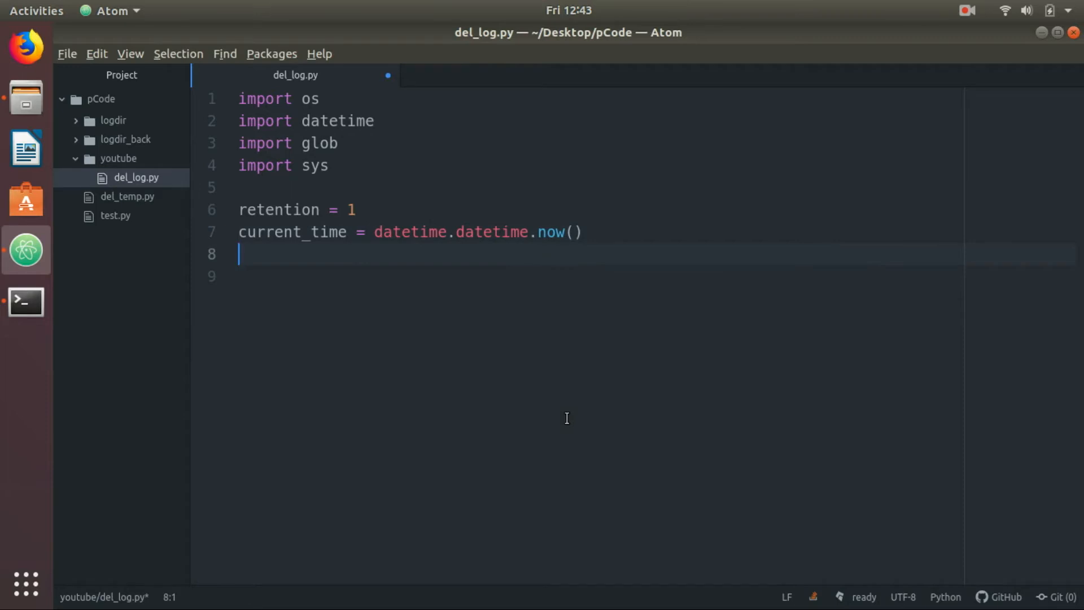
- Define retention_time = current_time - datetime.timedelta(days=retention), followed by a new line
type("rention_")
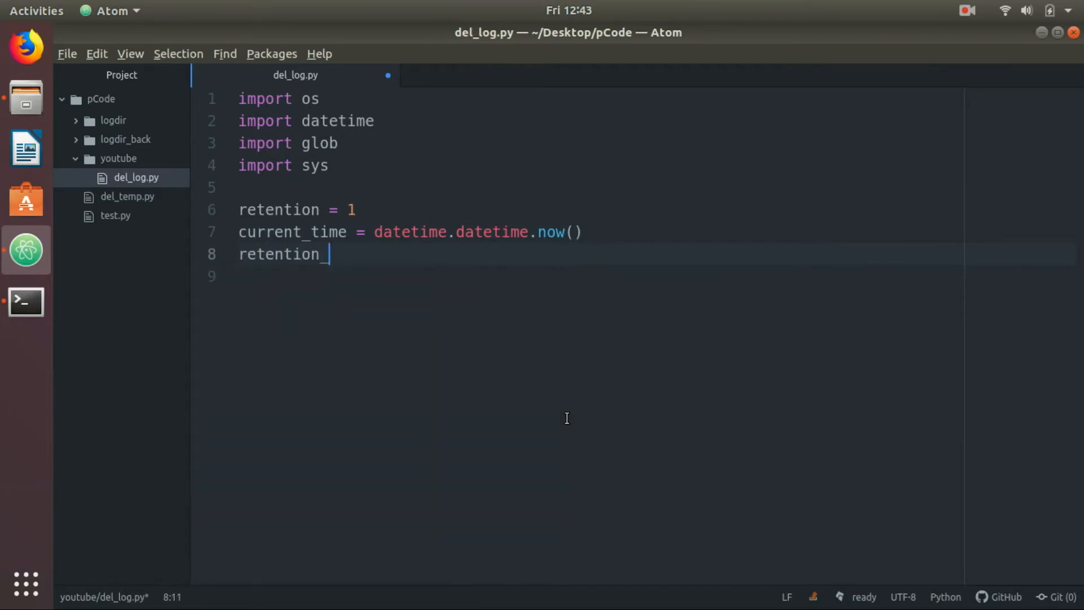
type("time =")
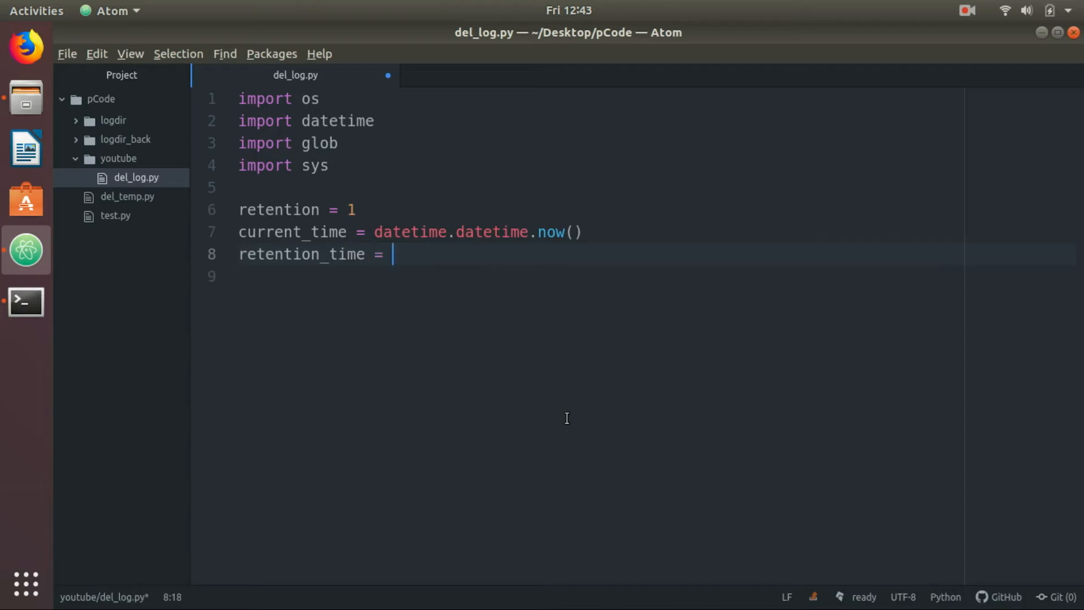
type("current_time - datetime")
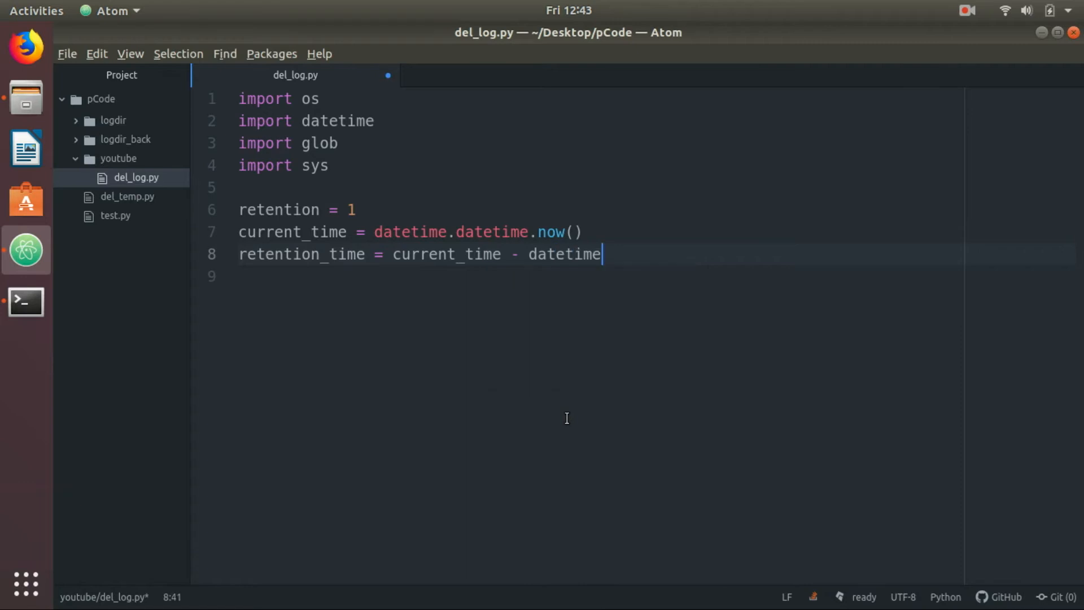
type(".timedelta")
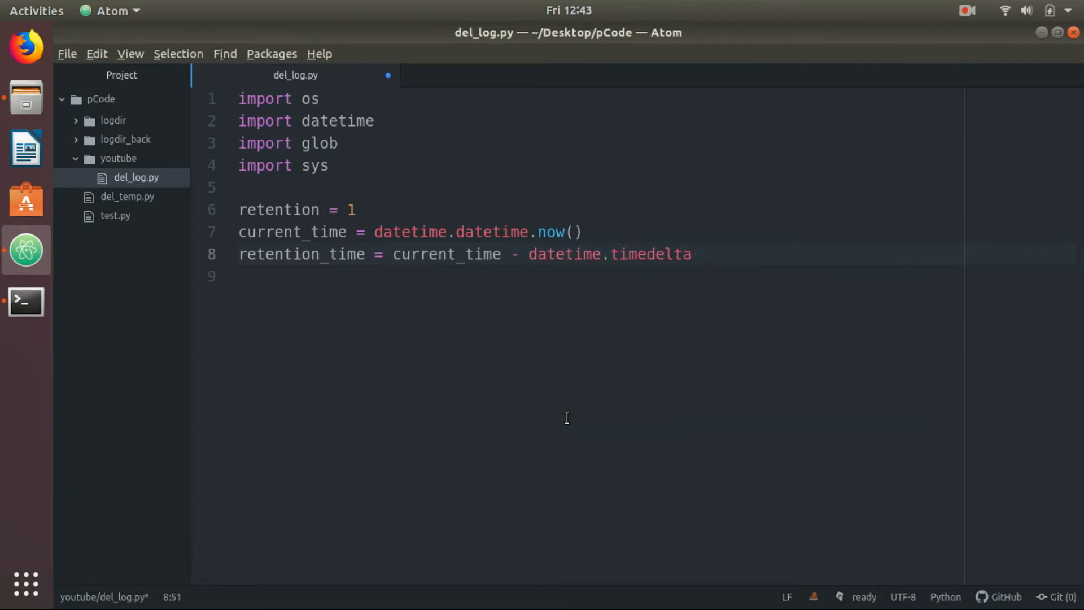
type("(days=")
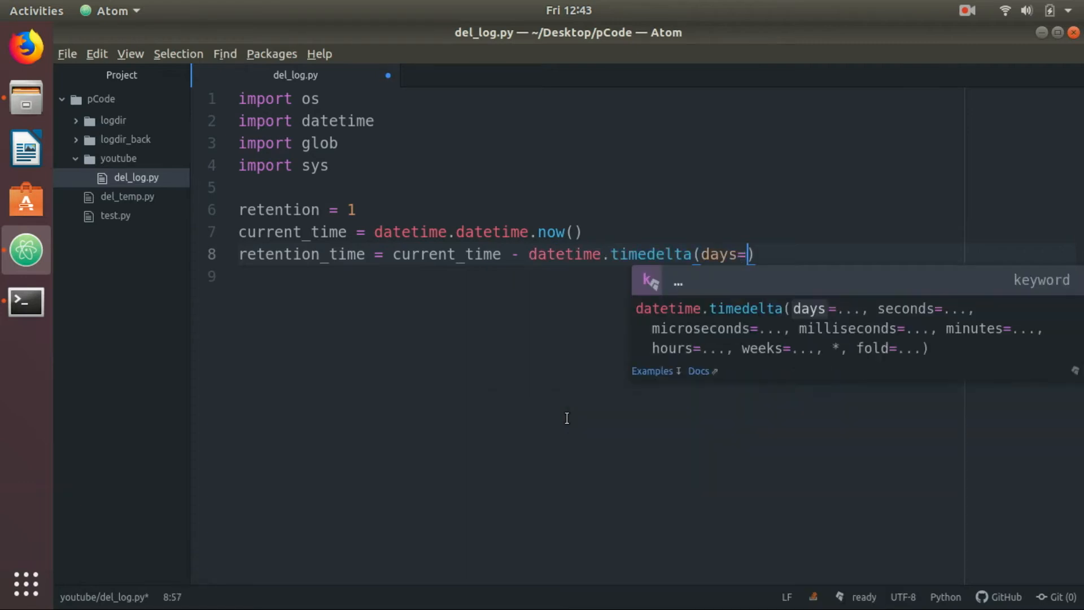
type("retn")
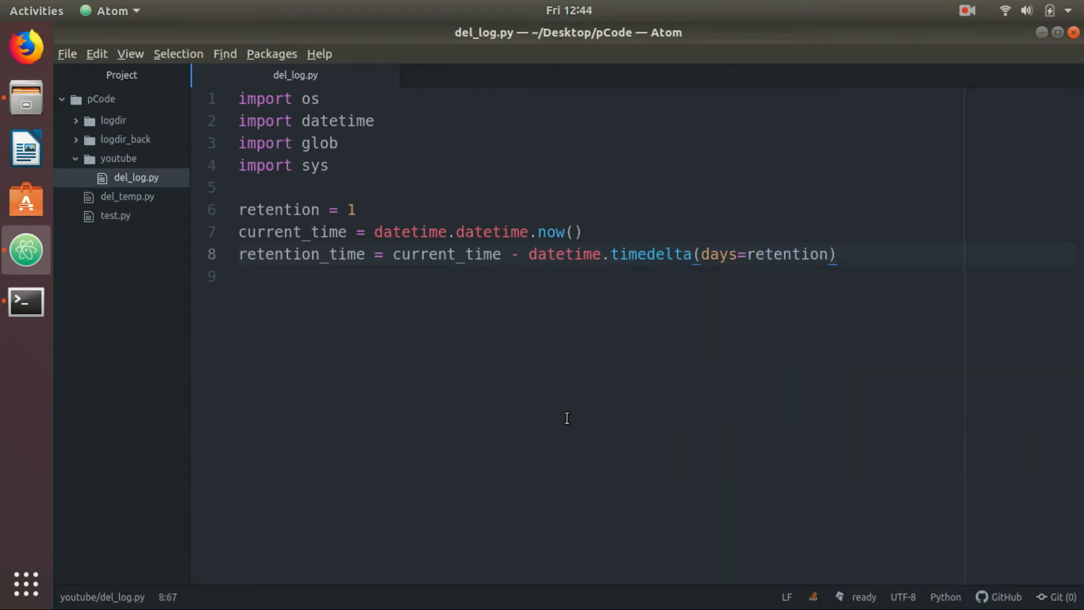
key("Return")
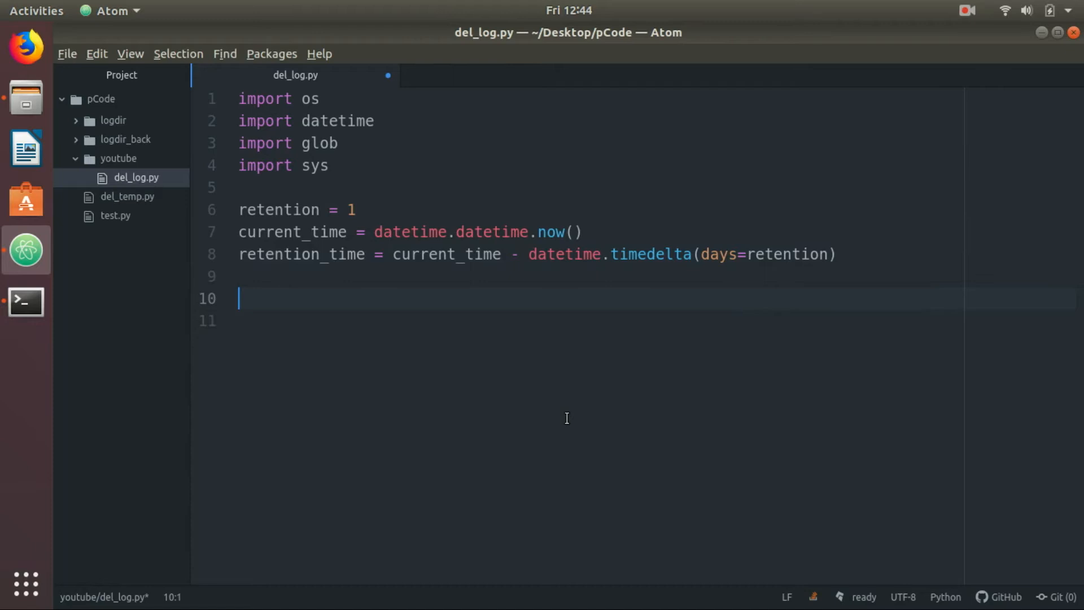
- Add print lines formatting 'Current time : {0}' and 'Retention time : {0}' with their variables
type("print()")
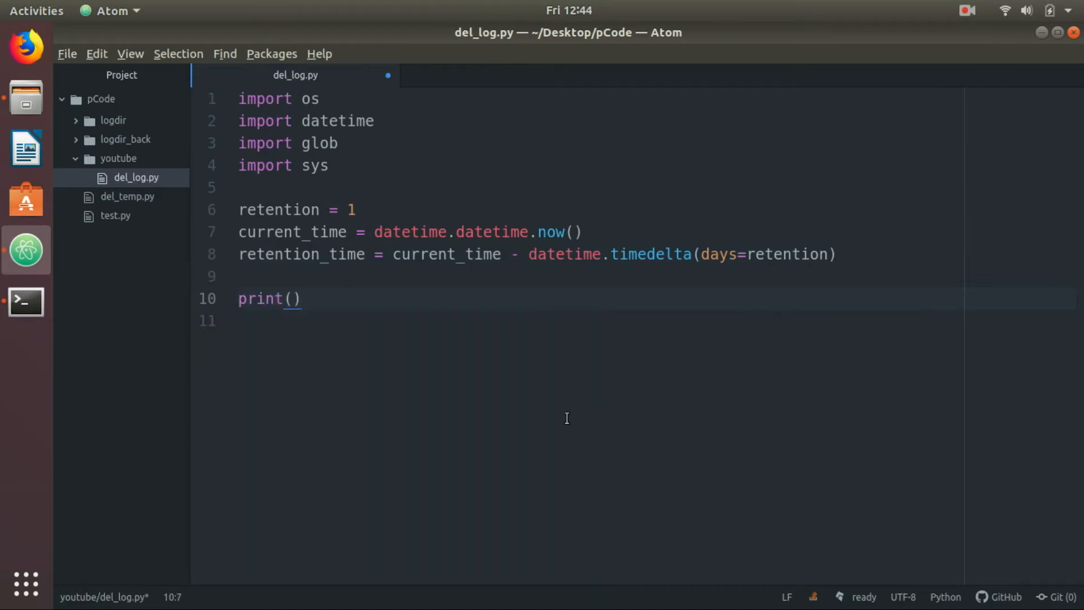
type("'C'")
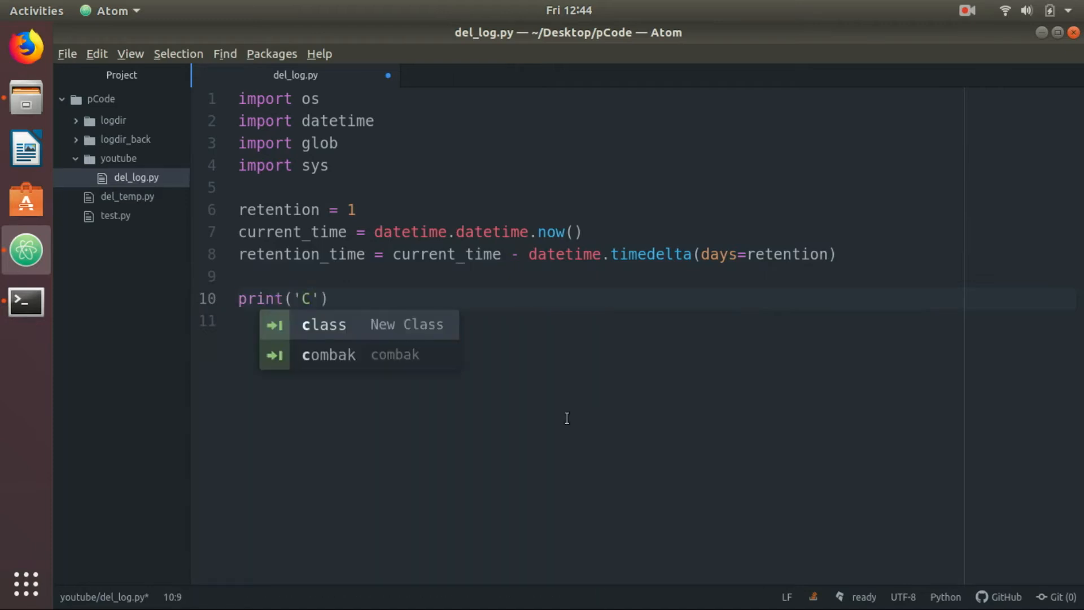
type("urrent tim")
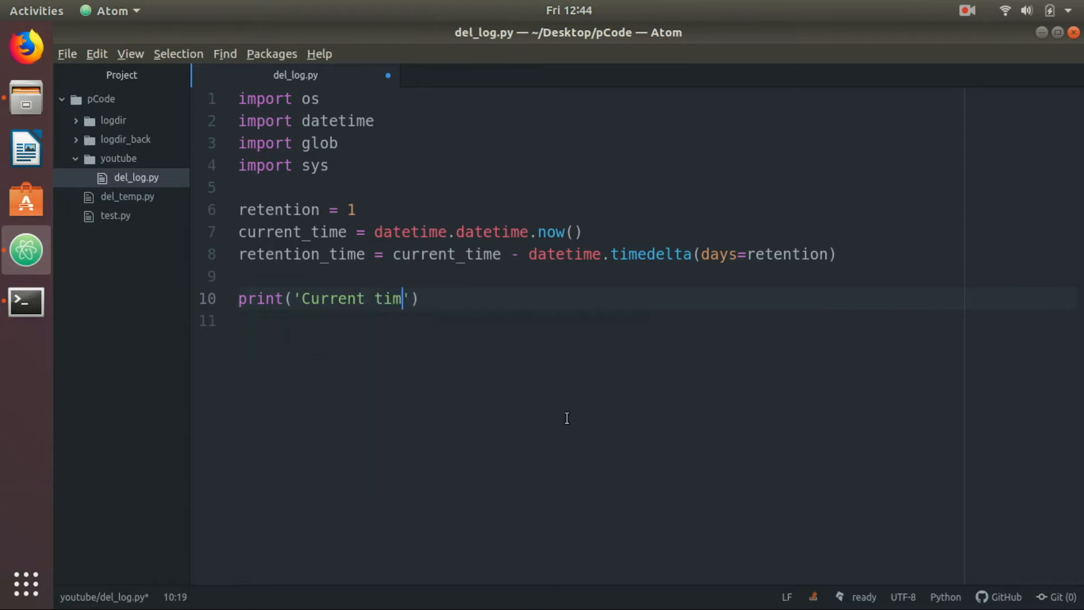
type("e : {0}")
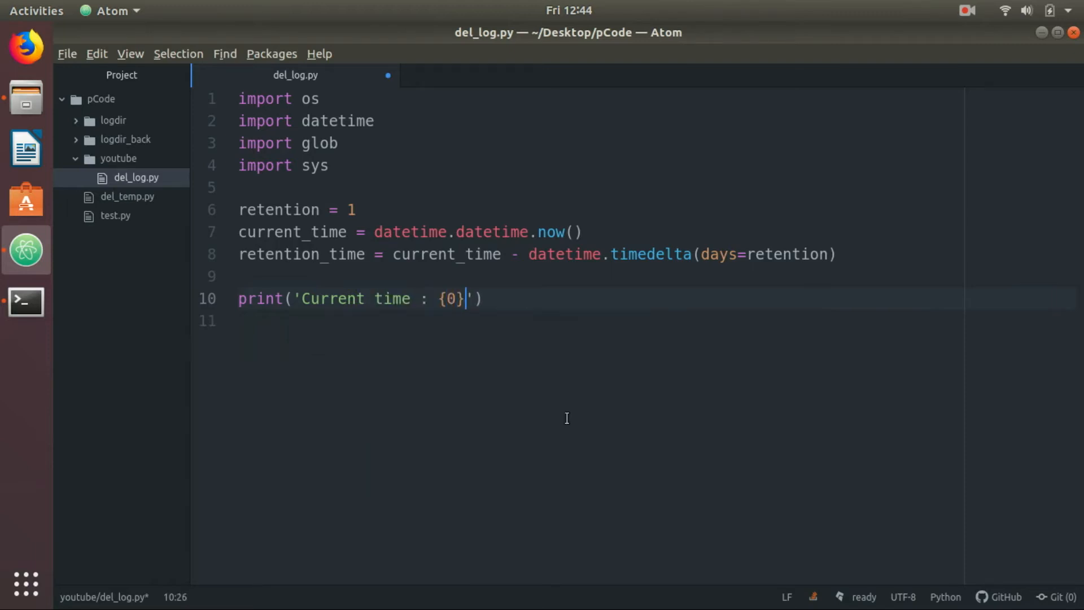
type(".format(")
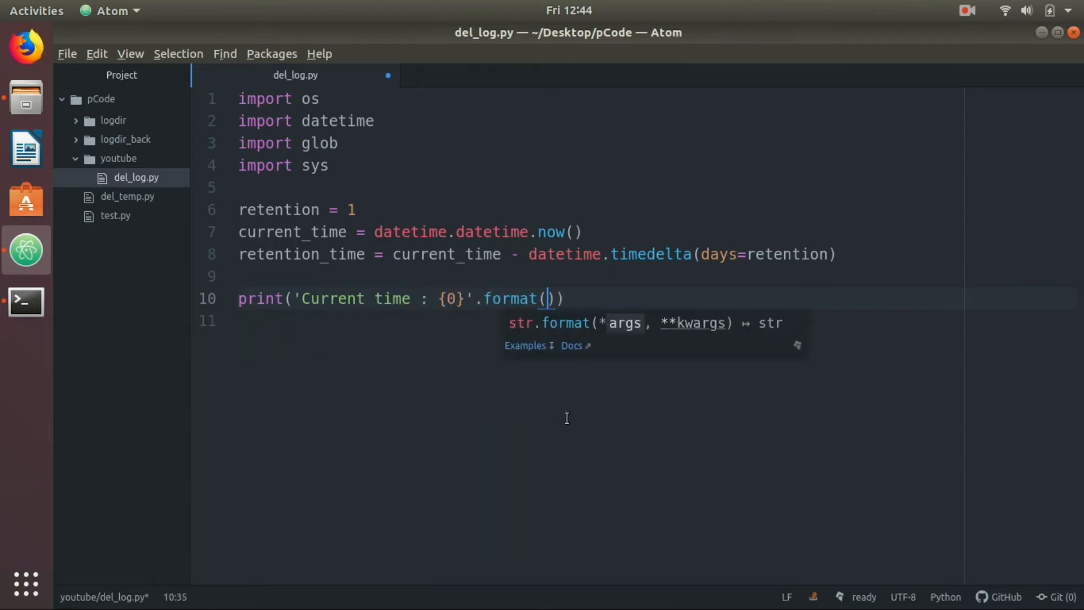
type("current_time")
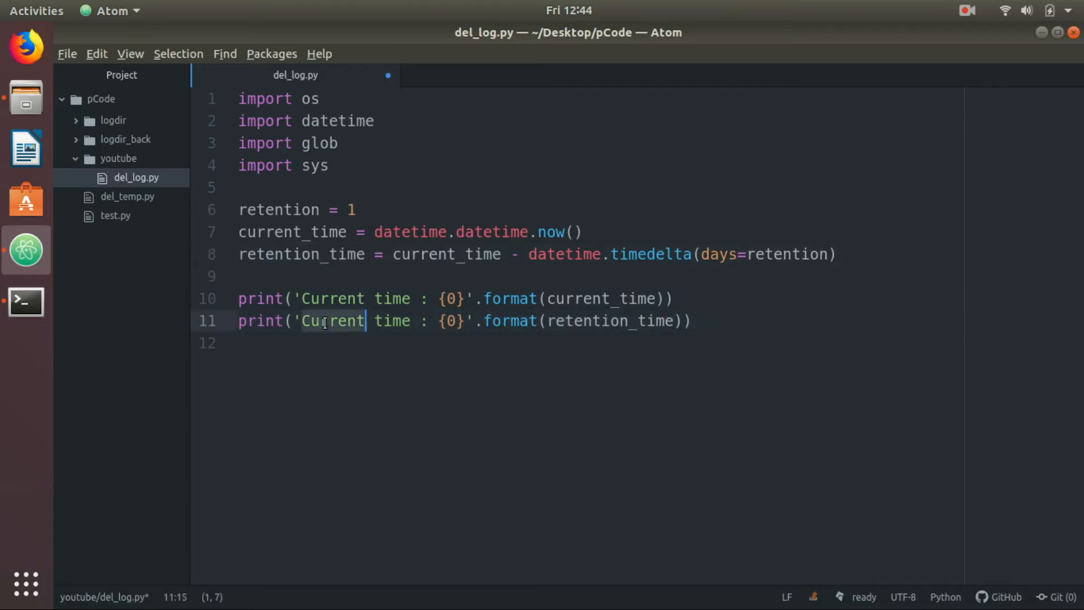
type("Retention")
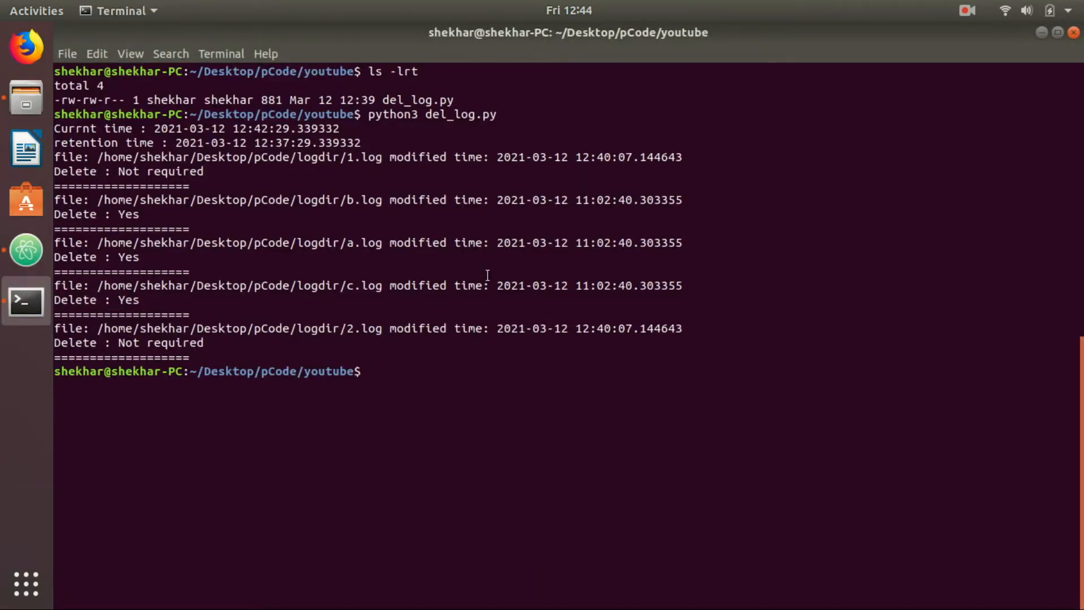
- Clear the Terminal screen
type("clear")
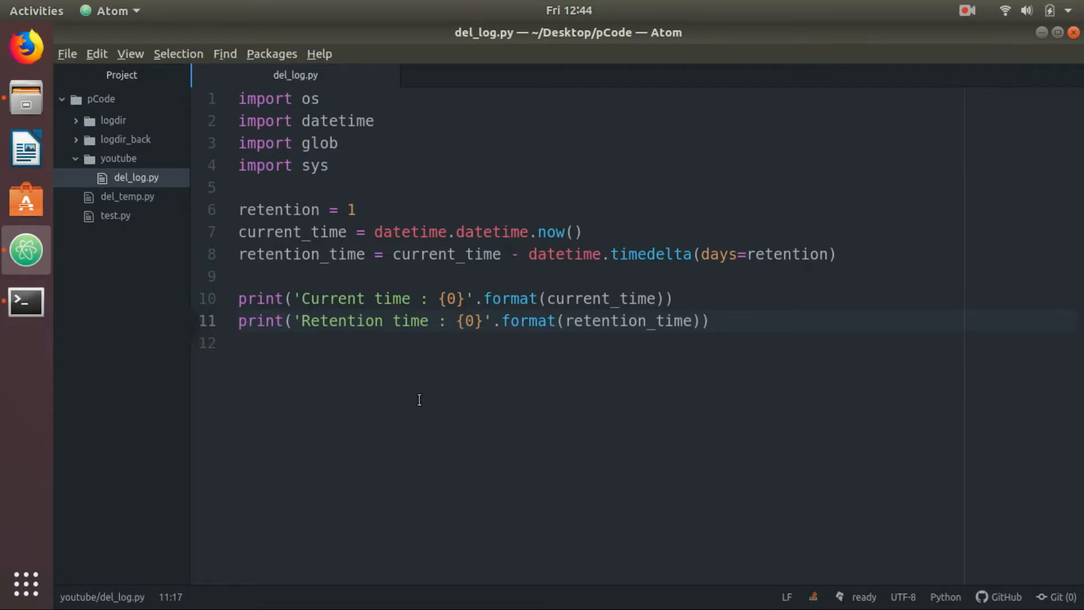
- Begin a log_dir = assignment and select the logdir path in Terminal's output
key("Return")
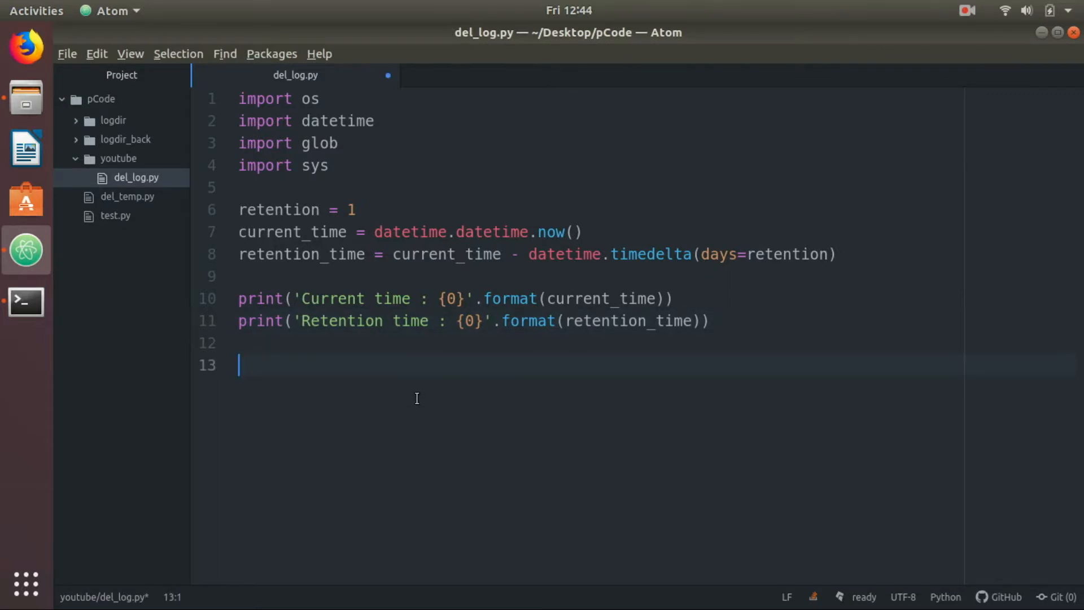
type("l")
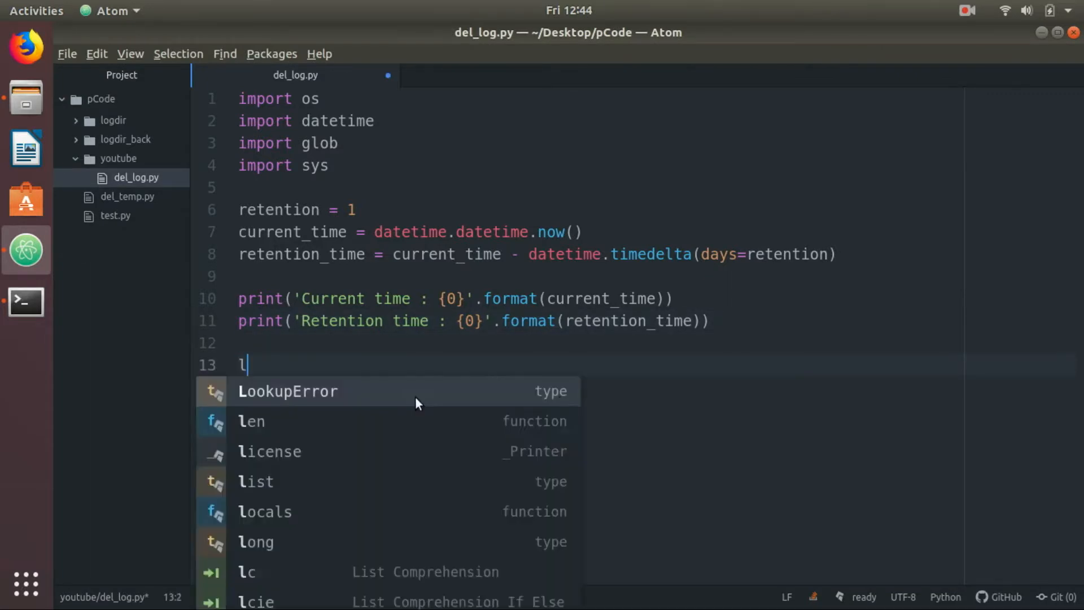
type("og_dir =")
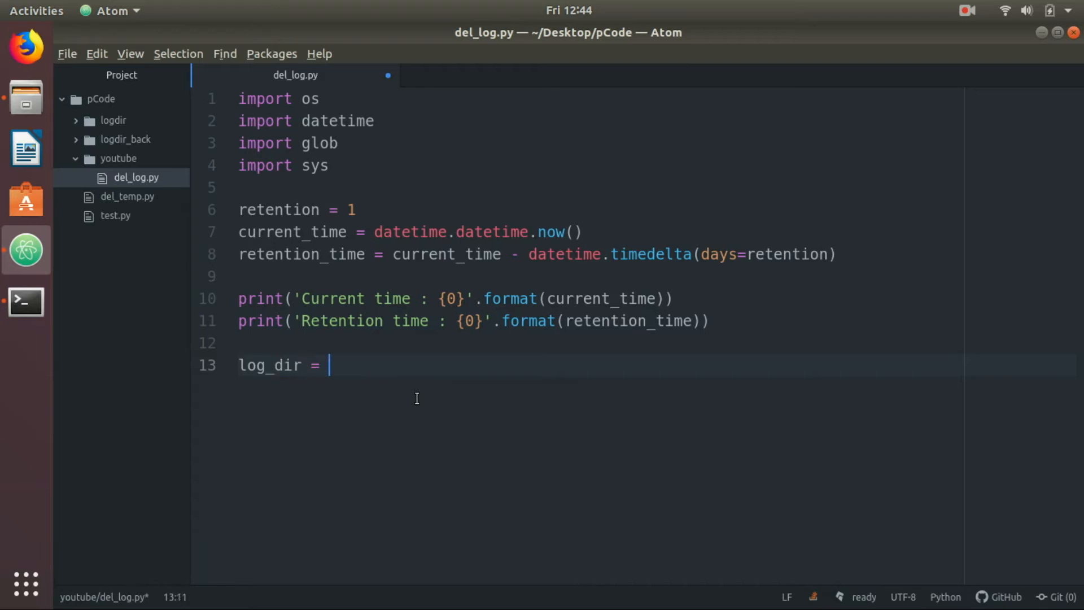
left_click(25, 301)
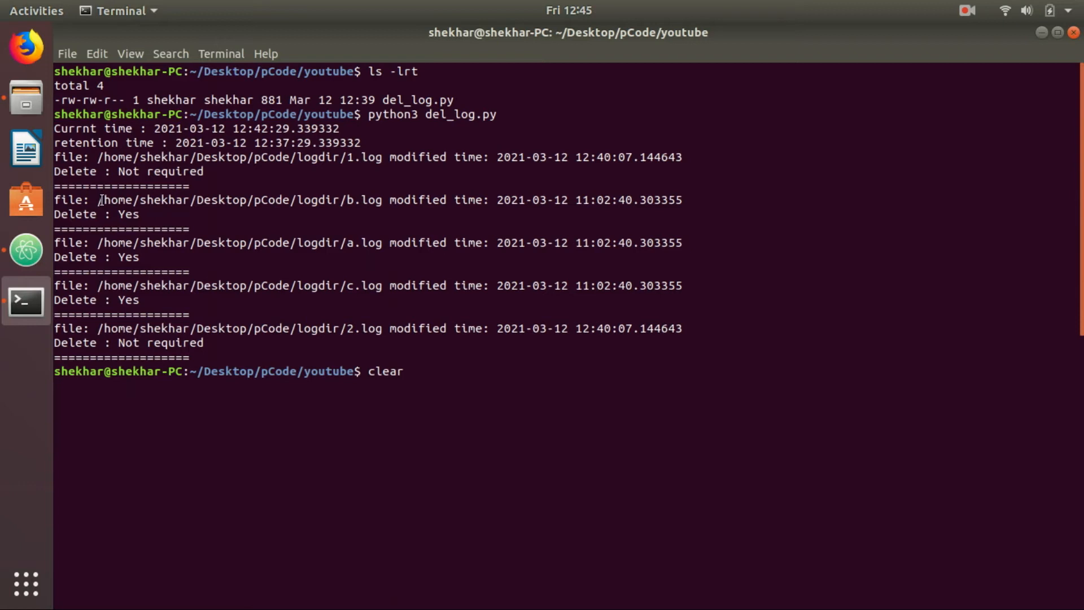
double_click(218, 200)
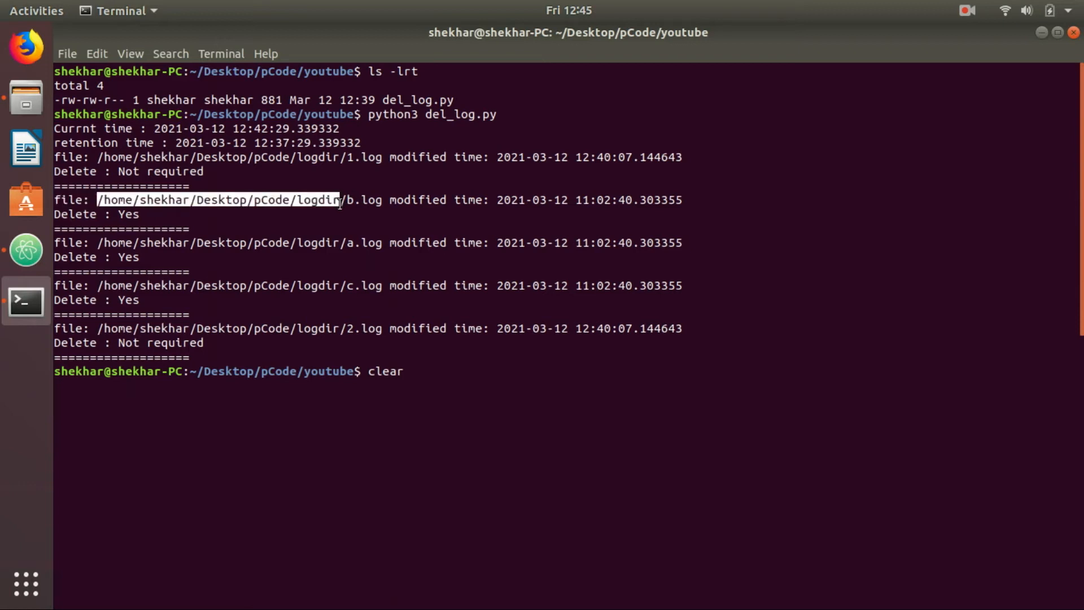
left_click(25, 250)
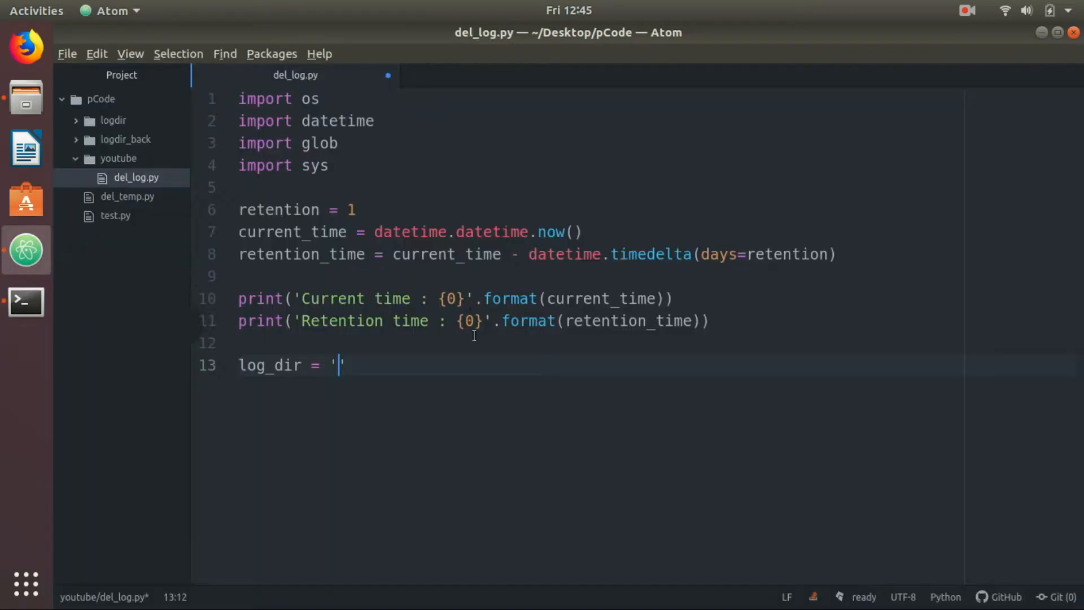
- Set log_dir to '/home/shekhar/Desktop/pCode/logdir' and build a '*.log' search pattern
type("/home/shekhar/Desktop/pCode/logdir'")
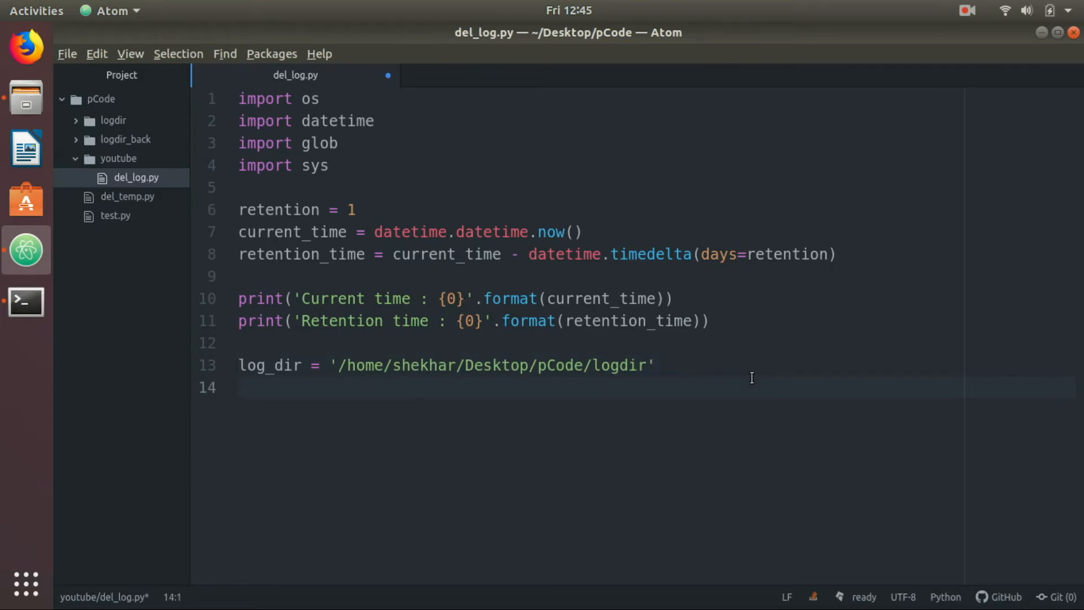
type("search_log = os.path.join(")
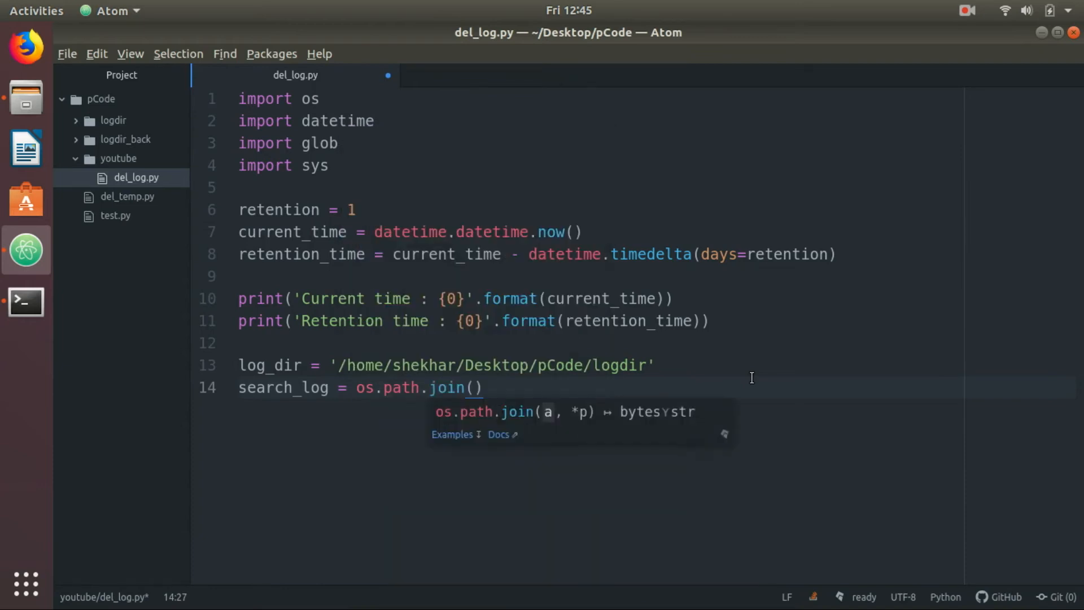
type("log_dir")
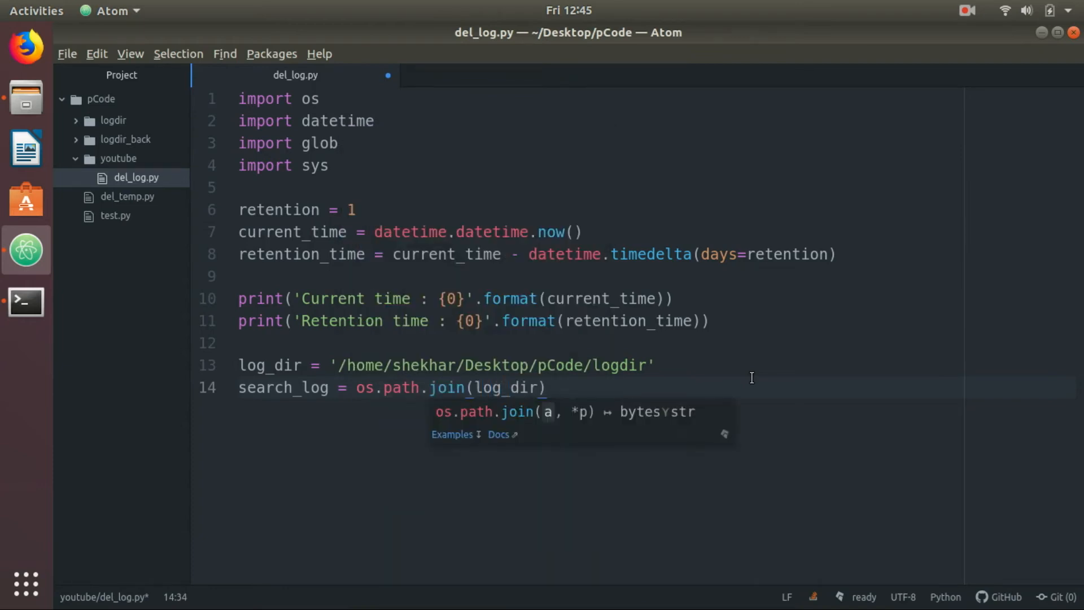
type(", '*.log'")
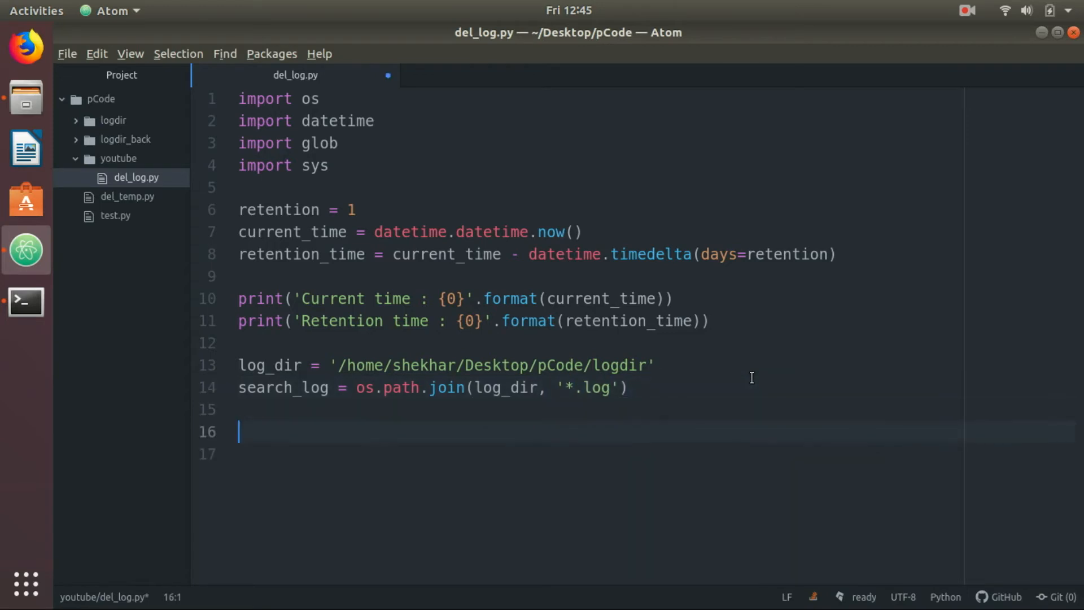
- Glob the search pattern into l_logfiles and print l_logfiles
type("l_logfile")
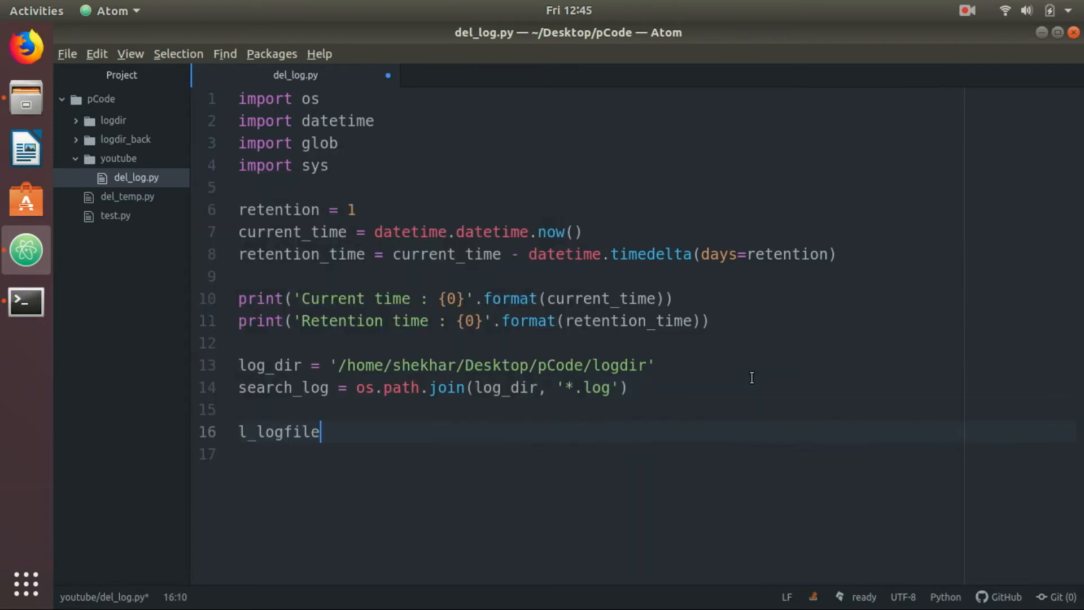
type("s = glob.")
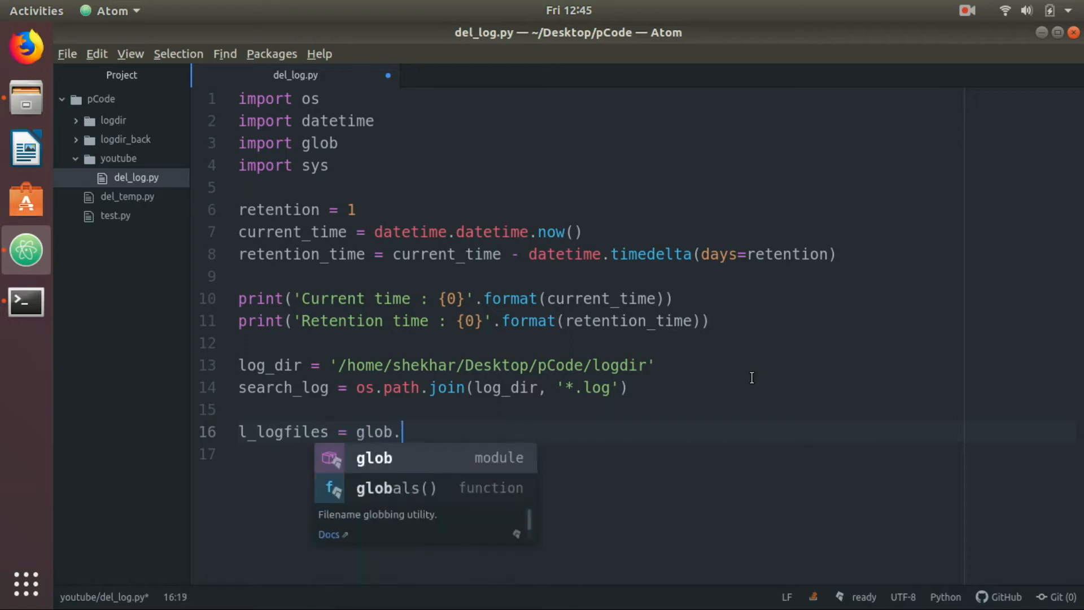
type("glob(search_log")
left_click(599, 454)
type("print(")
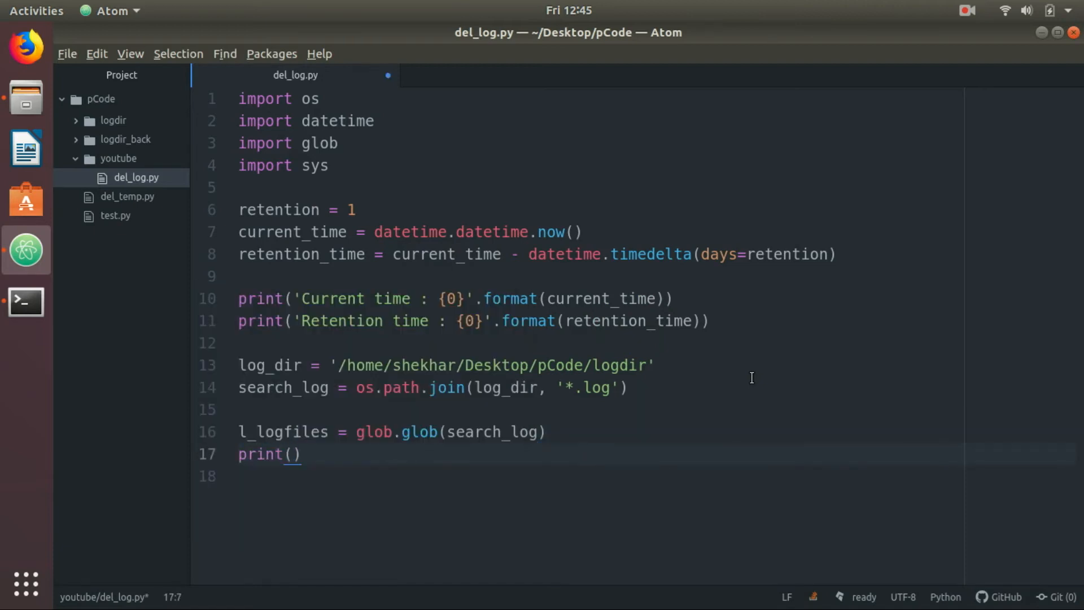
type("l_logfiles")
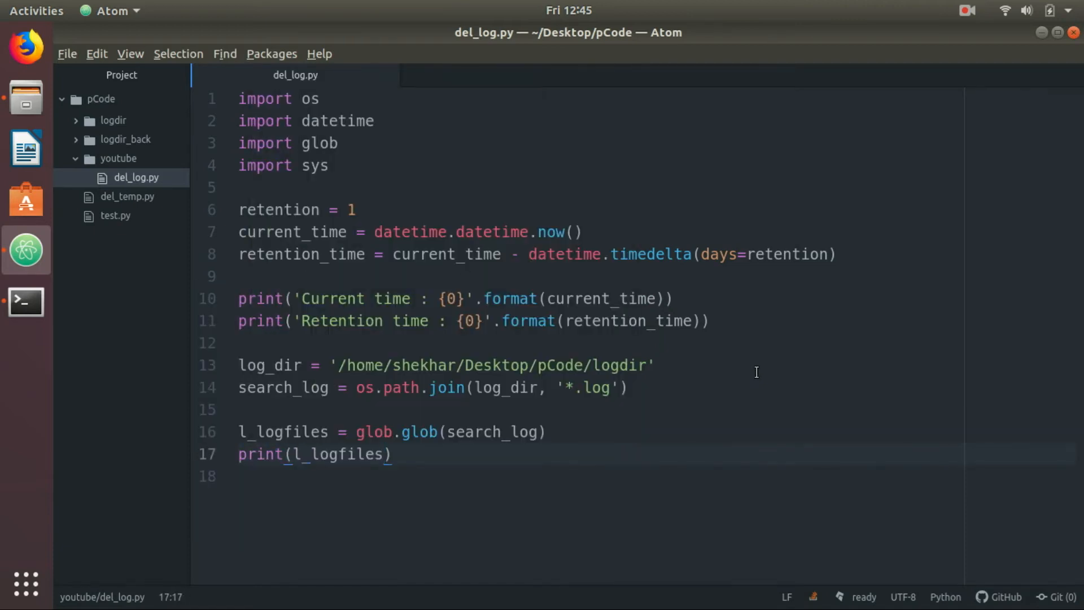
left_click(25, 302)
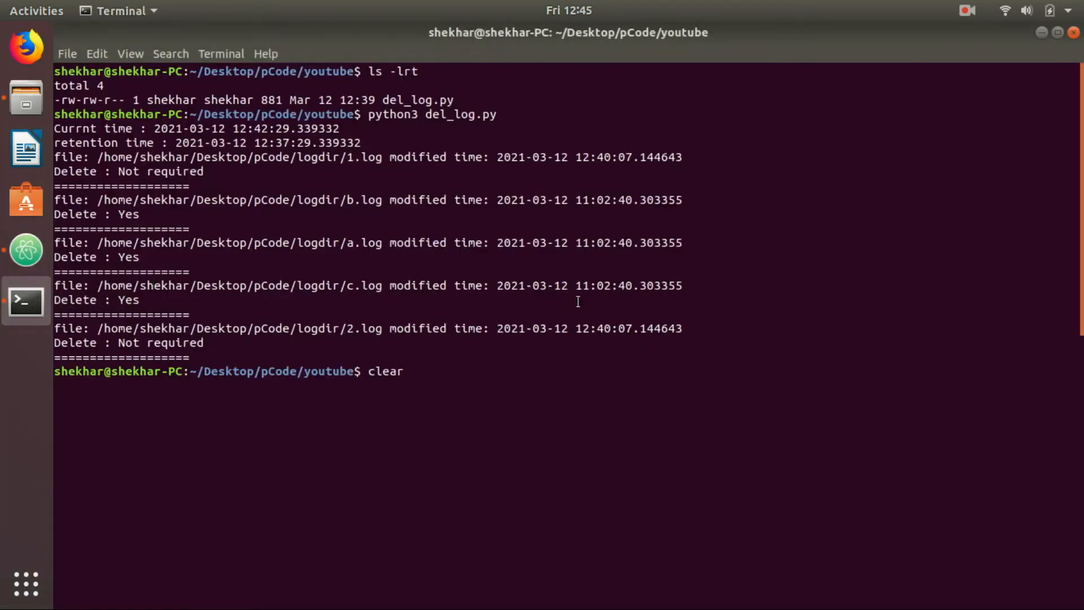
- Copy the logdir_back logs into logdir and create new 1.log and 2.log files
key("Return")
type("clear")
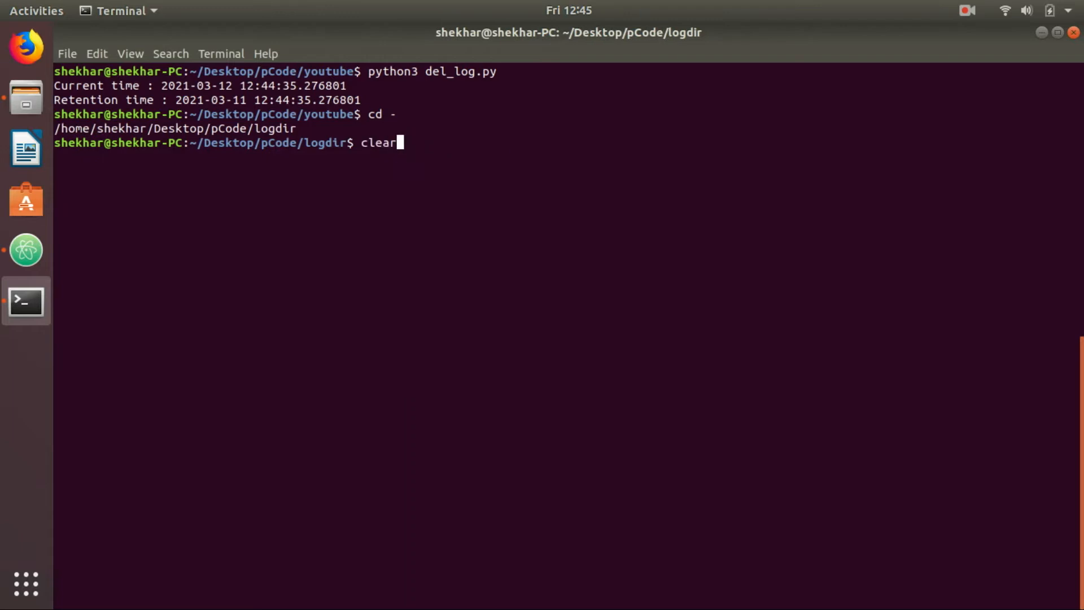
key("Return")
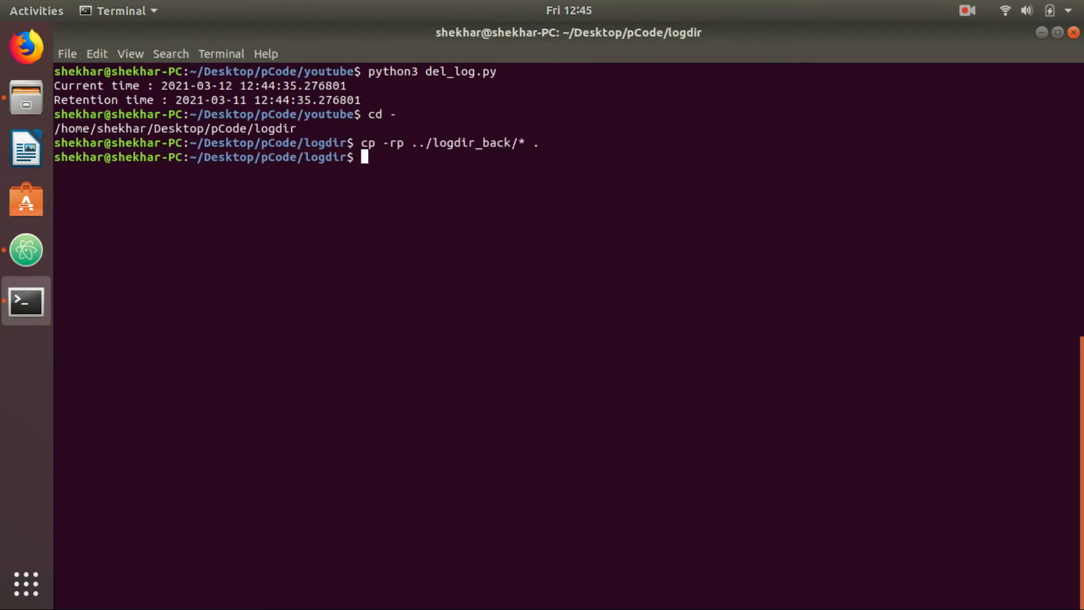
type("touch 1.")
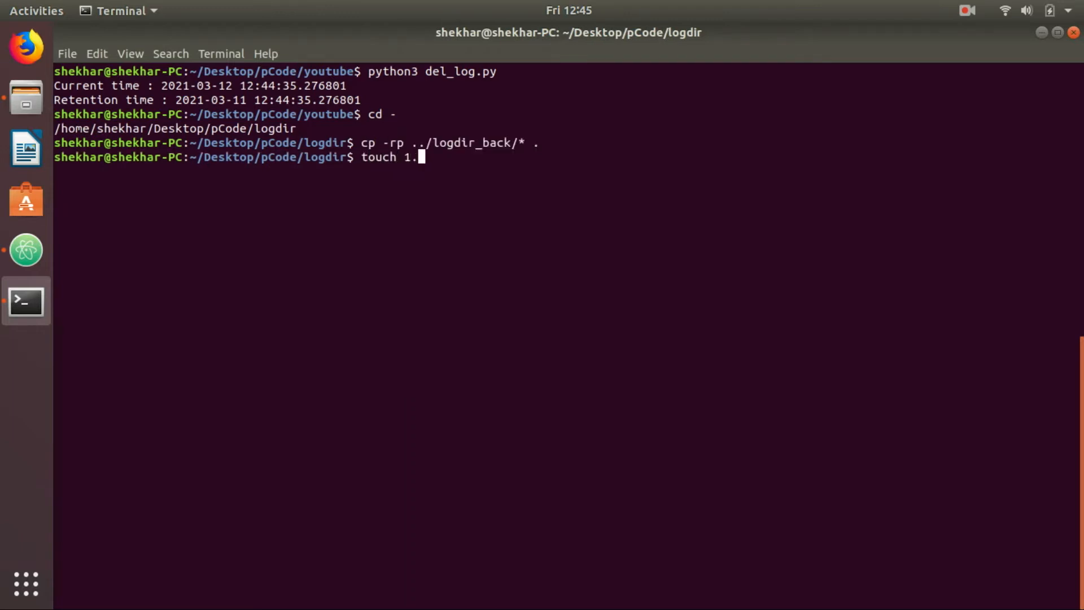
type("log 2.log")
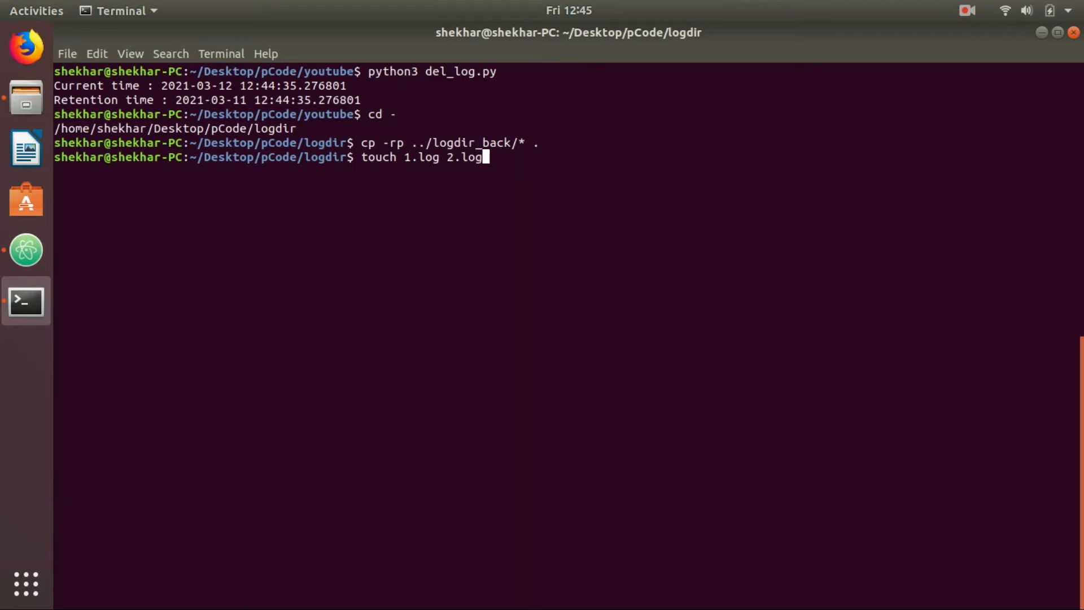
key("Return")
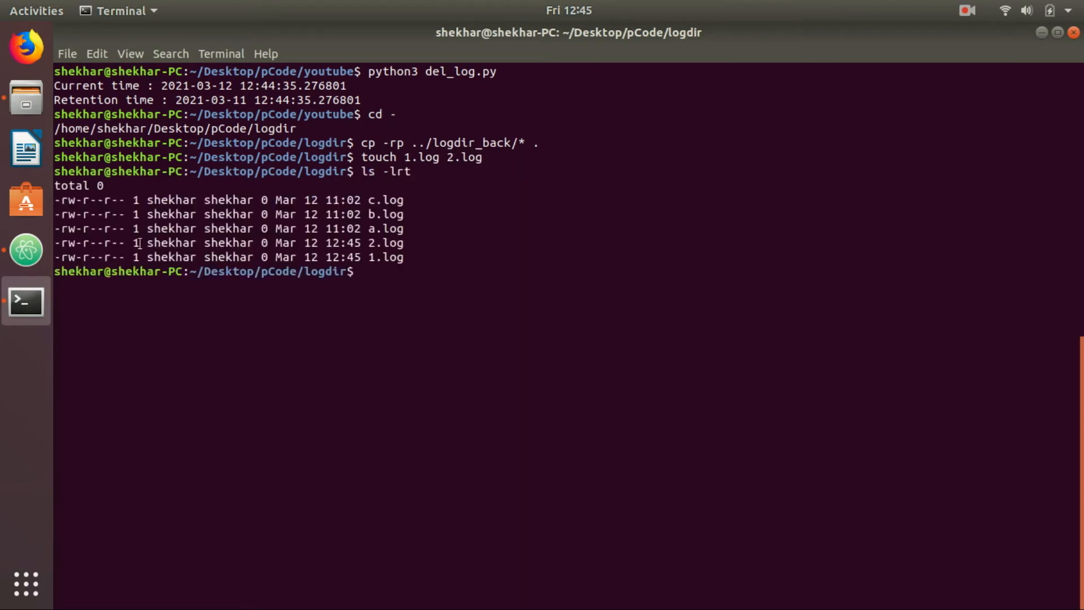
left_click(27, 250)
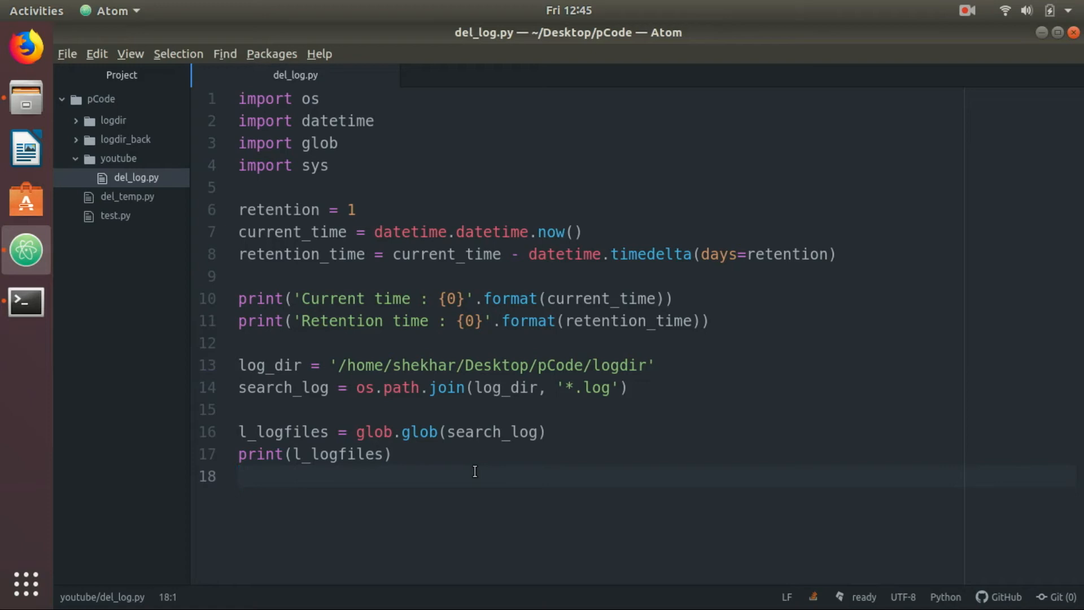
- Return to the youtube folder with cd - and run del_log.py to list all five .log paths
left_click(25, 301)
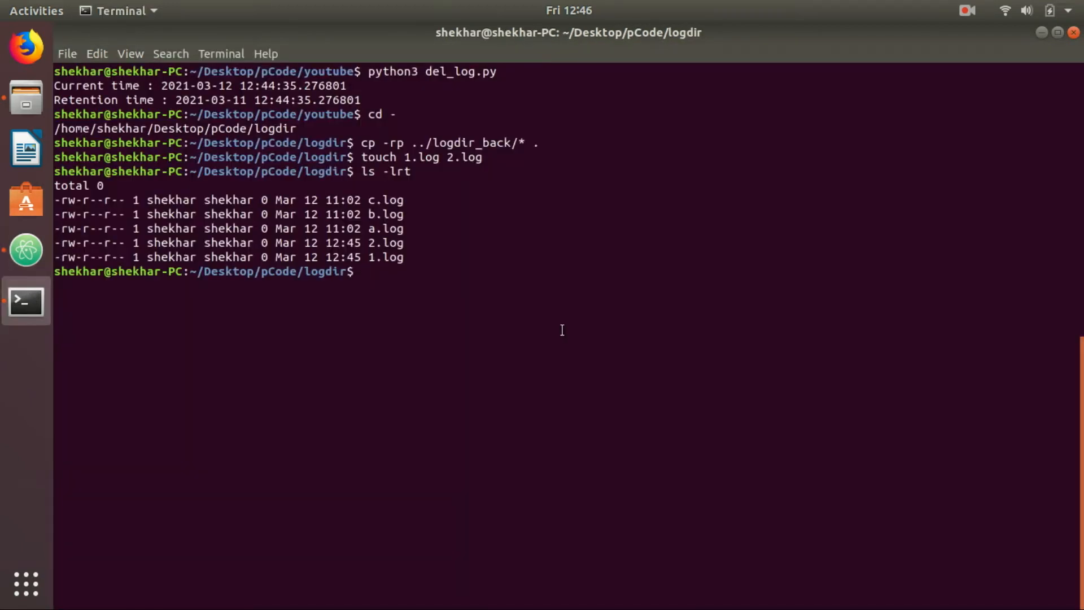
type("cd -")
type("python3 del_log.py")
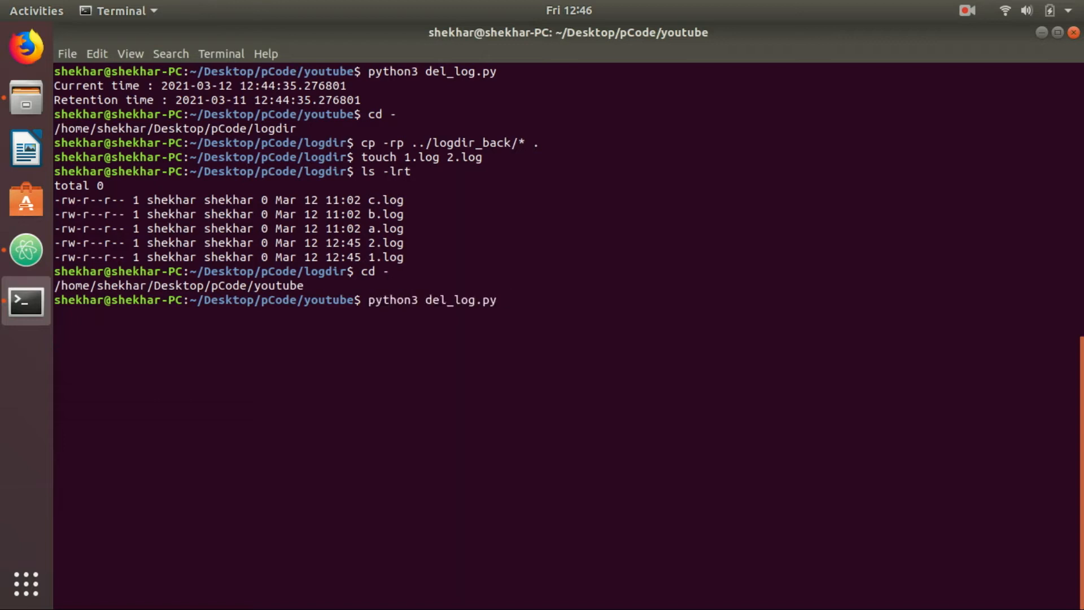
key("Return")
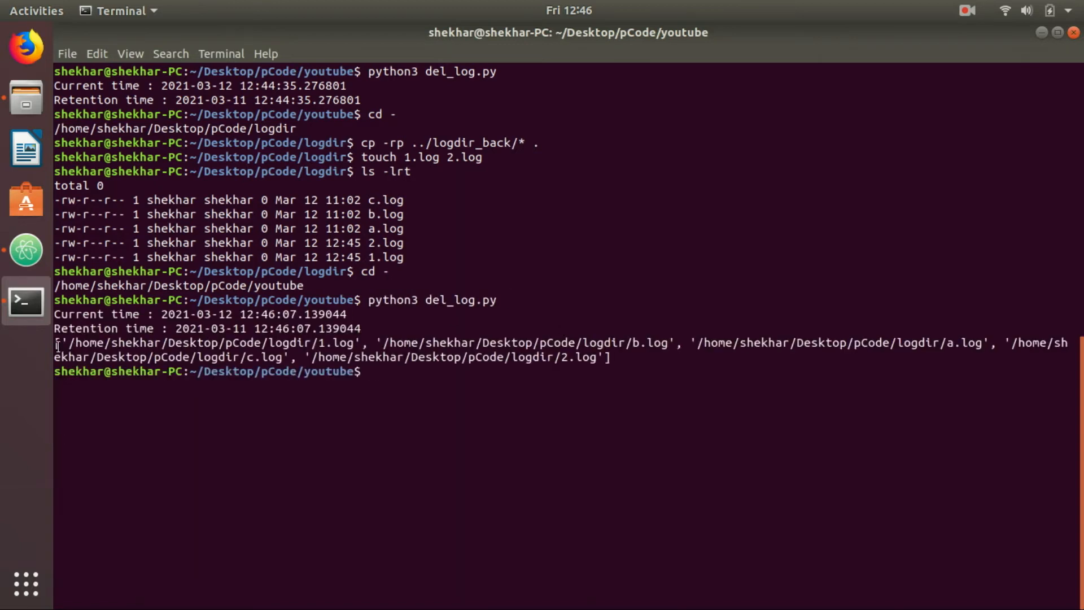
mouse_move(25, 250)
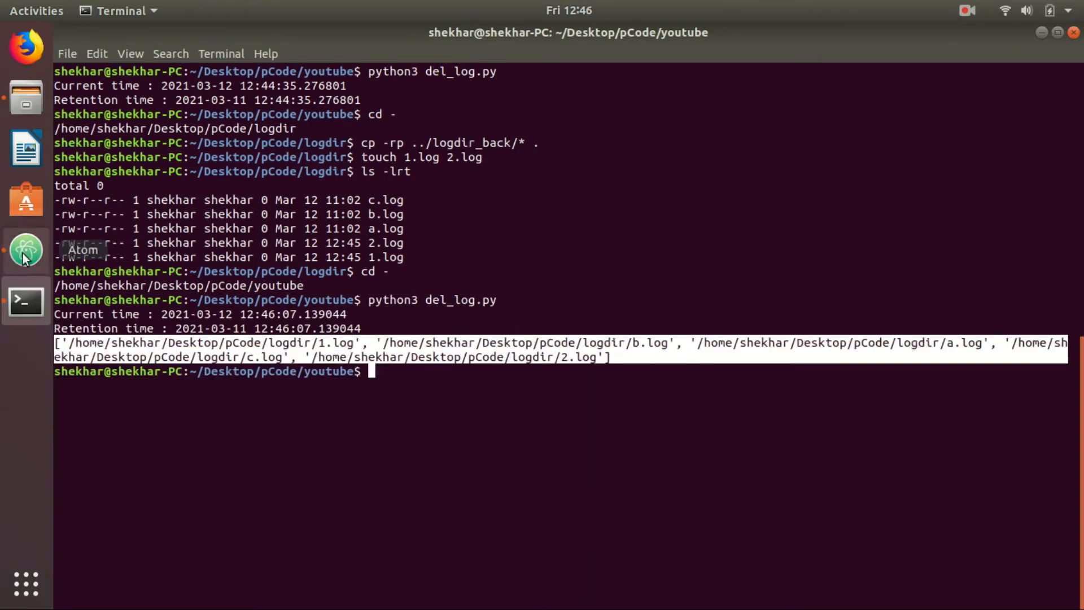
left_click(25, 250)
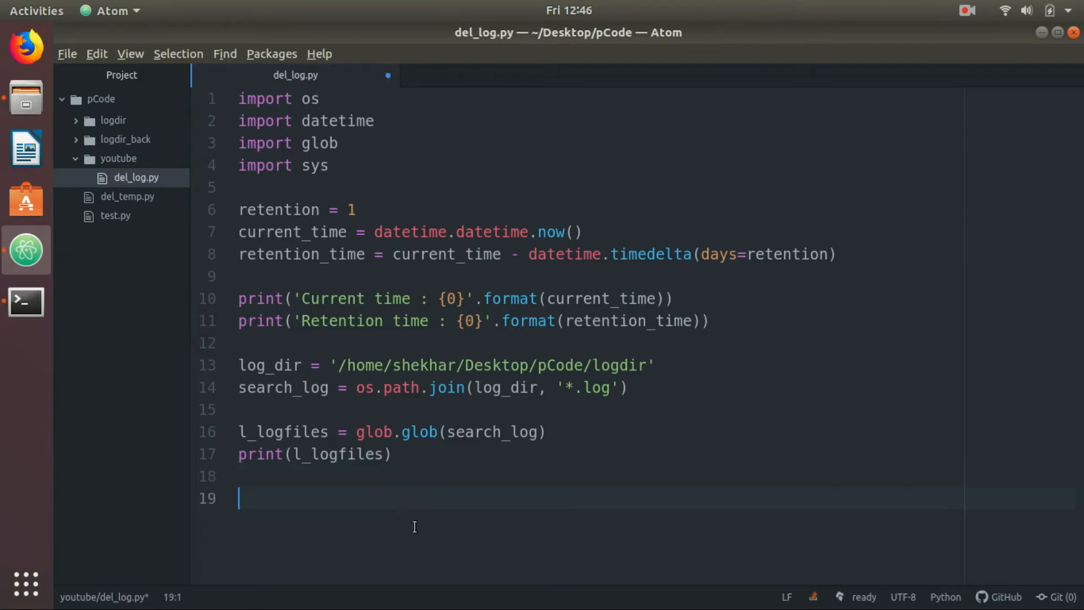
- Comment out the file-list print and loop over l_logfiles printing os.path.getmtime(t_file)
key("ctrl+/")
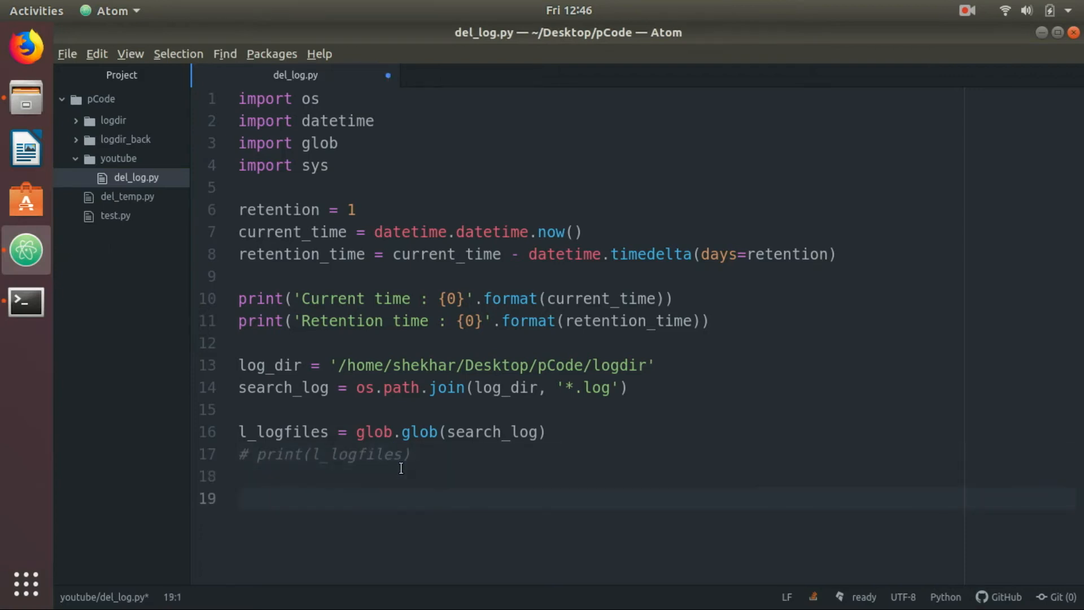
type("for t_file in l_logfiles:")
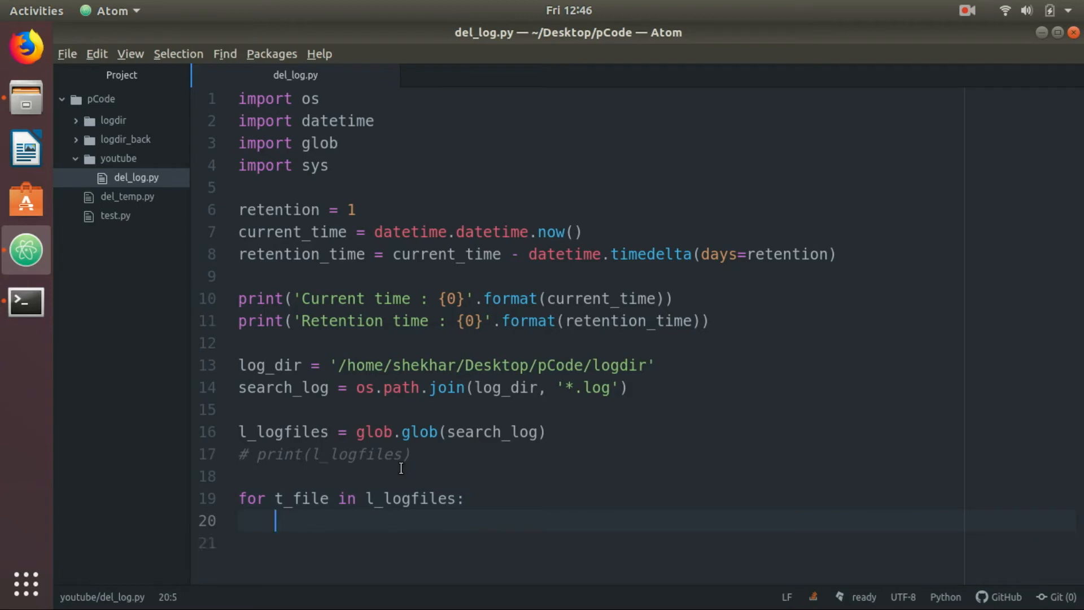
type("t_mod")
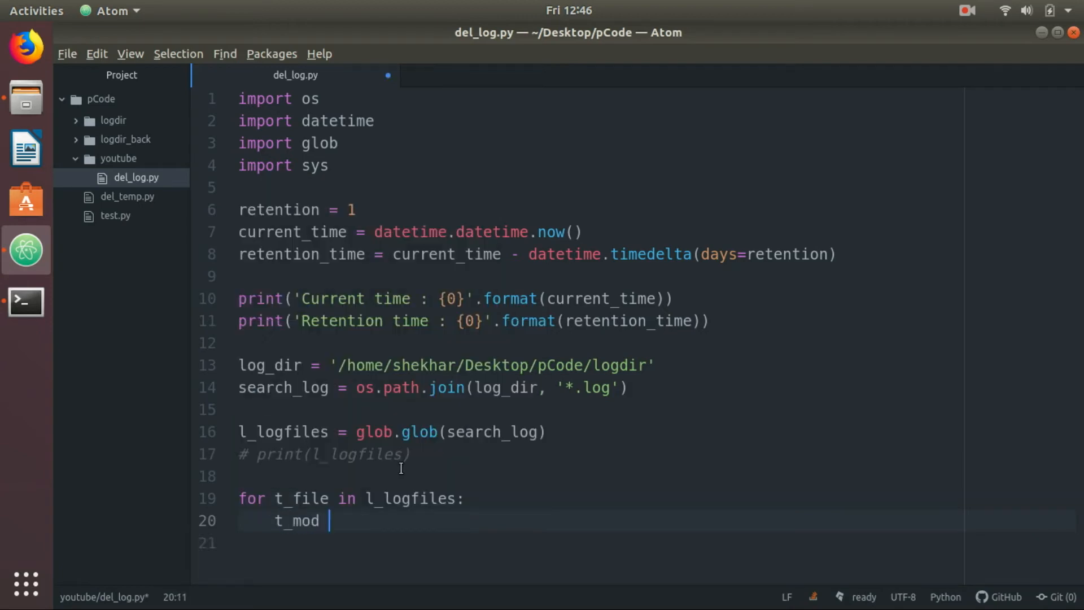
type("= os.")
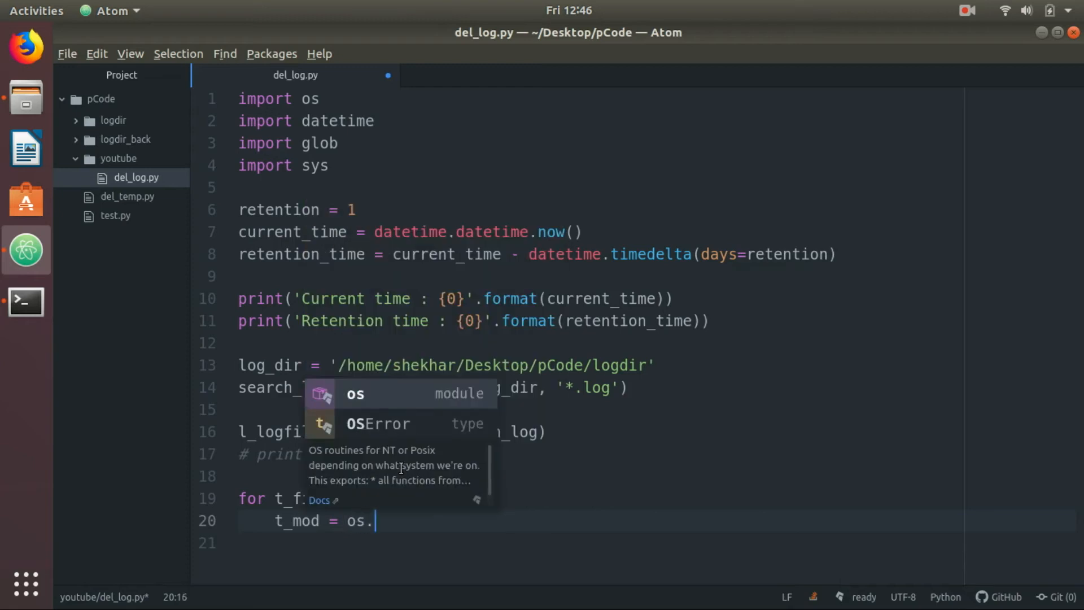
type("path.getmtime")
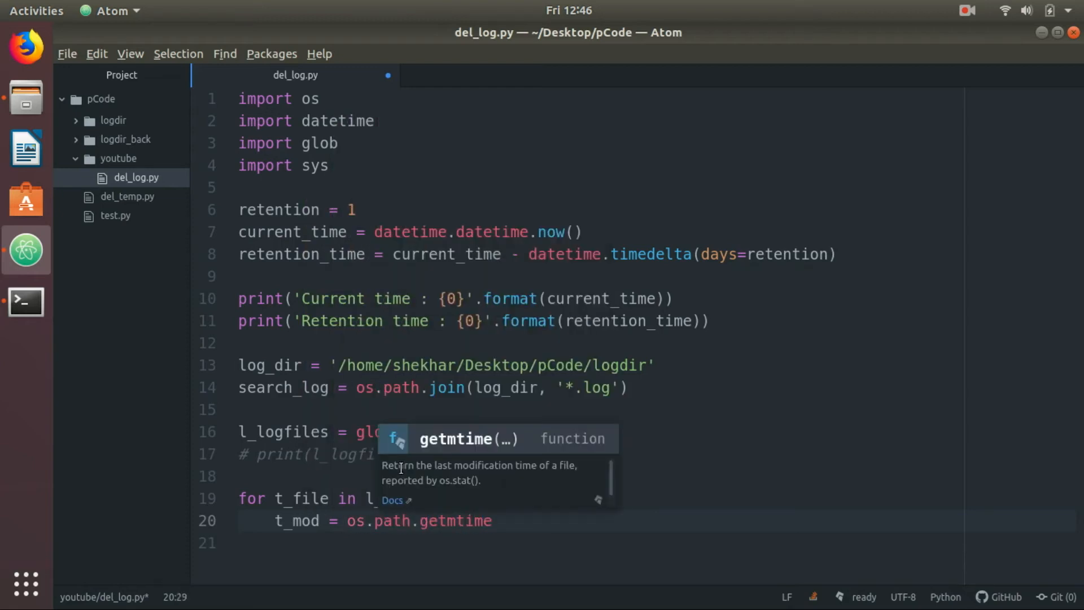
type("(t_fi")
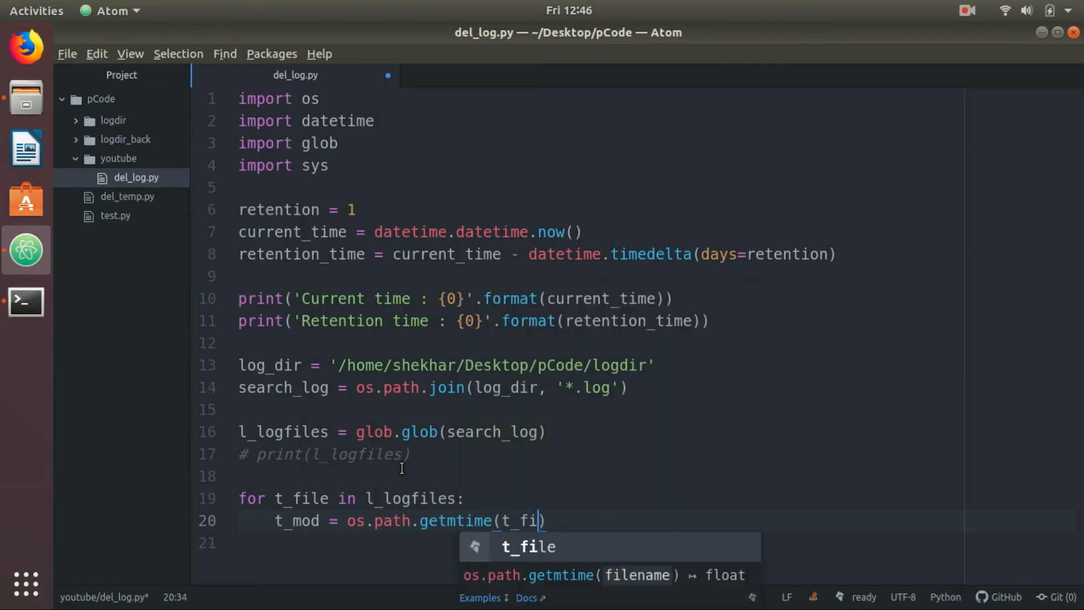
type("print(t_mod")
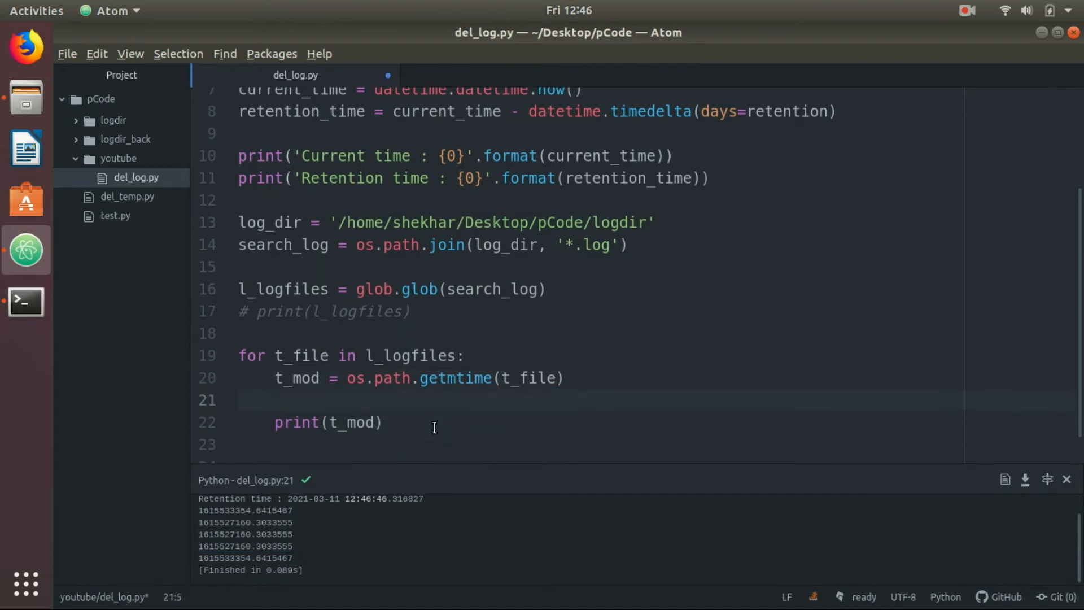
- Convert each file's modification timestamp into t_mod with datetime.datetime.fromtimestamp
type("t_mod =-")
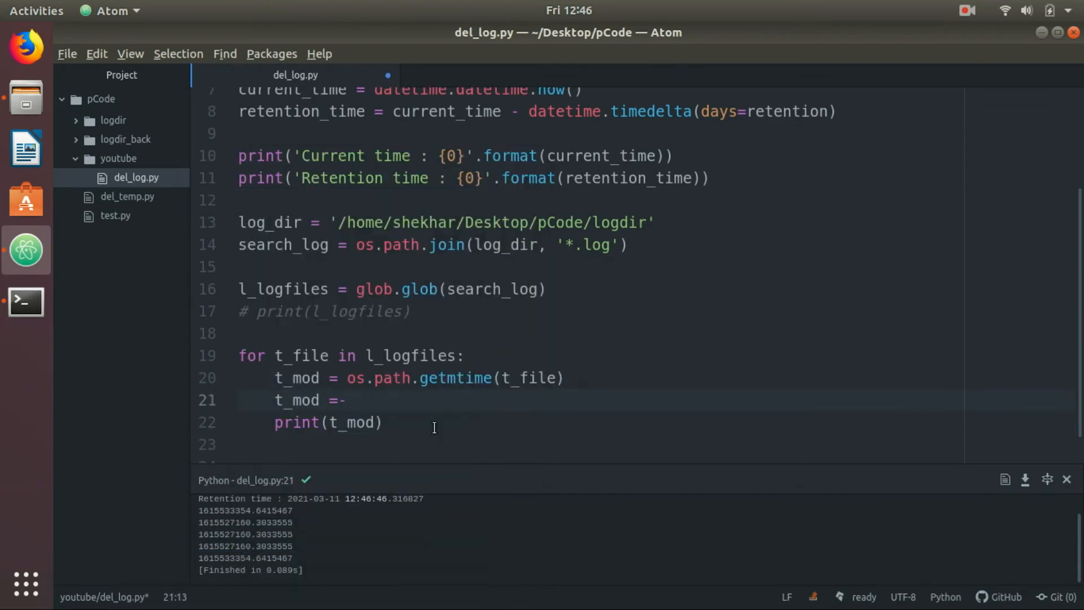
type("datetime")
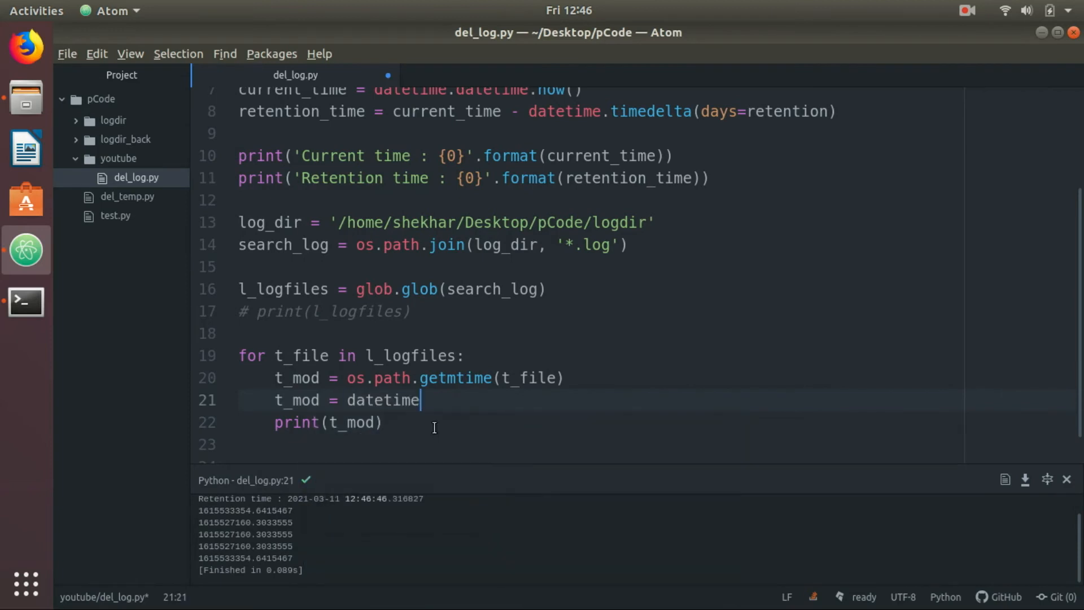
type(".datetime.f")
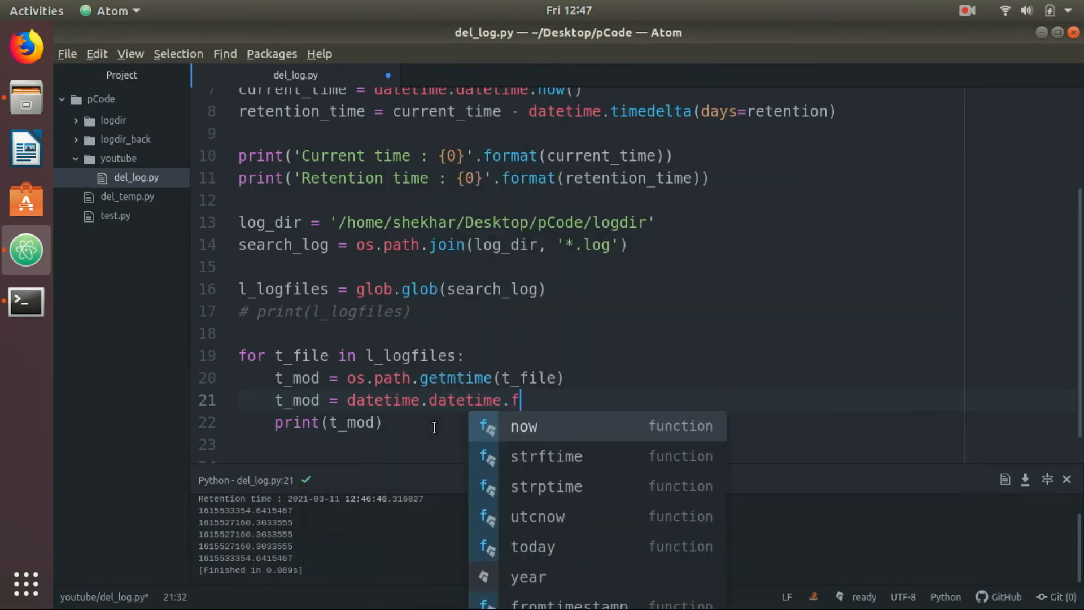
type("romtimestamp(t_mod")
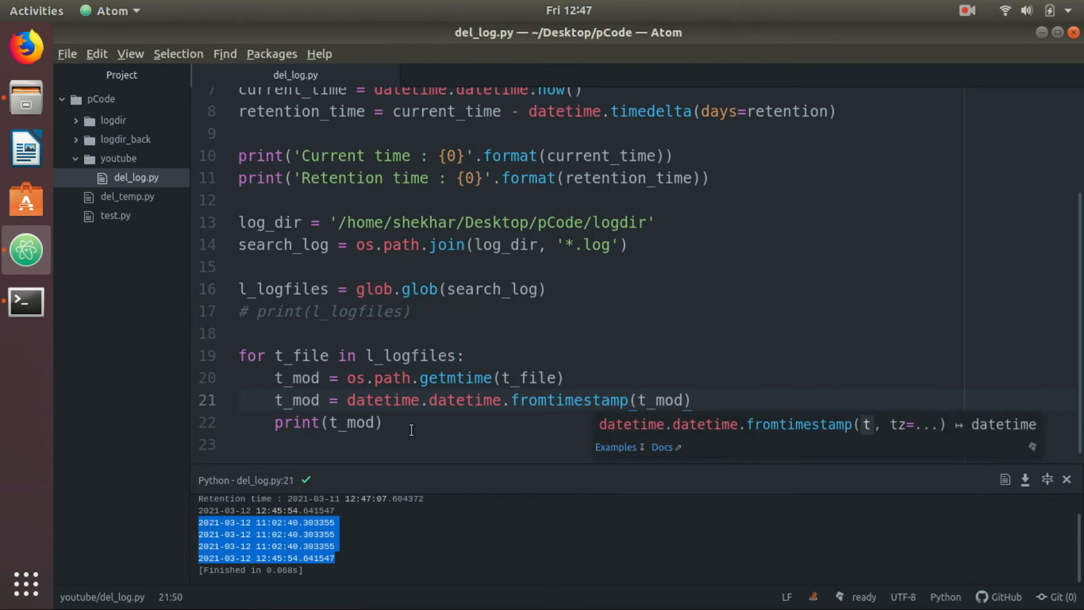
- Make line 22 print '{0} : {1}'.format(t_file, t_mod) for each log file
left_click(311, 422)
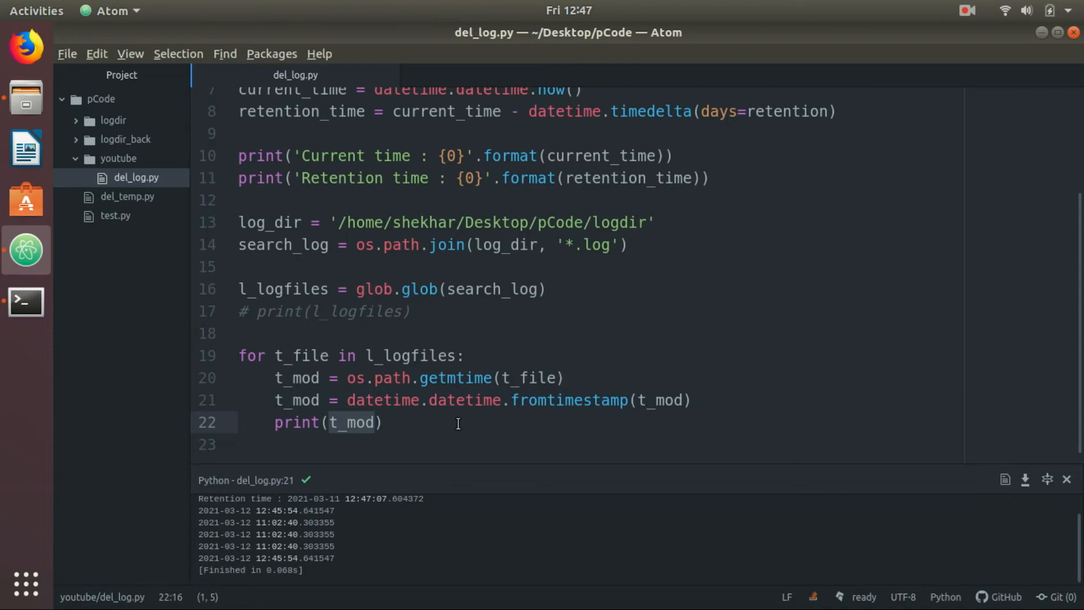
type("'F'")
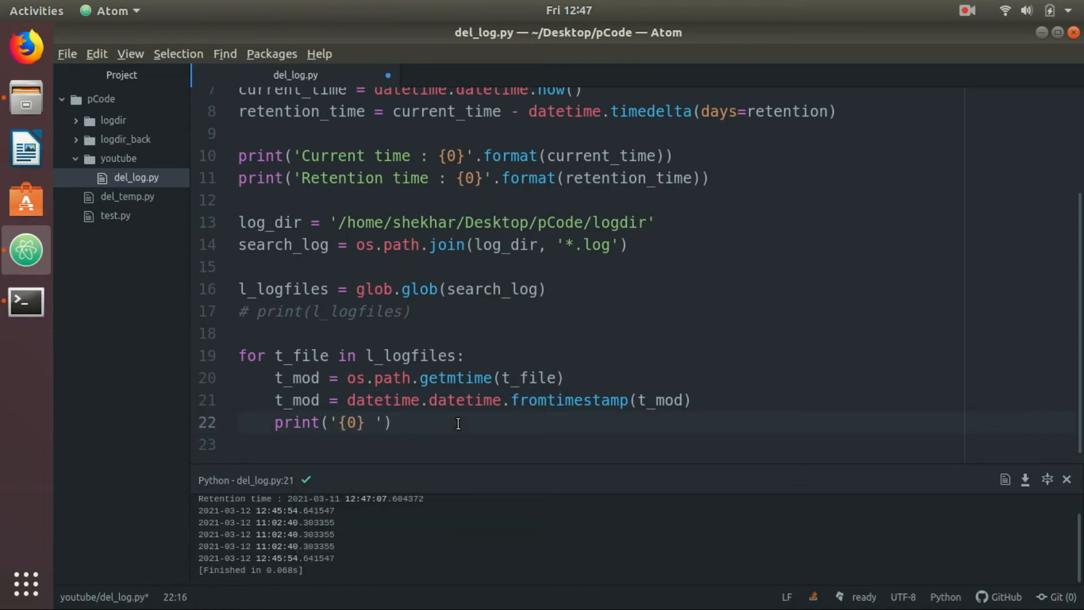
type(": {}")
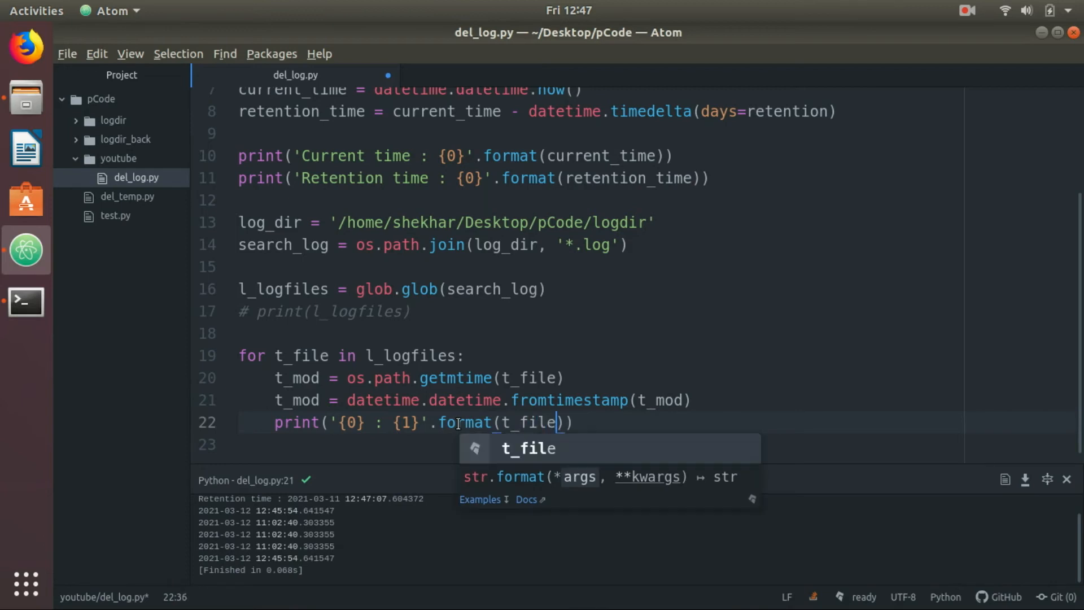
type(", t_mod")
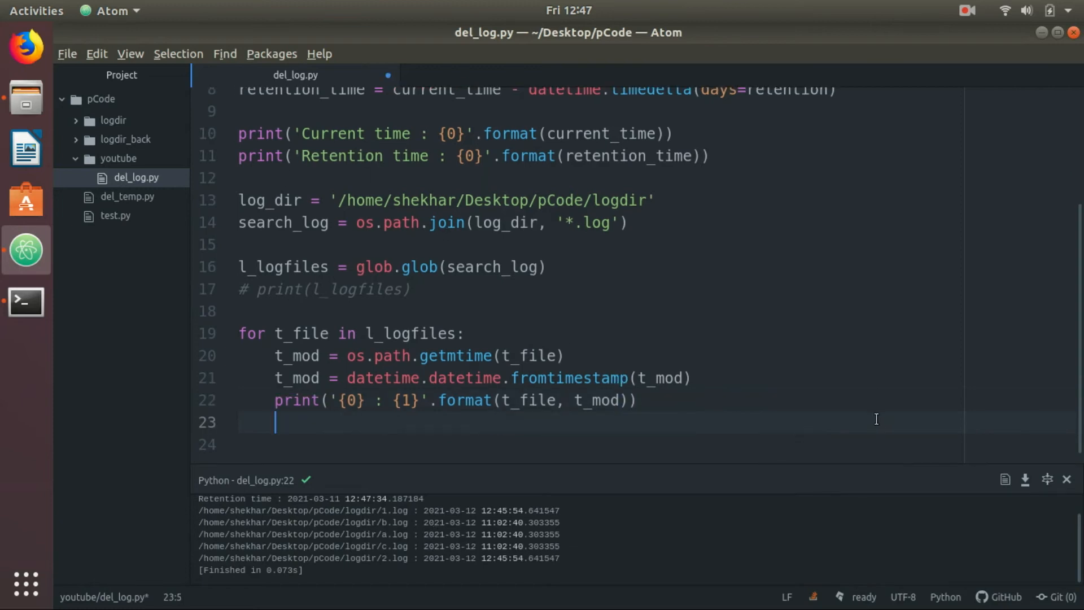
- Write the condition 'if retention_time > t_mod:' inside the loop and save
type("if")
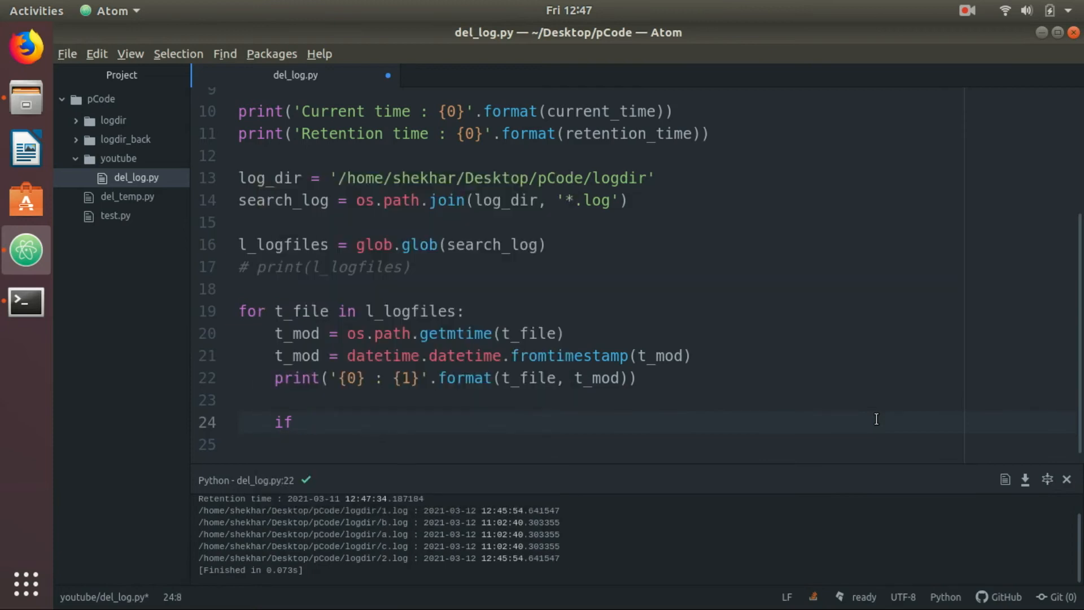
type("t_")
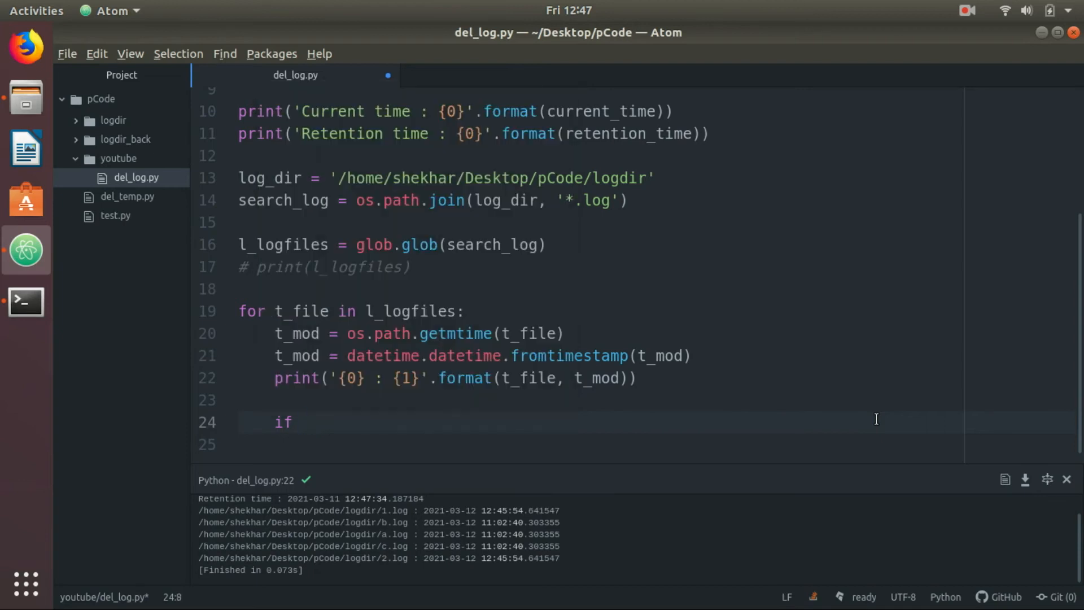
type("retention_time")
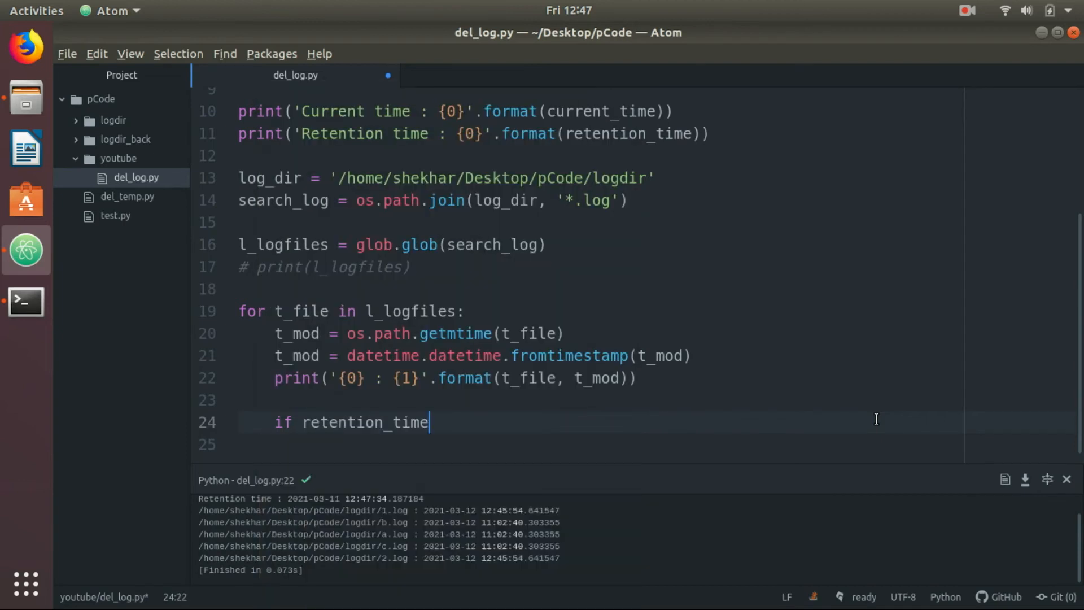
type(">")
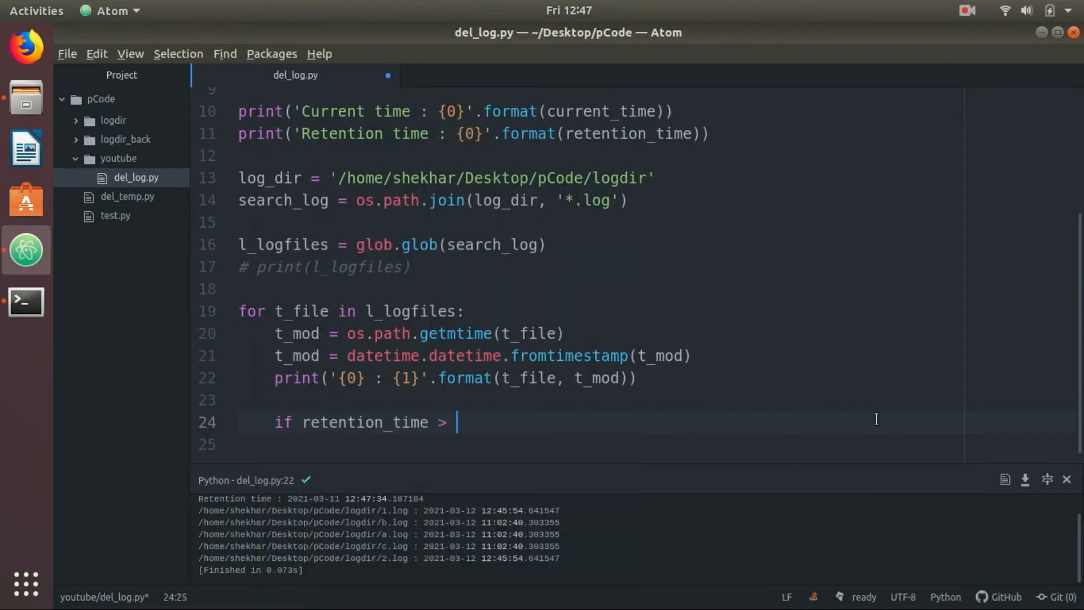
type("t_mod")
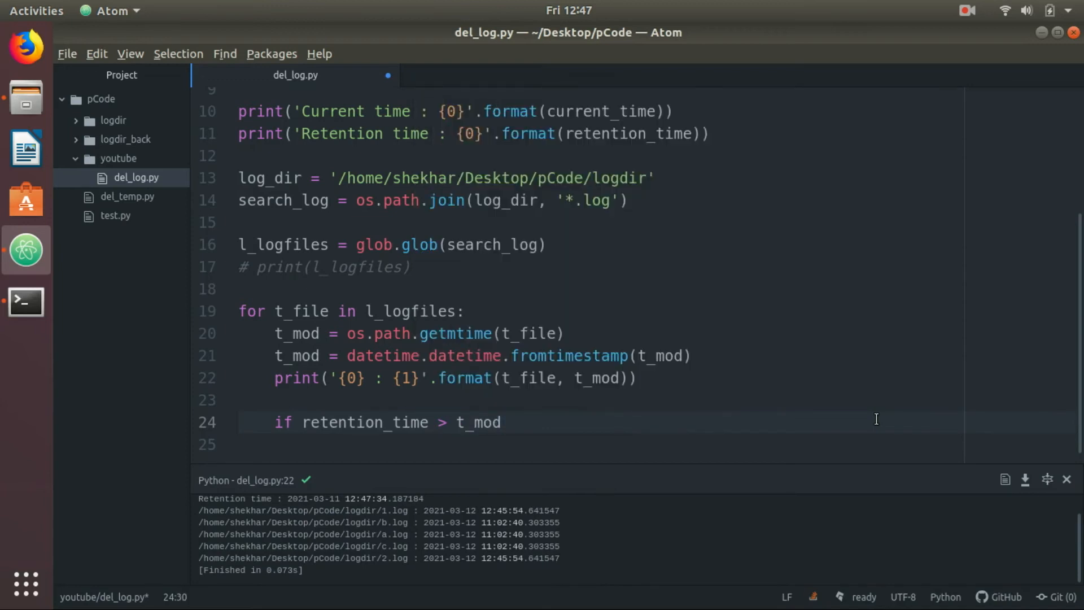
key("ctrl+s")
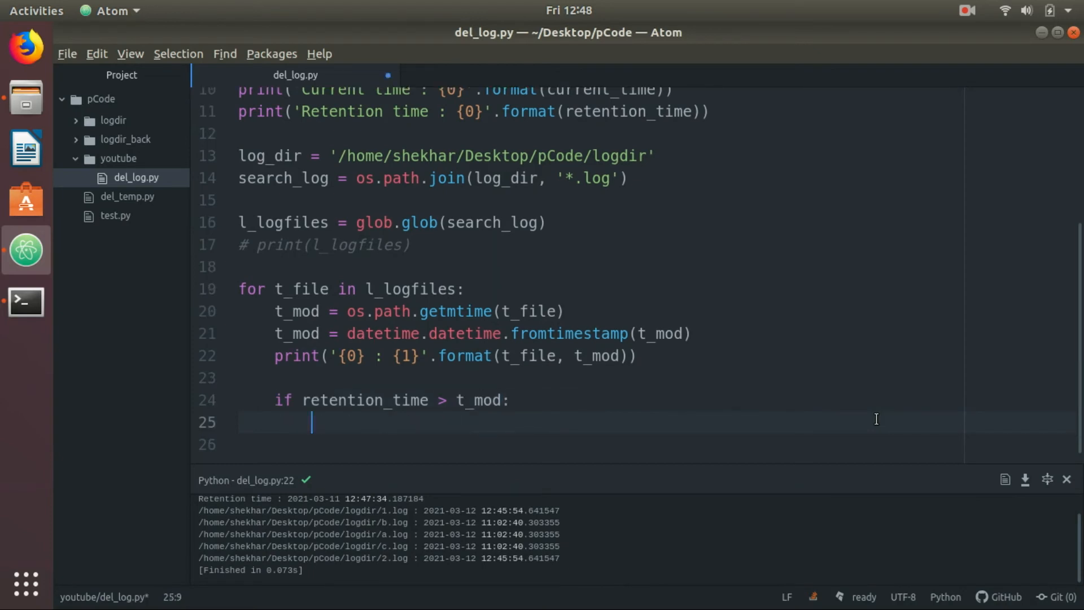
mouse_move(411, 407)
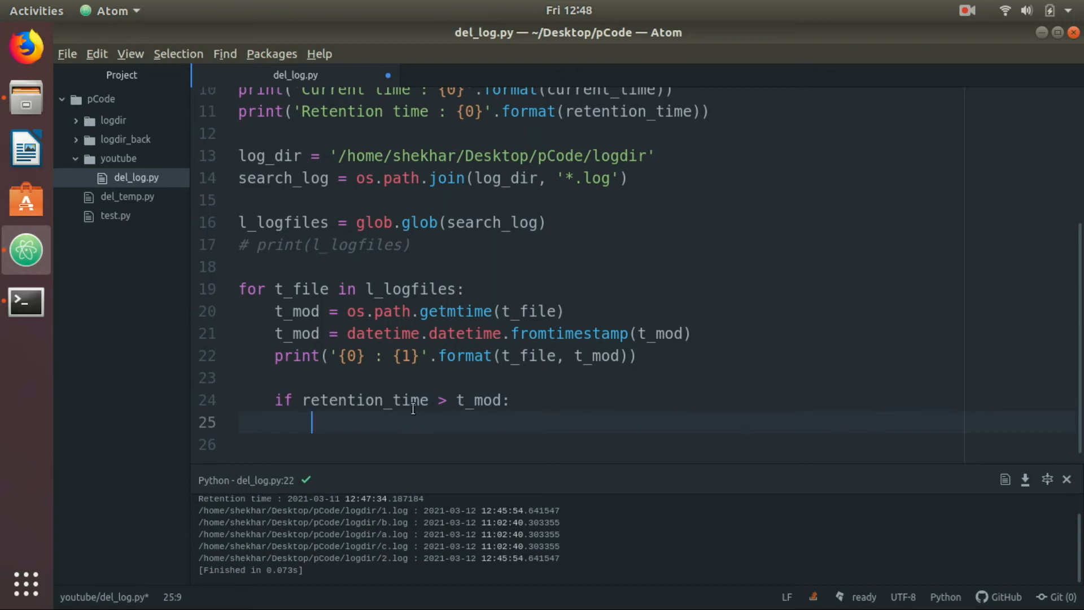
- Add a 'try:' block followed by 'except Exception:' under the age check
double_click(364, 400)
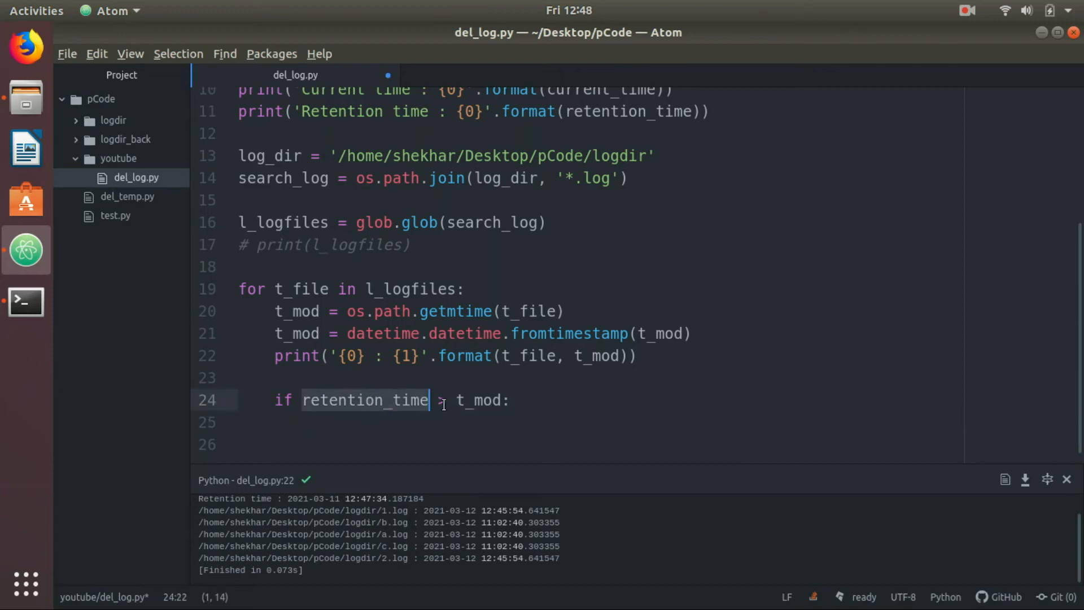
type("try:")
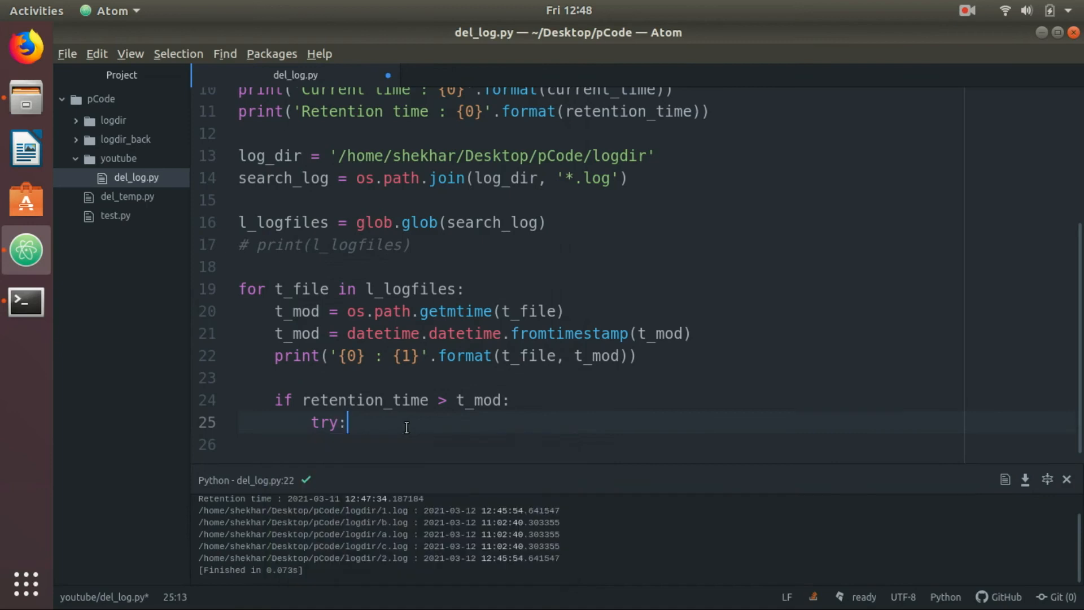
type("ex")
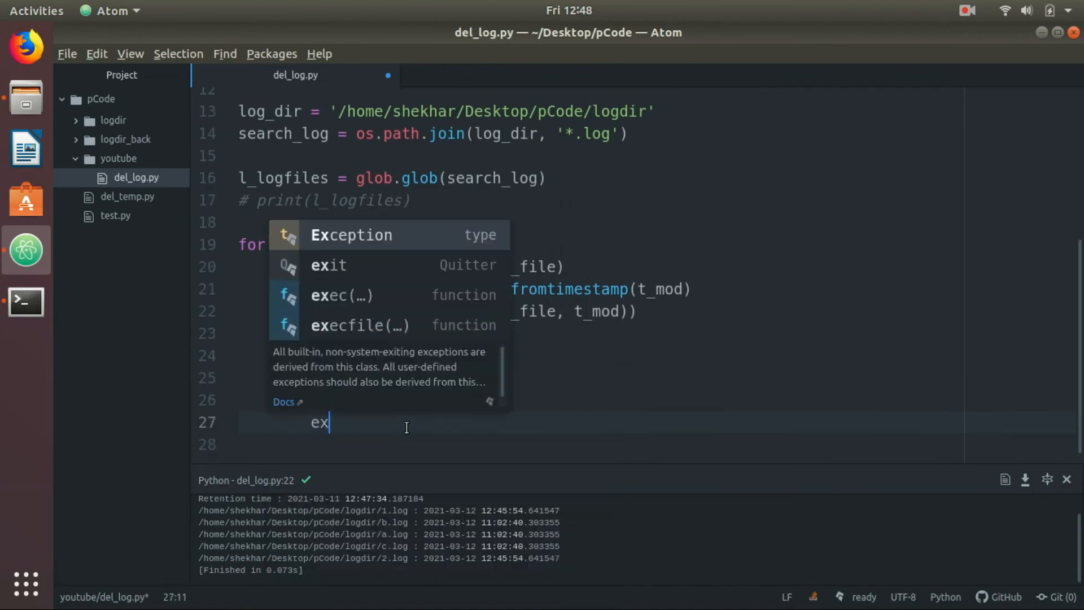
type("cept Exception:")
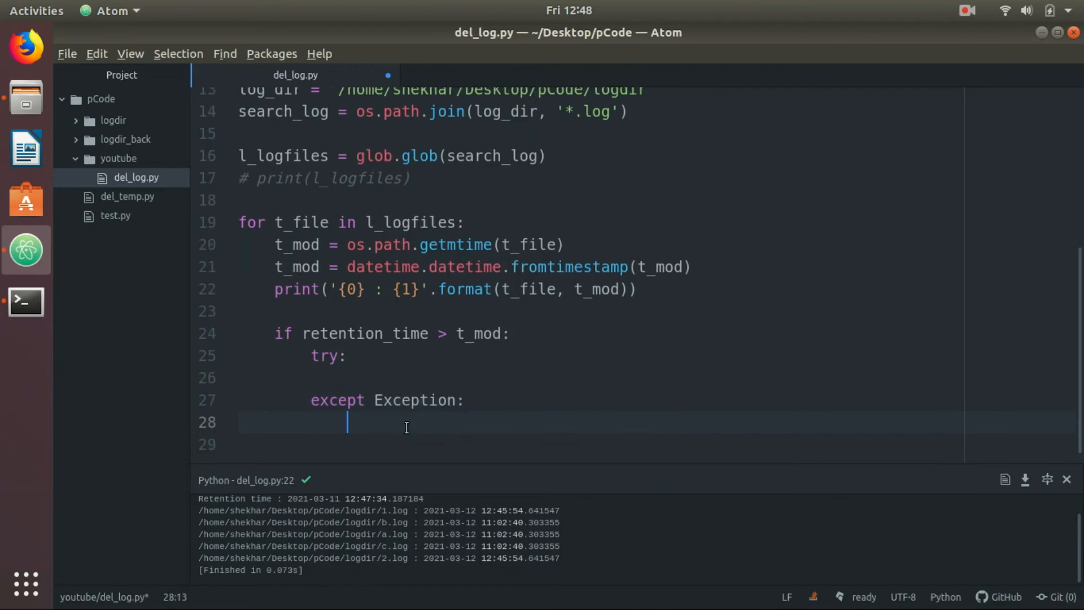
- Fill the try block with os.remove(t_file) and print 'Delete : Yes'
type("pass")
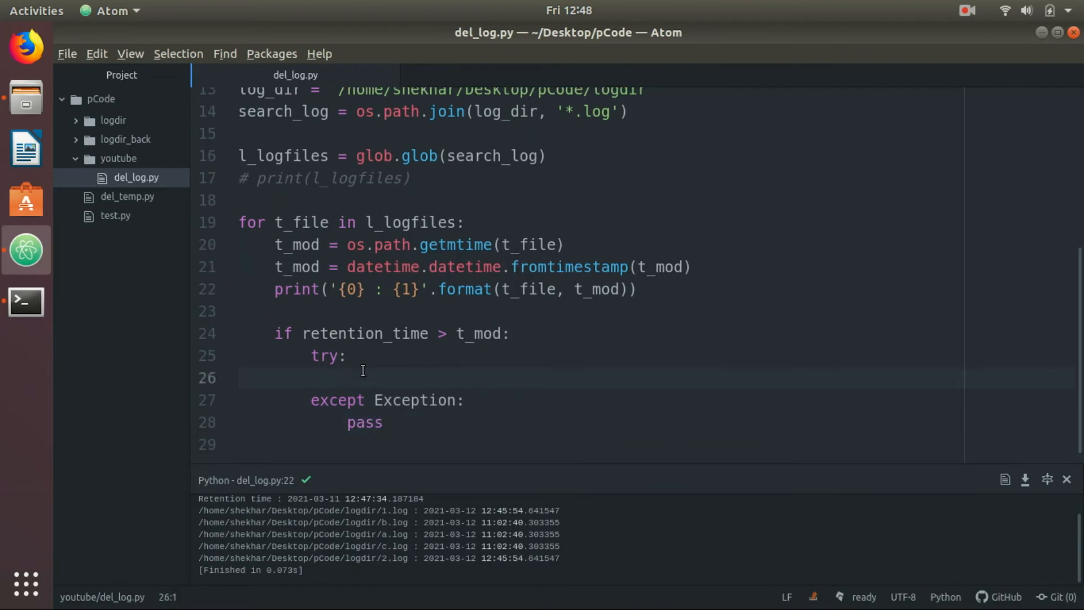
type("os.")
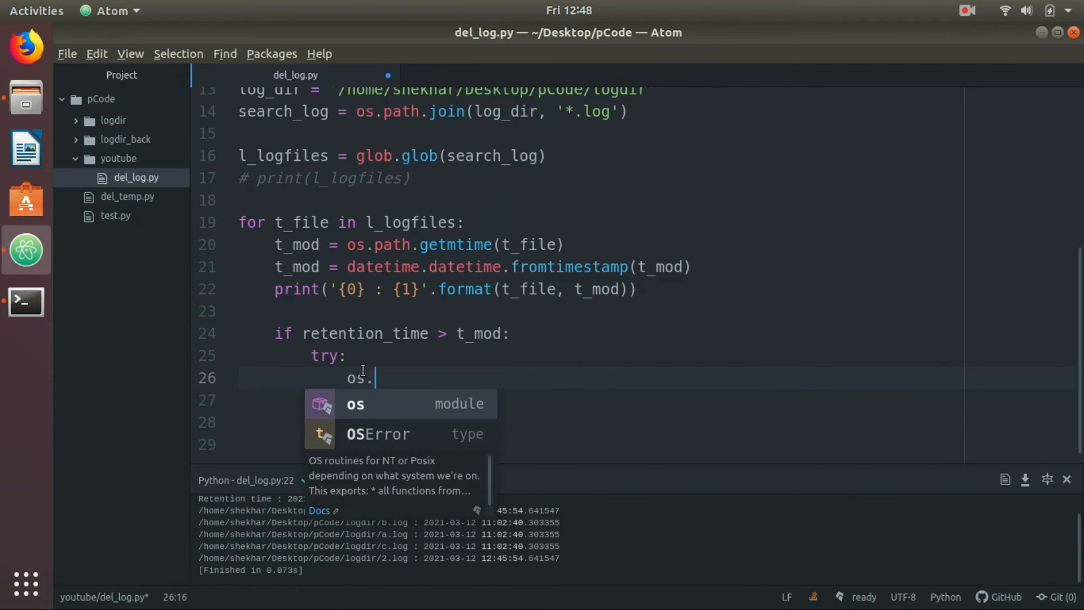
type("remove()")
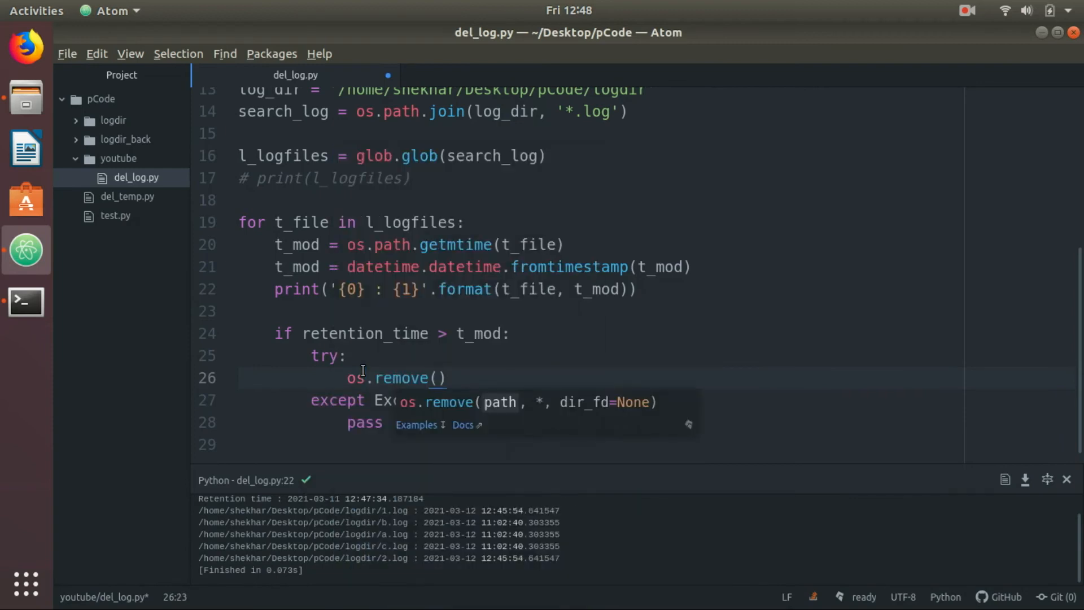
type("t_file")
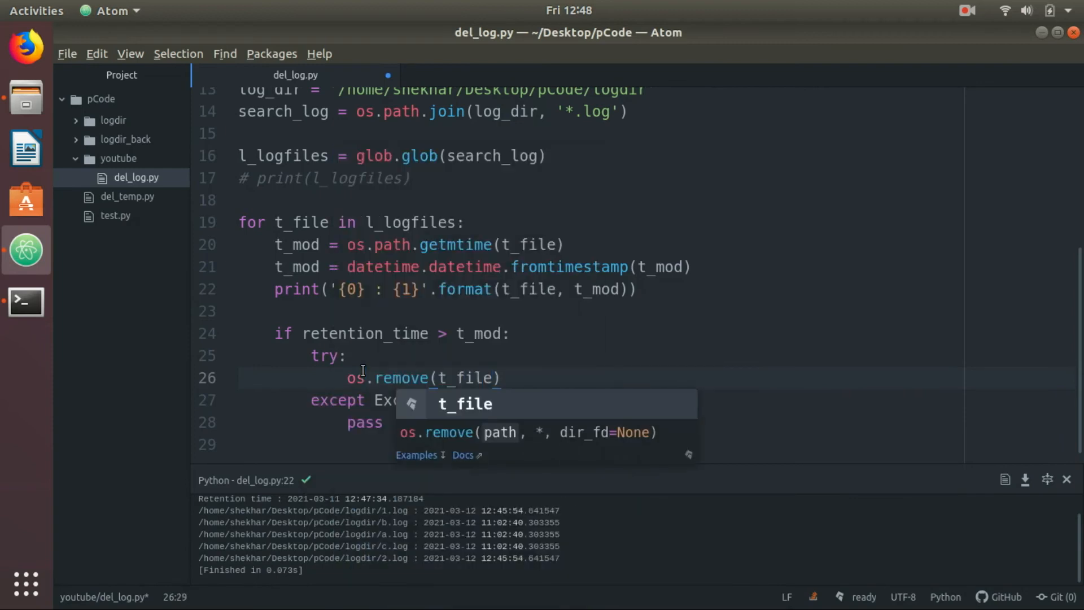
type("print('")
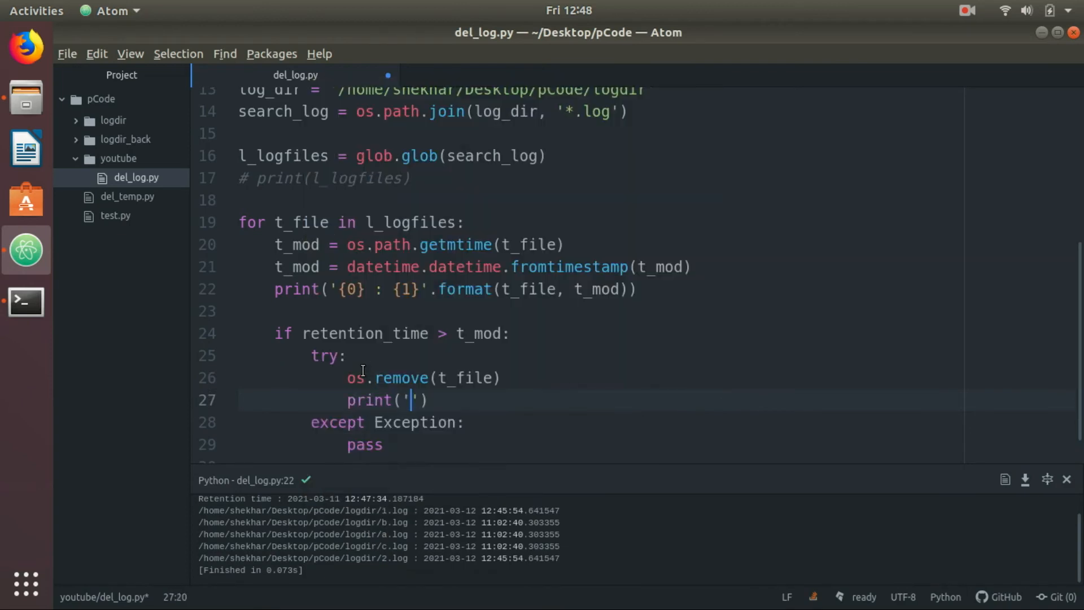
type("Delete")
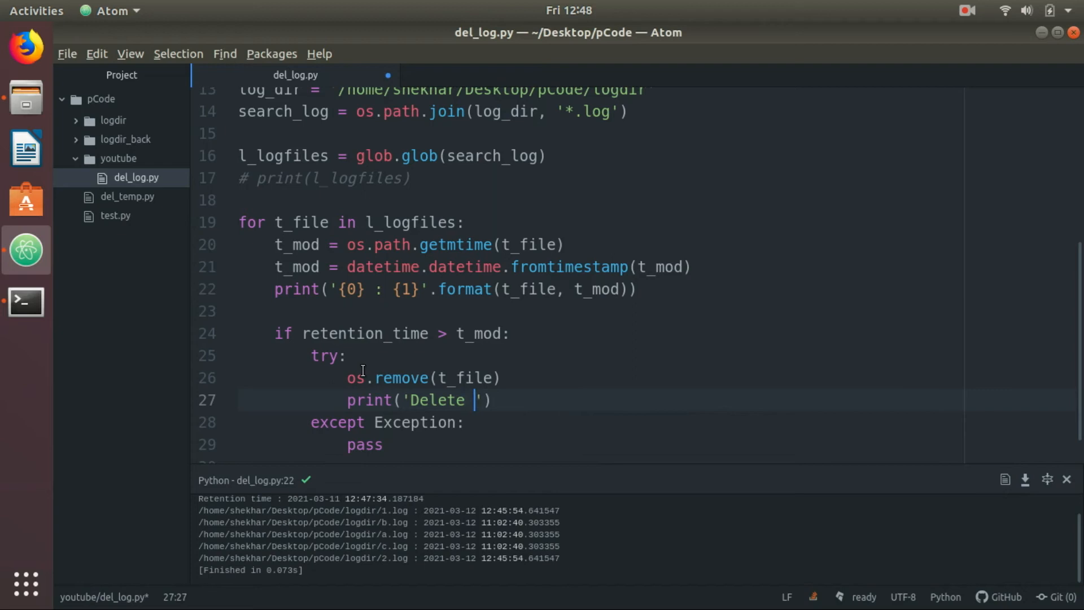
type(": Yes")
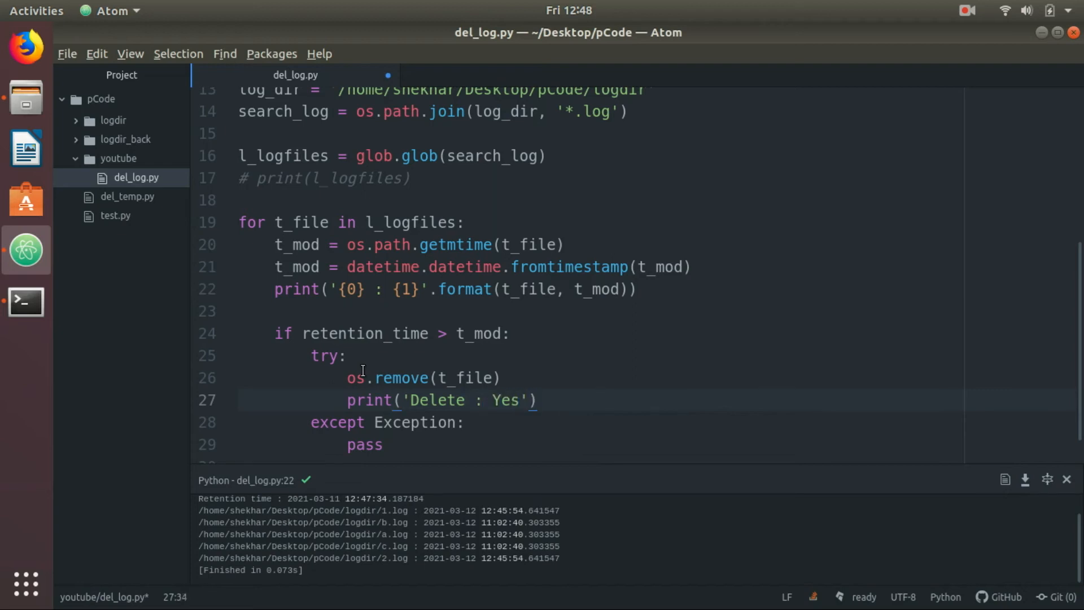
- Make the except branch print 'Delete : No' along with sys.exc_info()
scroll("down", 3)
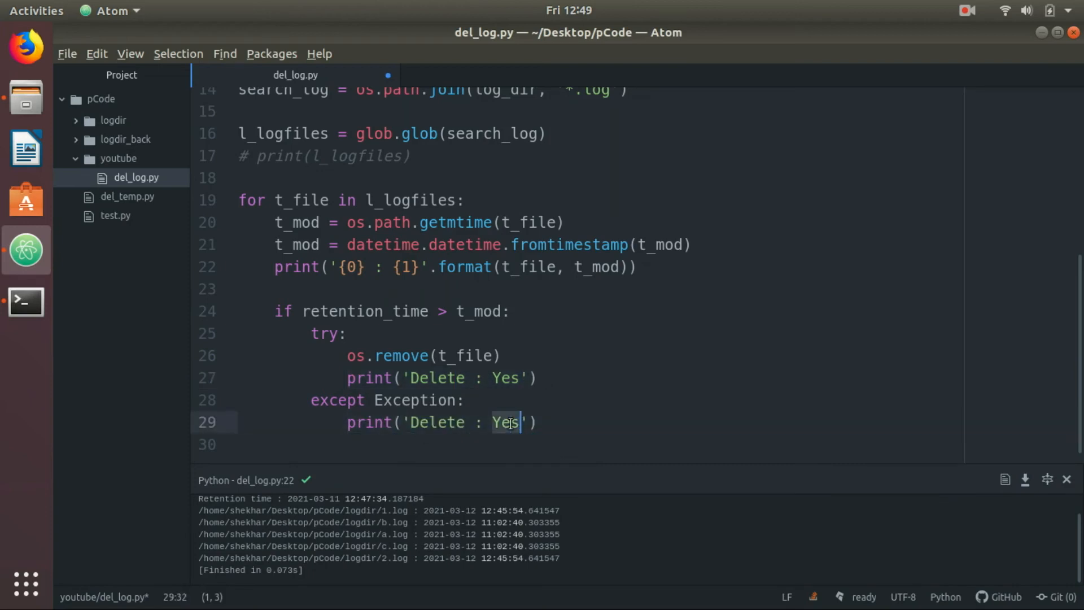
type("No")
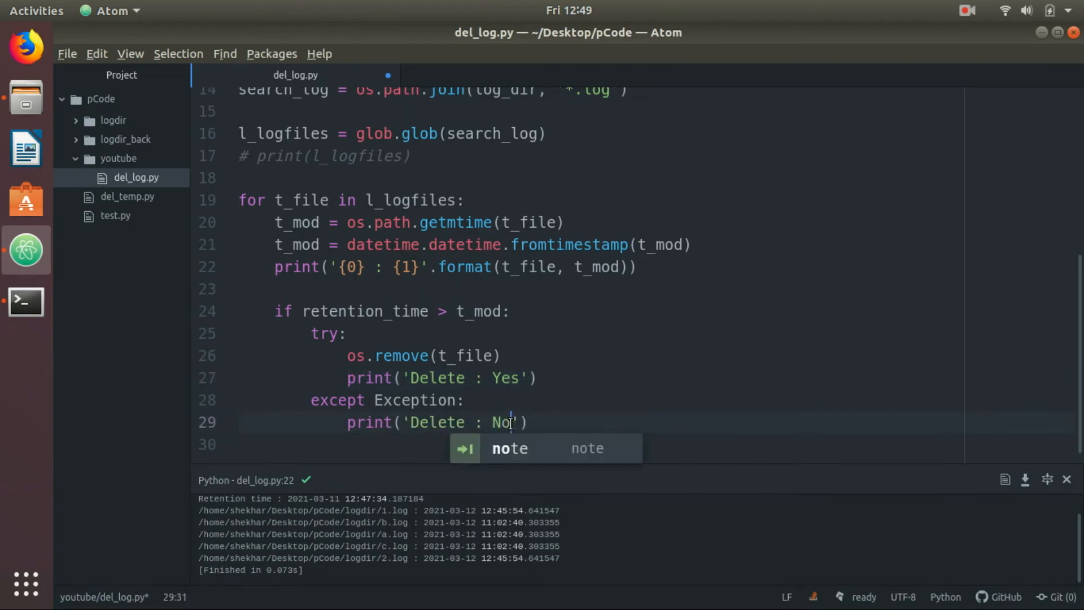
type("print('Error : {")
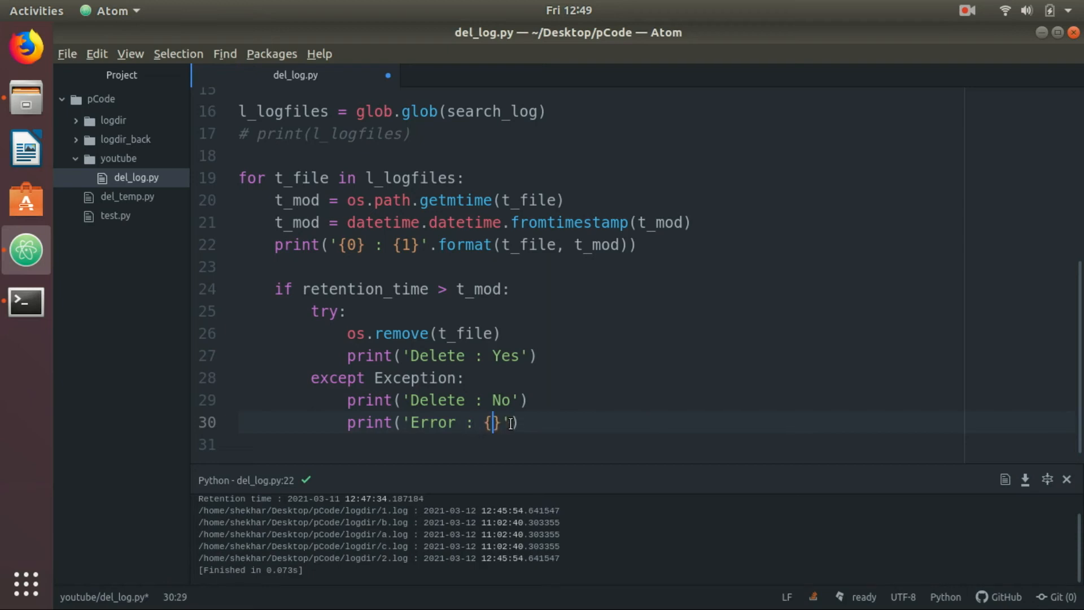
type("0}'.format(sys.e")
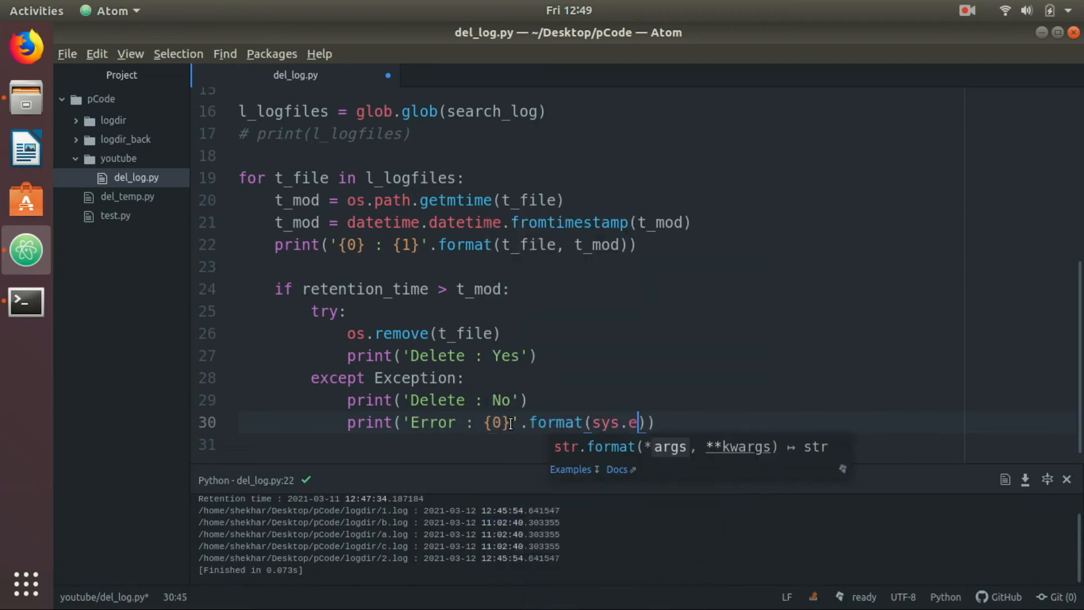
type("xc_info()")
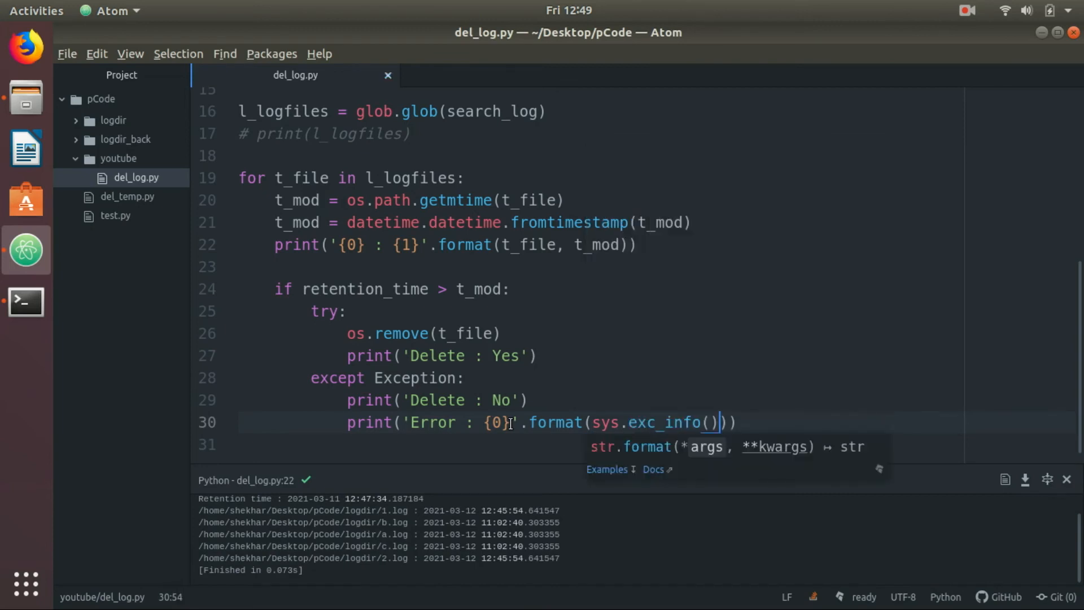
key("Return")
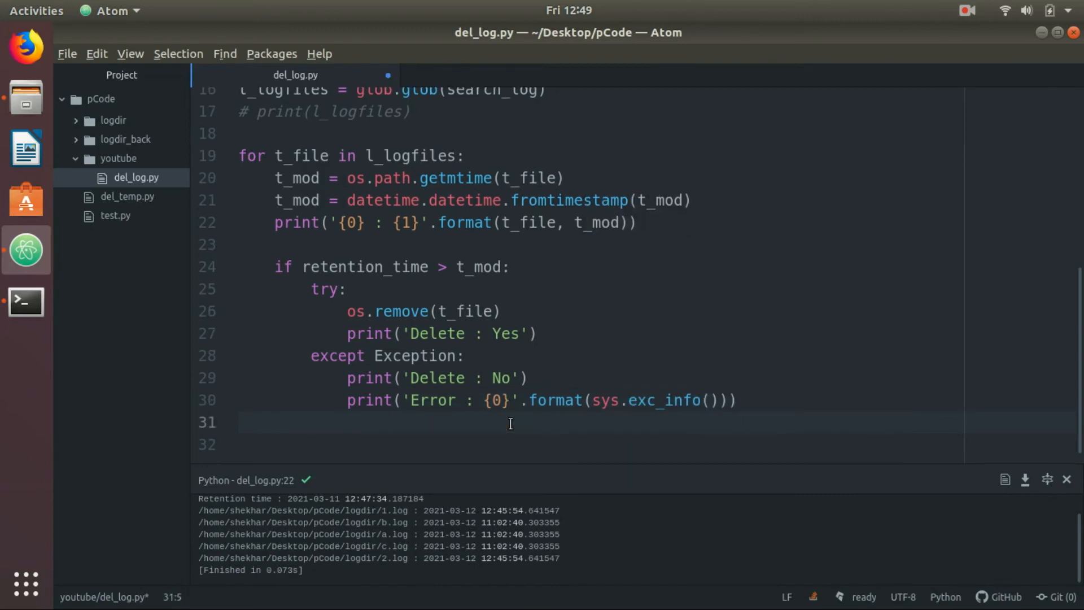
- Add an else branch printing 'Delete : Not Required' for newer files
type("else:")
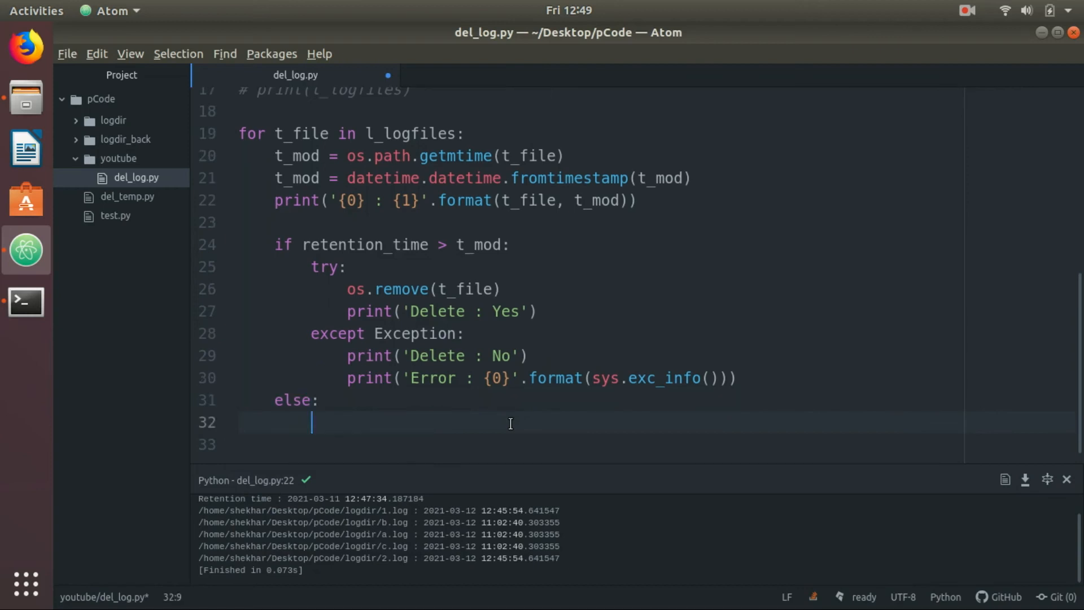
type("print('D'")
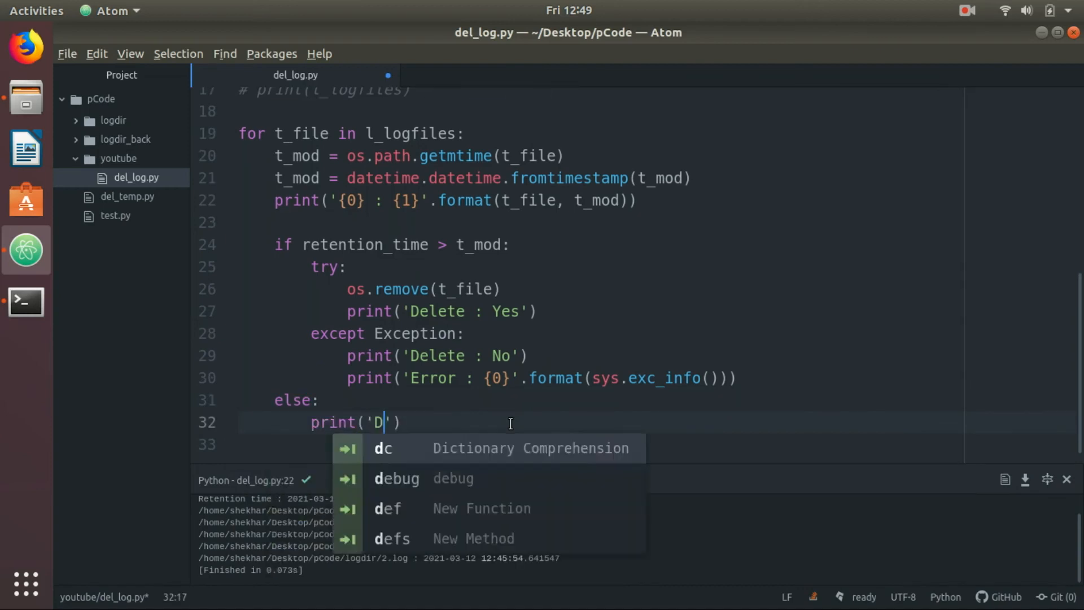
type("elete : N")
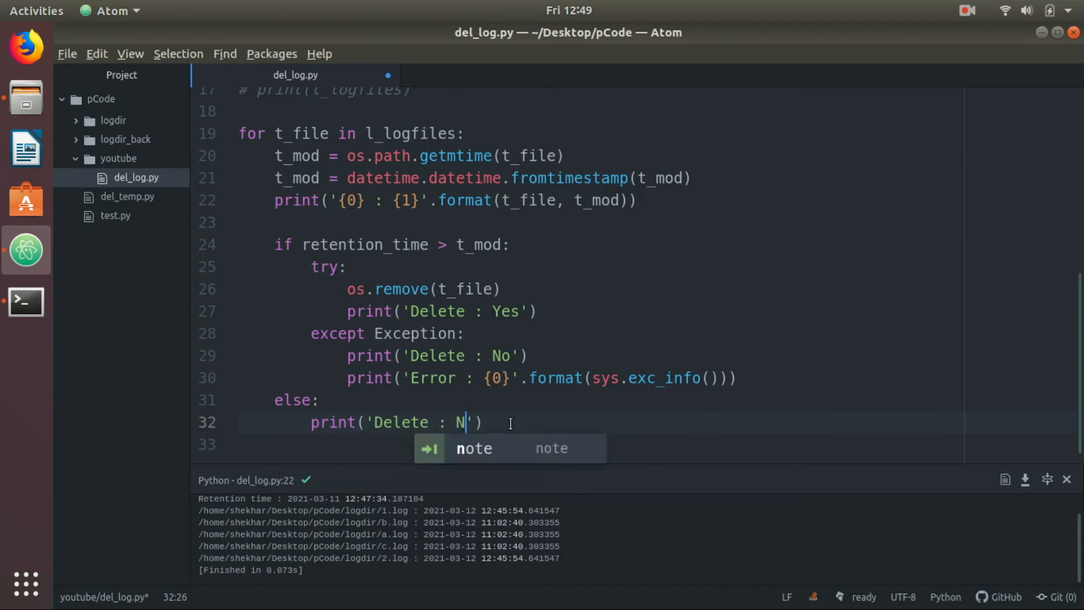
type("ot Required")
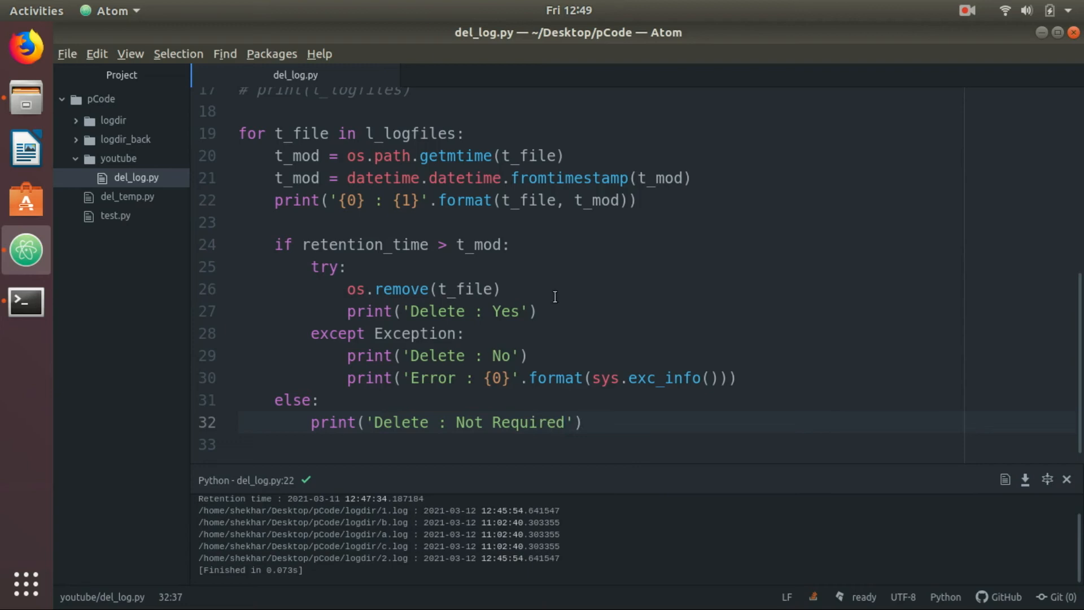
- Comment out the os.remove(t_file) line so the script runs as a dry run
key("ctrl+/")
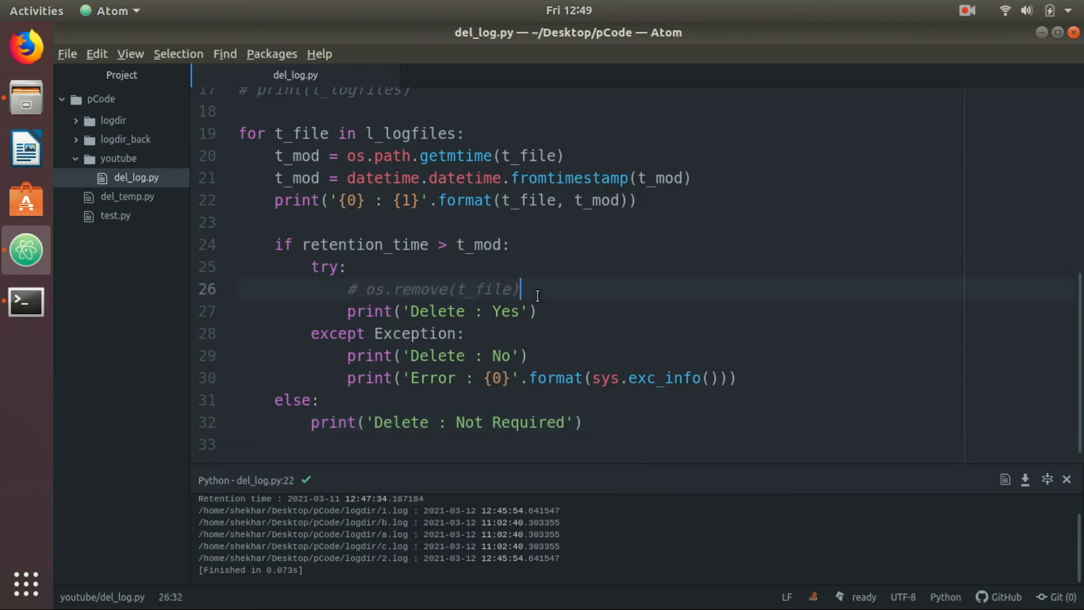
scroll("up", 3)
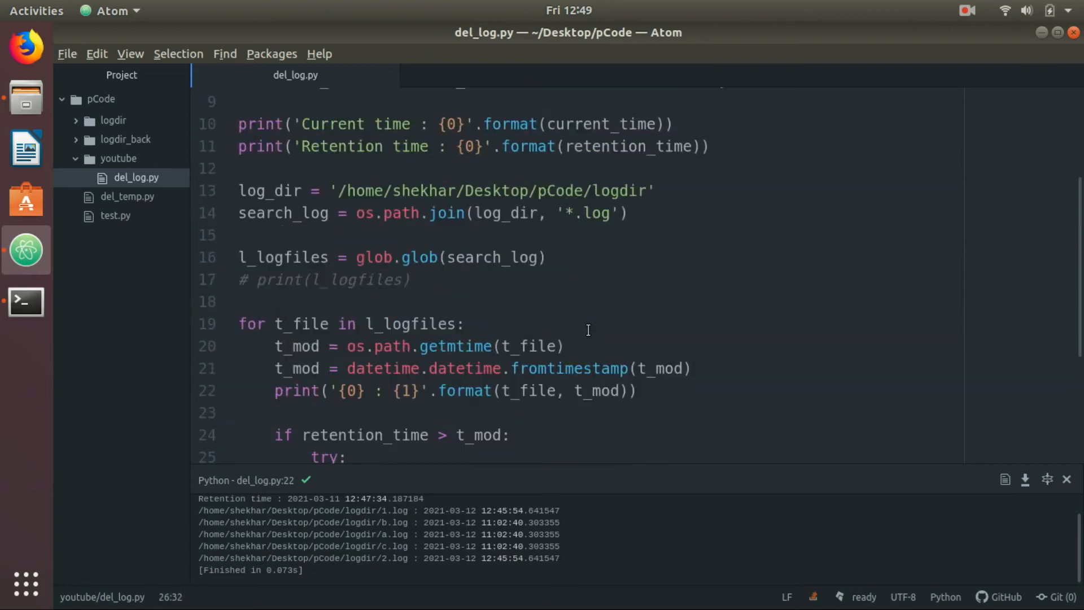
scroll("down", 3)
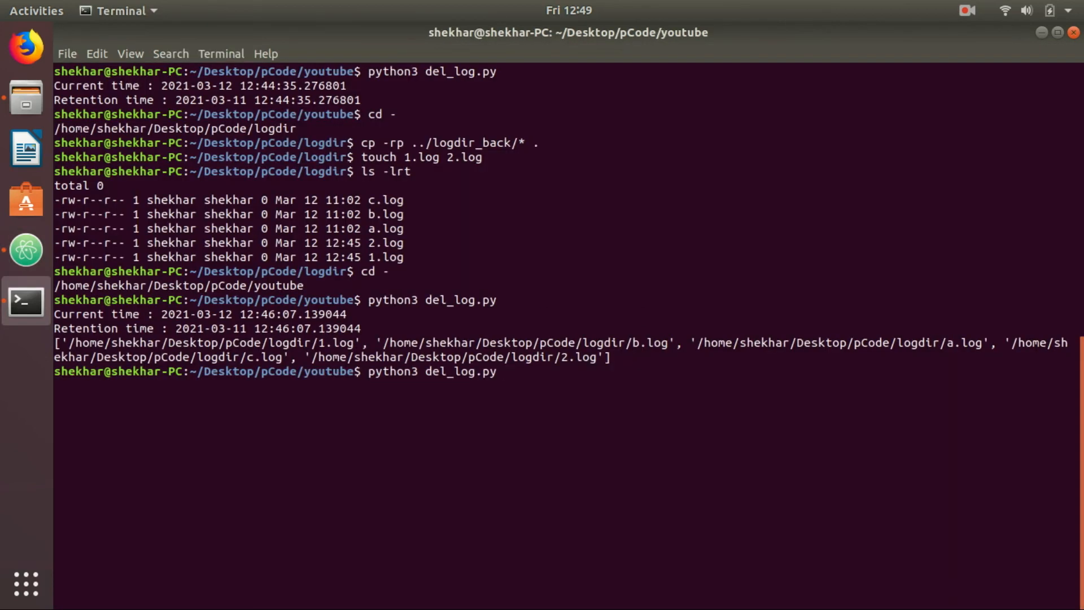
- Run python3 del_log.py in Terminal as a dry run
key("Return")
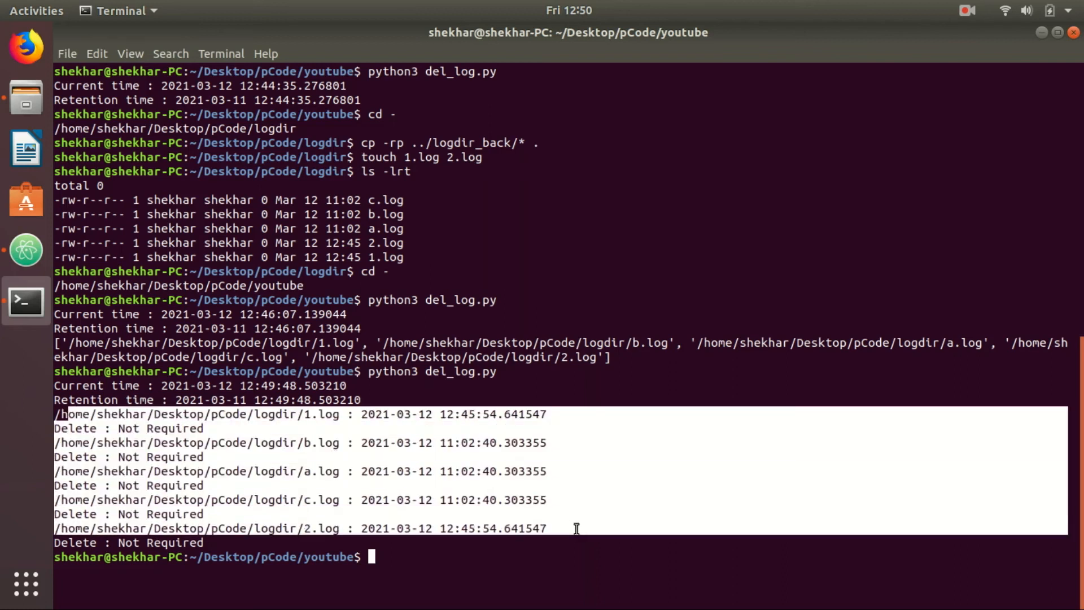
- Change timedelta(days=retention) to timedelta(minutes=retention) in del_log.py
left_click(26, 249)
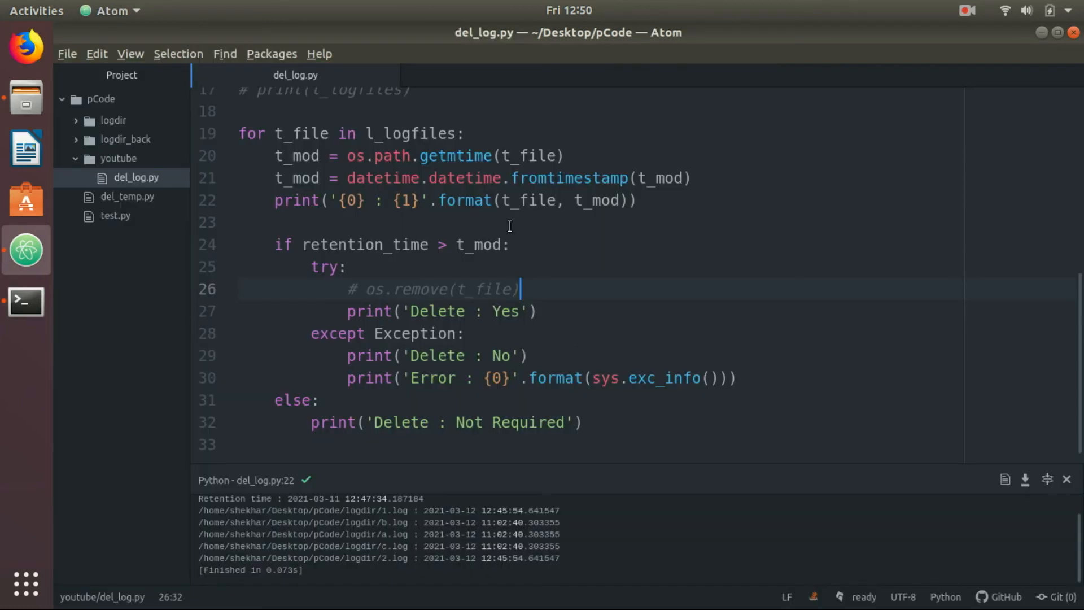
scroll("up", 3)
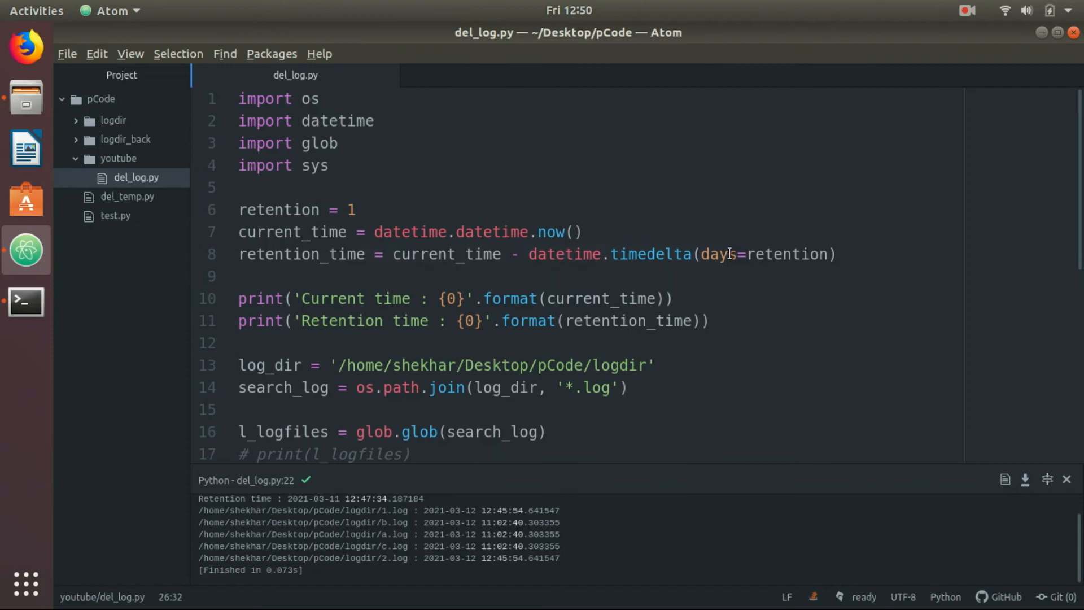
type("min")
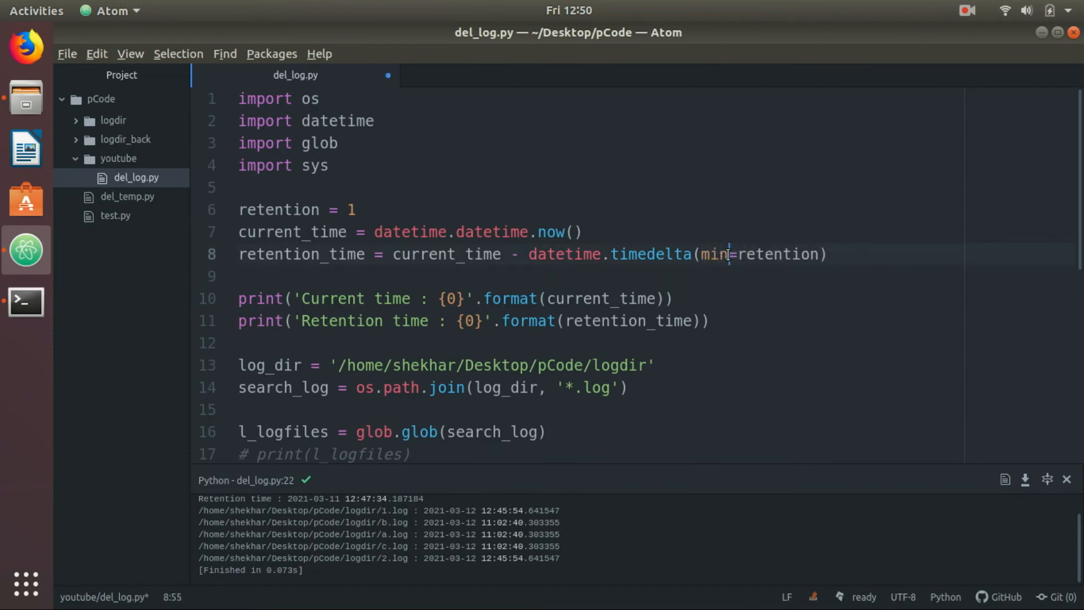
type("utes")
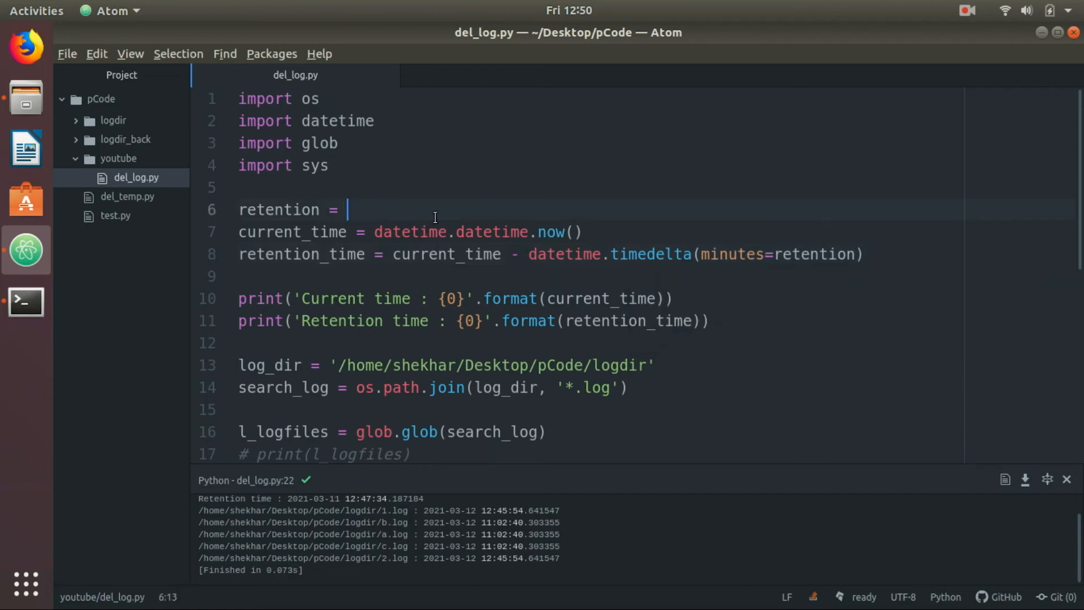
- Rerun del_log.py so b.log, a.log and c.log show Delete : Yes, then uncomment os.remove
left_click(25, 302)
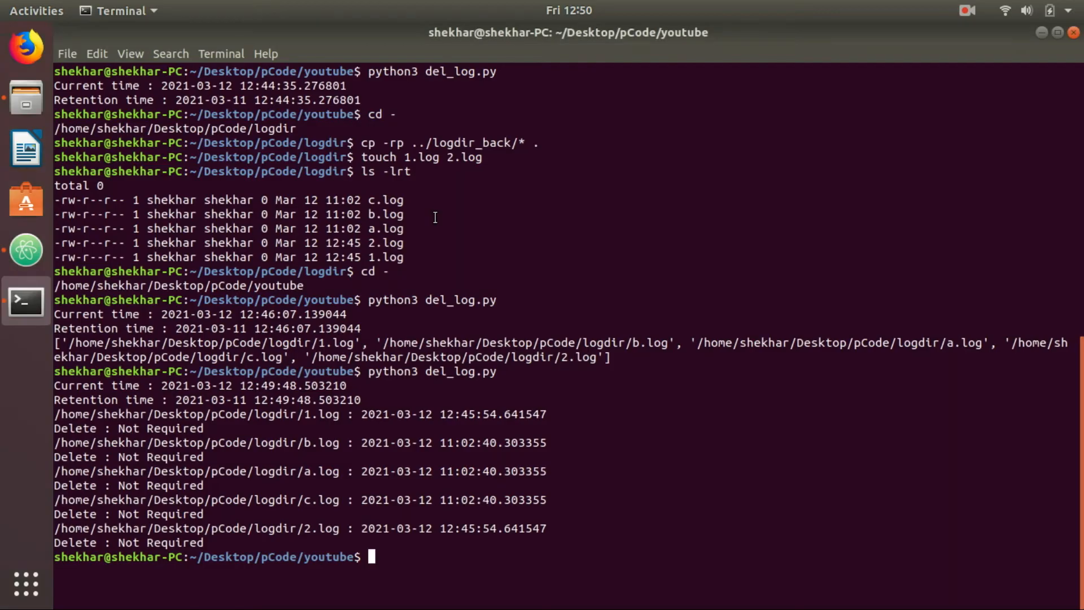
key("Return")
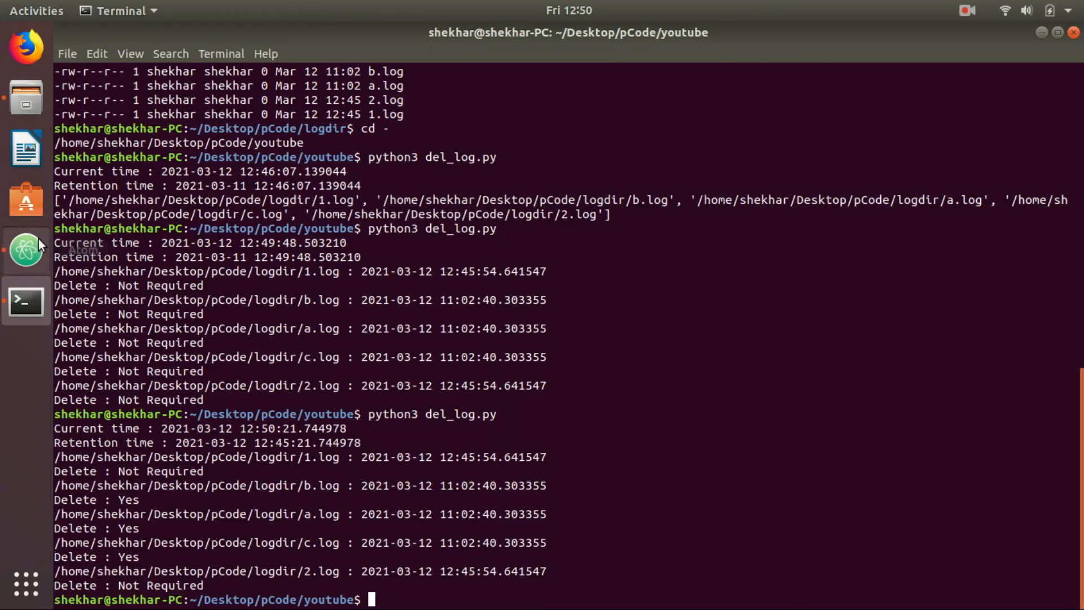
left_click(25, 250)
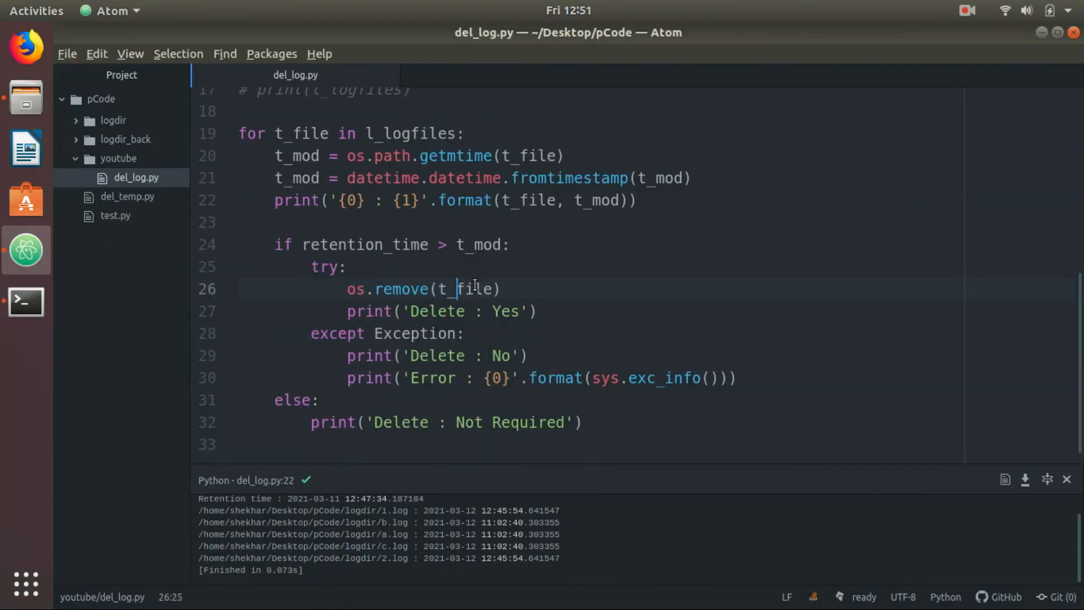
left_click(25, 302)
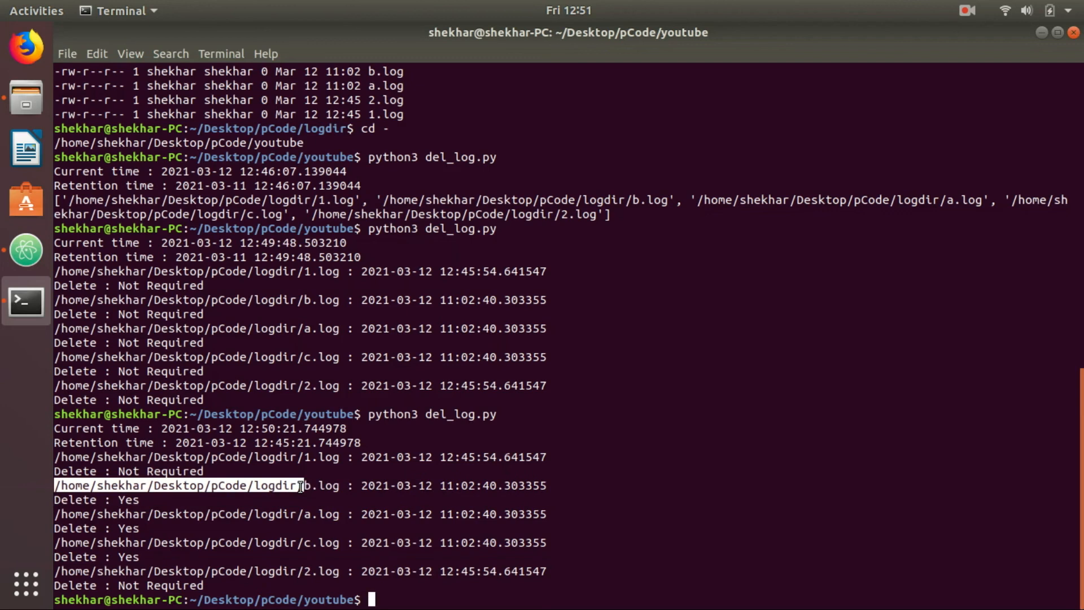
- List logdir with ls -lrt, clear the screen, and rerun del_log.py to delete all logs
type("ls -")
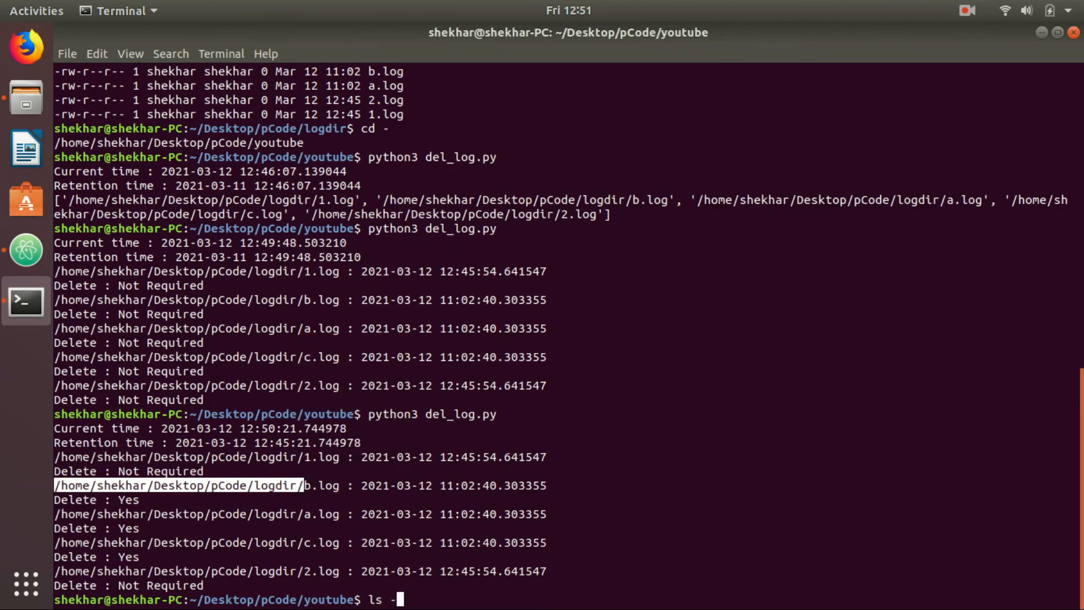
key("Return")
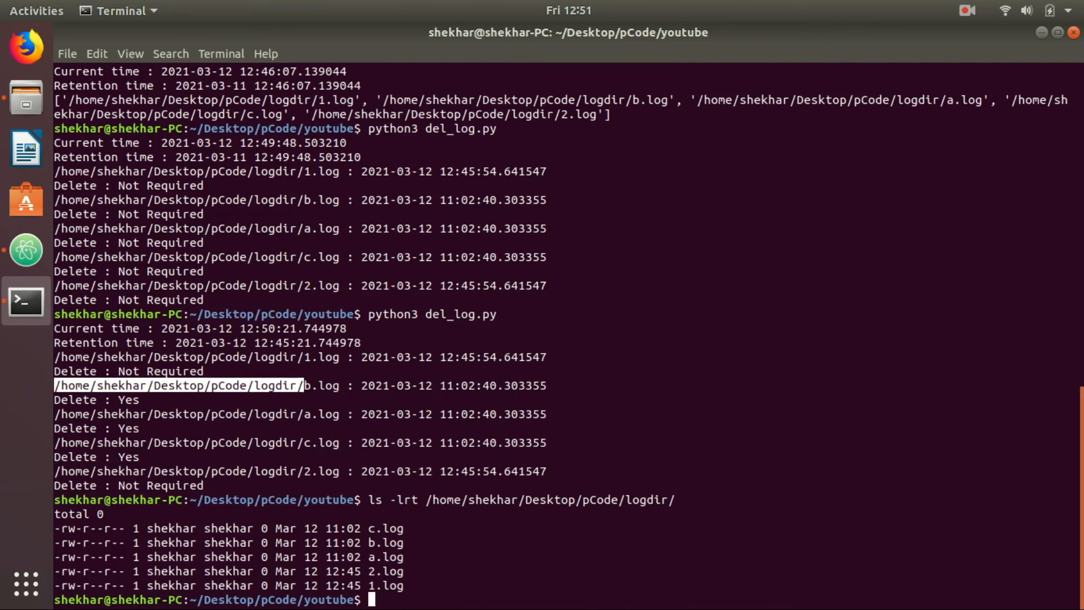
key("ctrl+l")
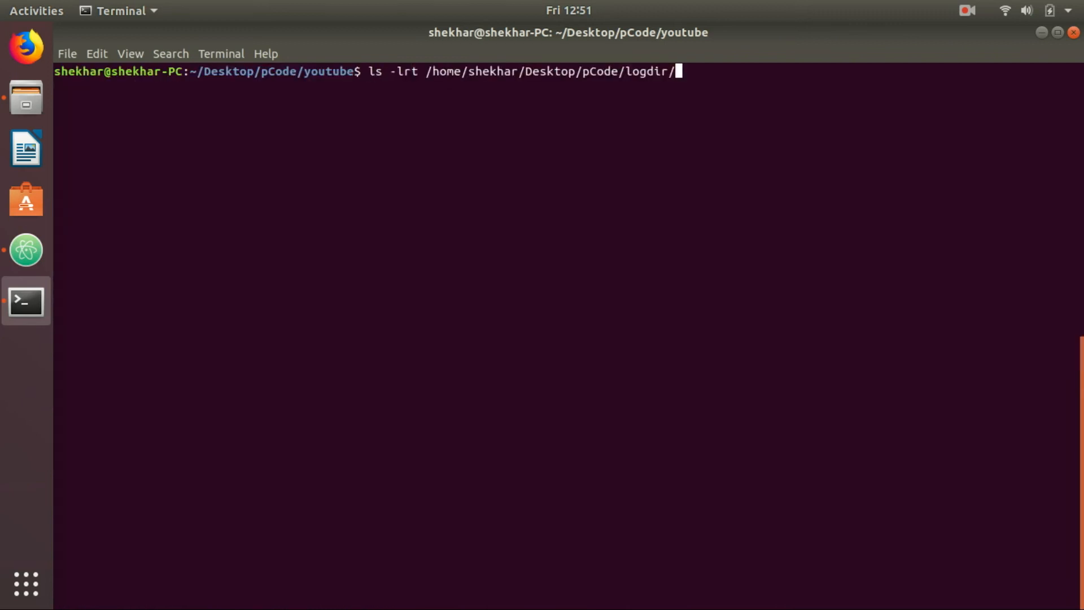
key("Return")
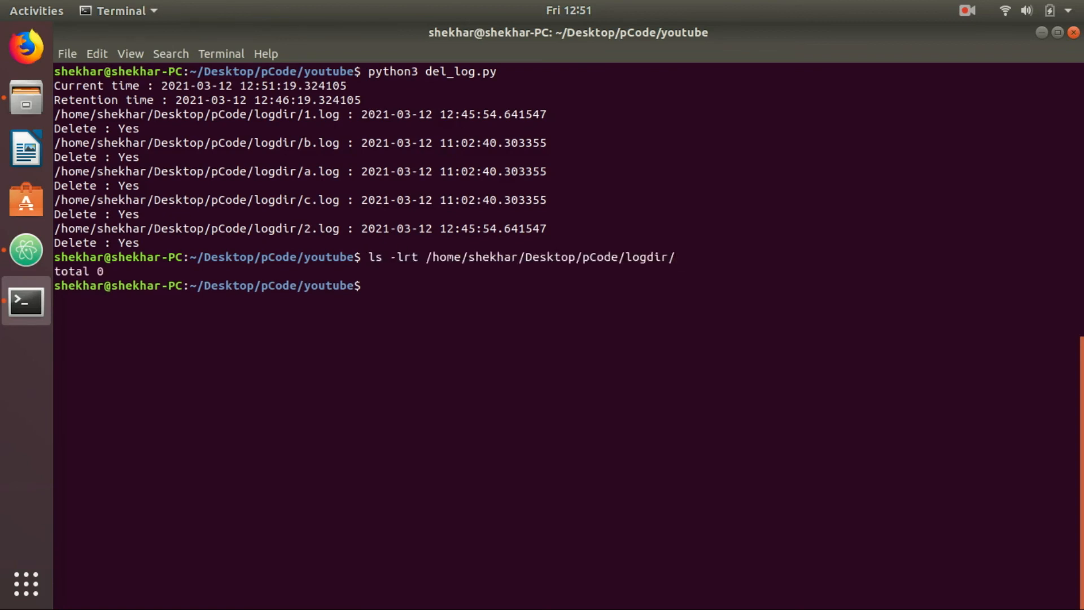
mouse_move(437, 181)
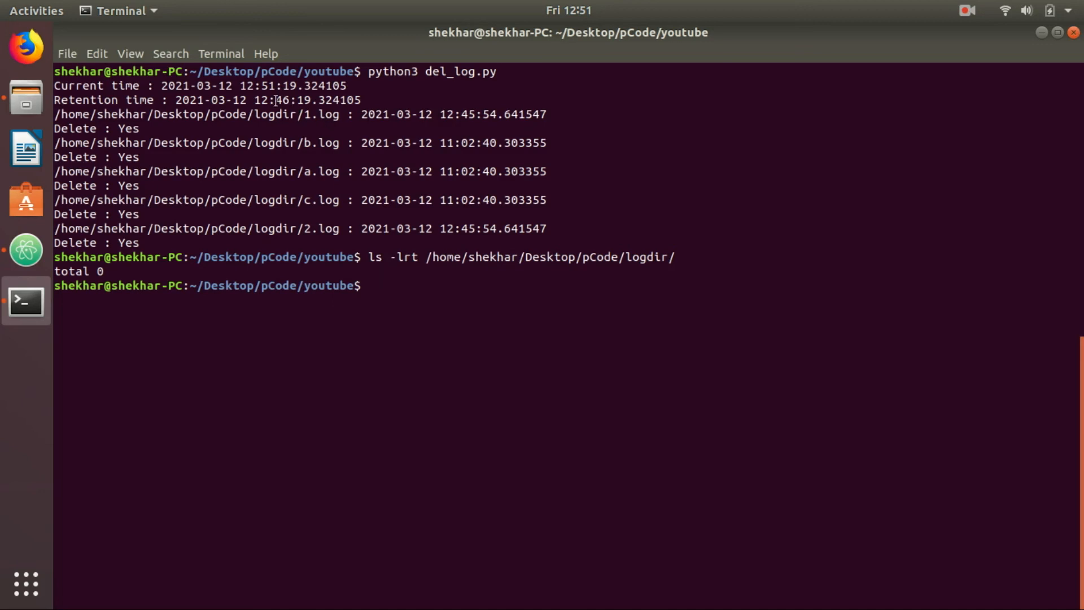
double_click(292, 100)
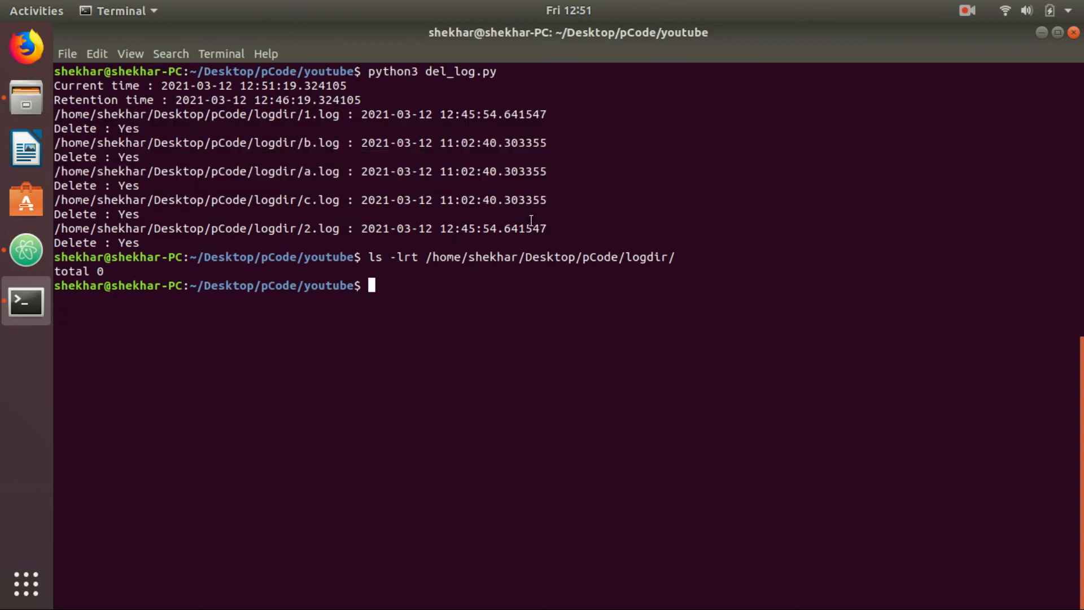
mouse_move(896, 65)
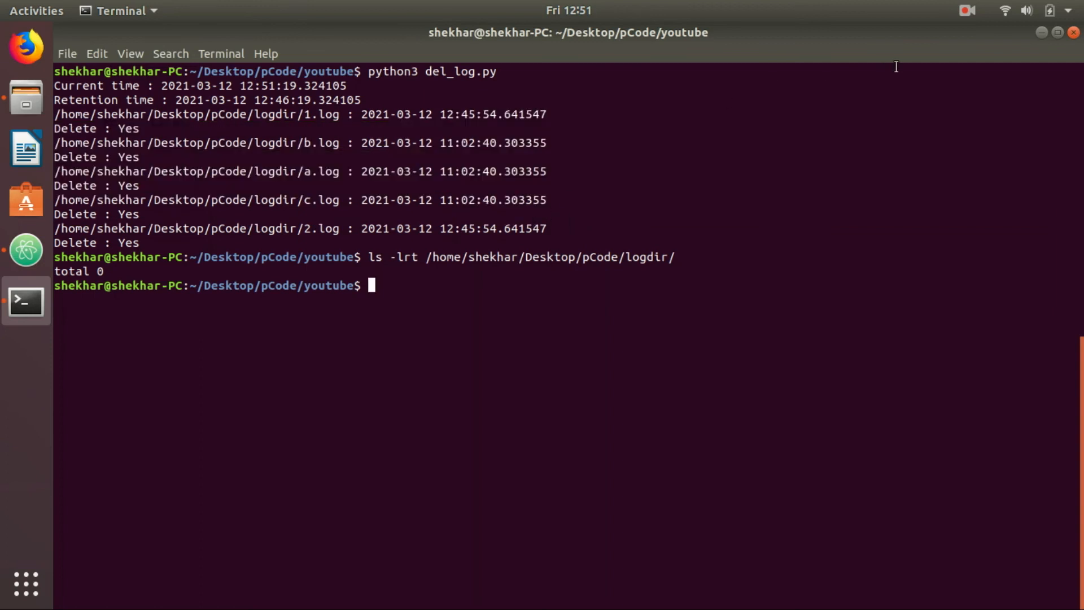
left_click(967, 10)
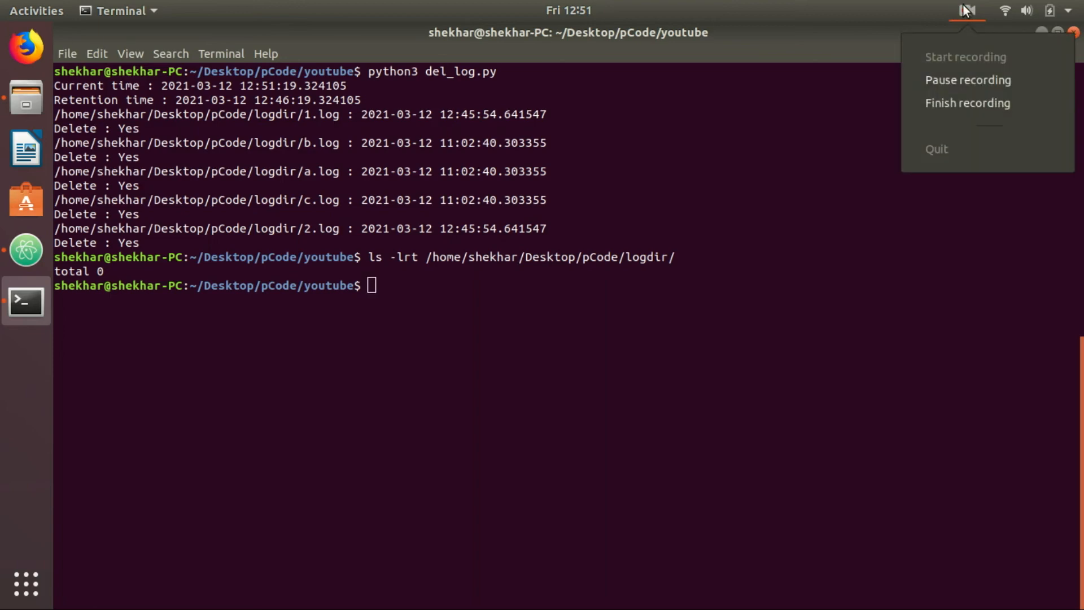